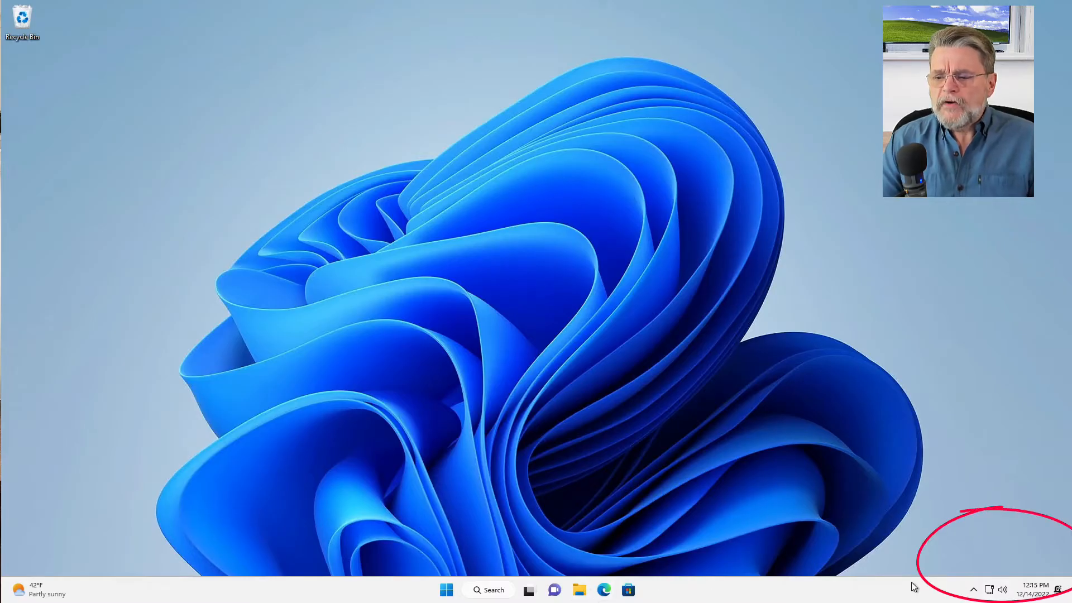
# Open OneDrive from the system tray, showing Desktop, Documents, Pictures, Transfer and Personal Vault
pyautogui.click(974, 588)
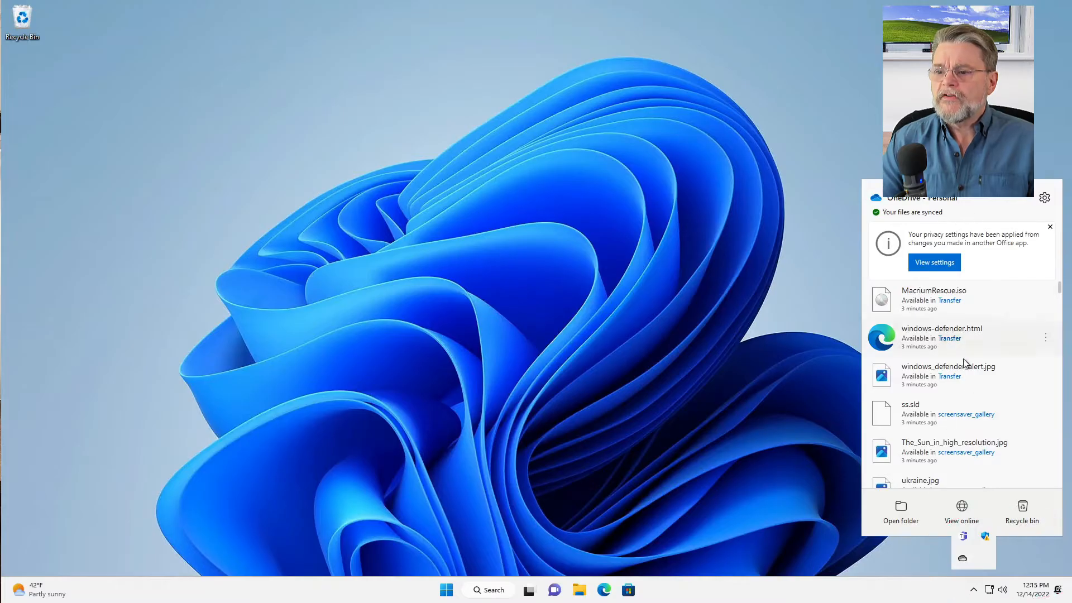
pyautogui.click(901, 511)
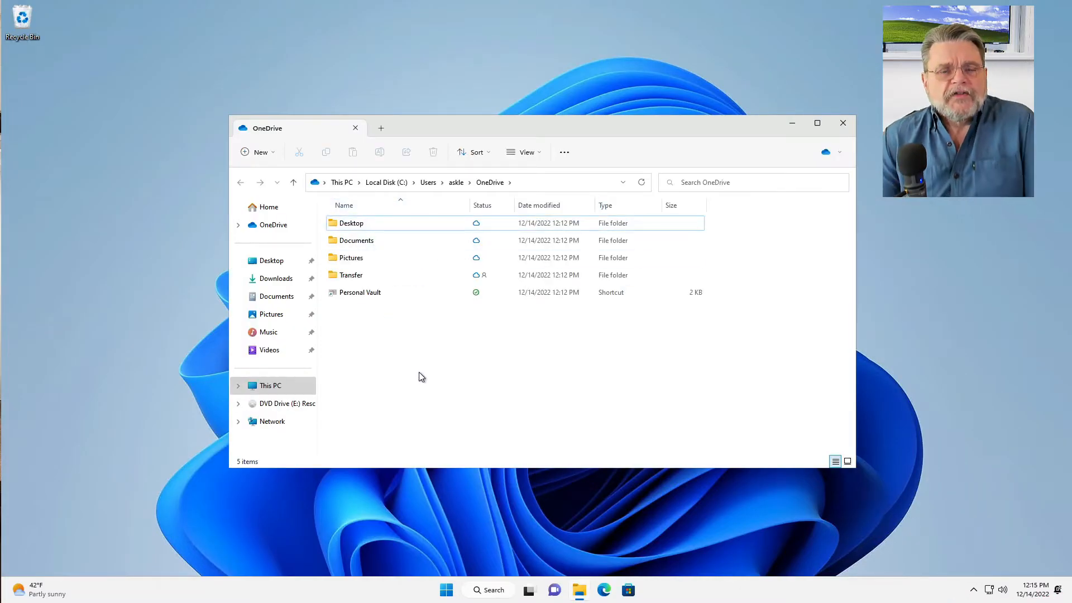
pyautogui.moveTo(371, 308)
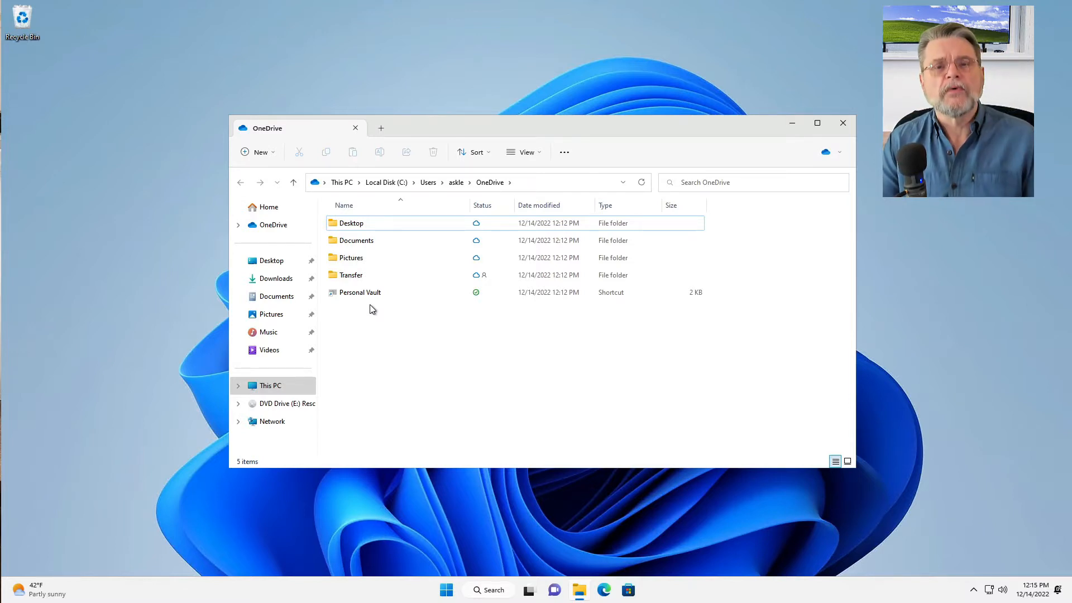
pyautogui.moveTo(384, 284)
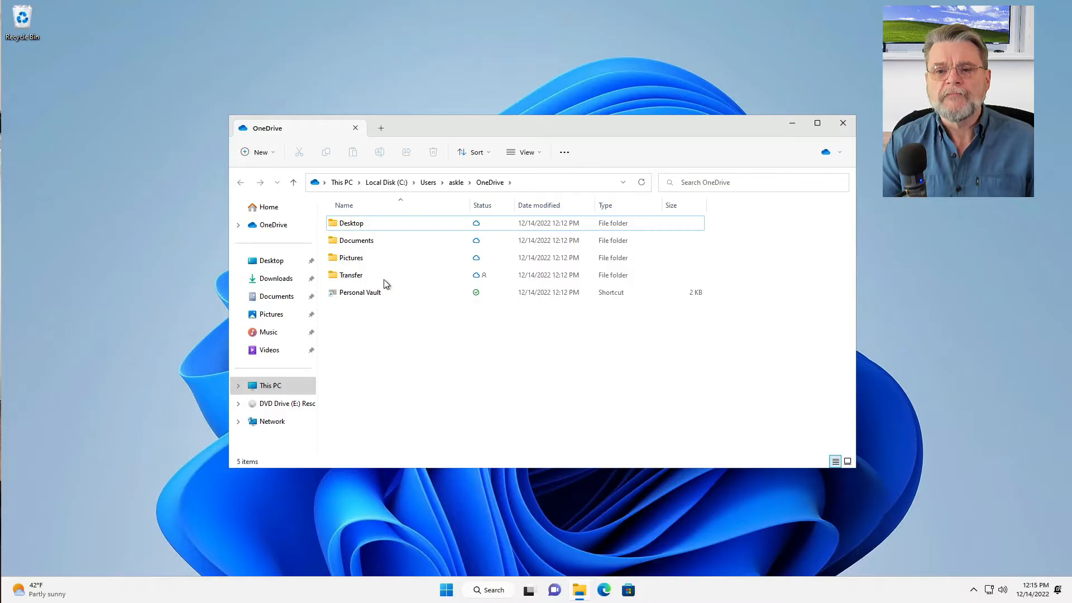
pyautogui.click(355, 240)
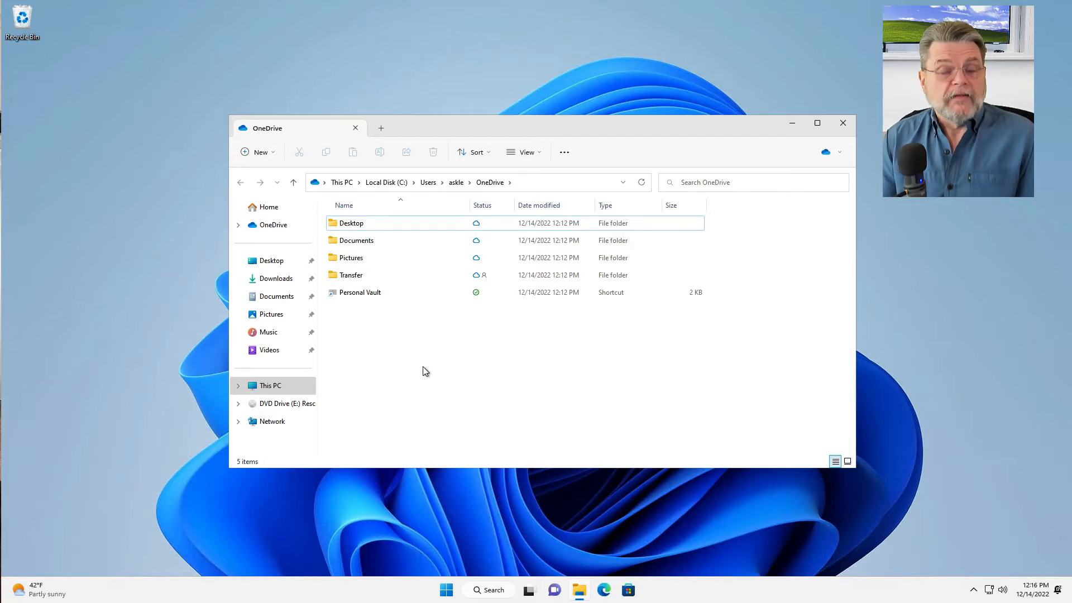
# Download the Cryptomator 1.6.16 Windows EXE installer from cryptomator.org in Edge
pyautogui.click(602, 589)
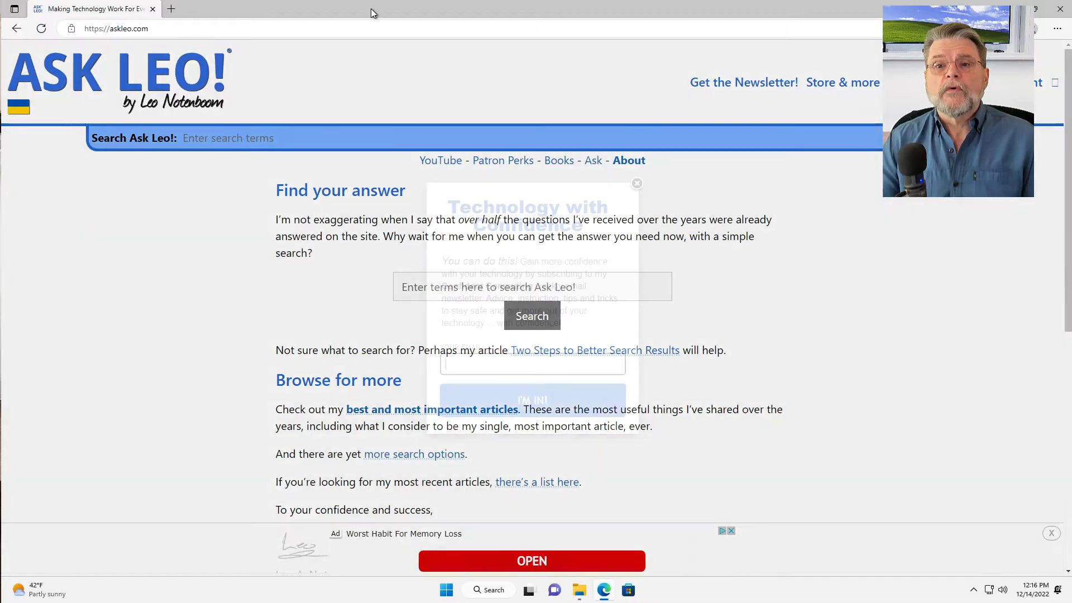
pyautogui.write('c')
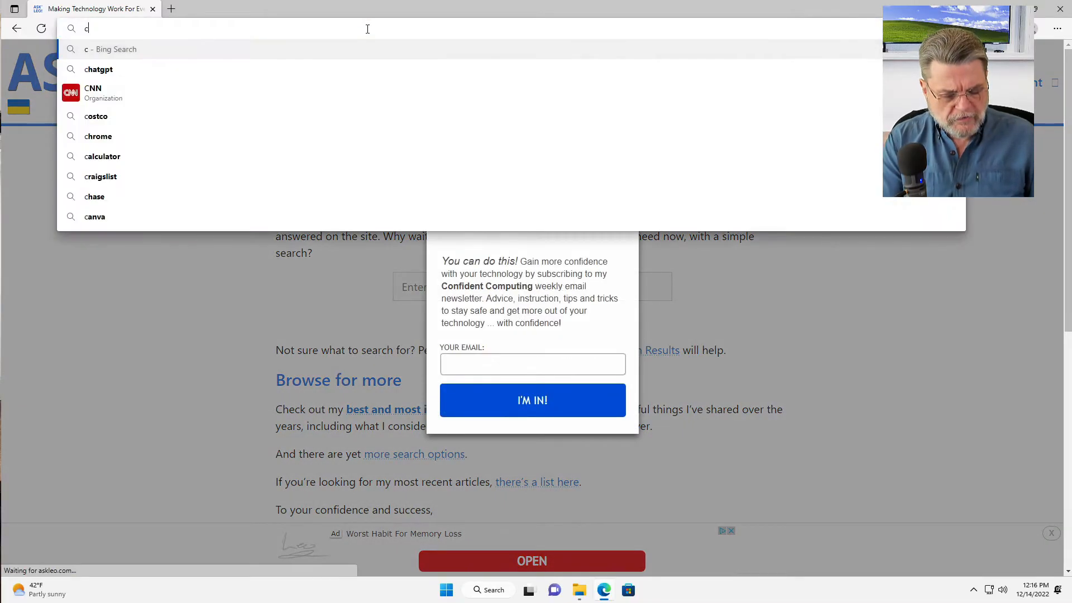
pyautogui.write('ryptomator.org')
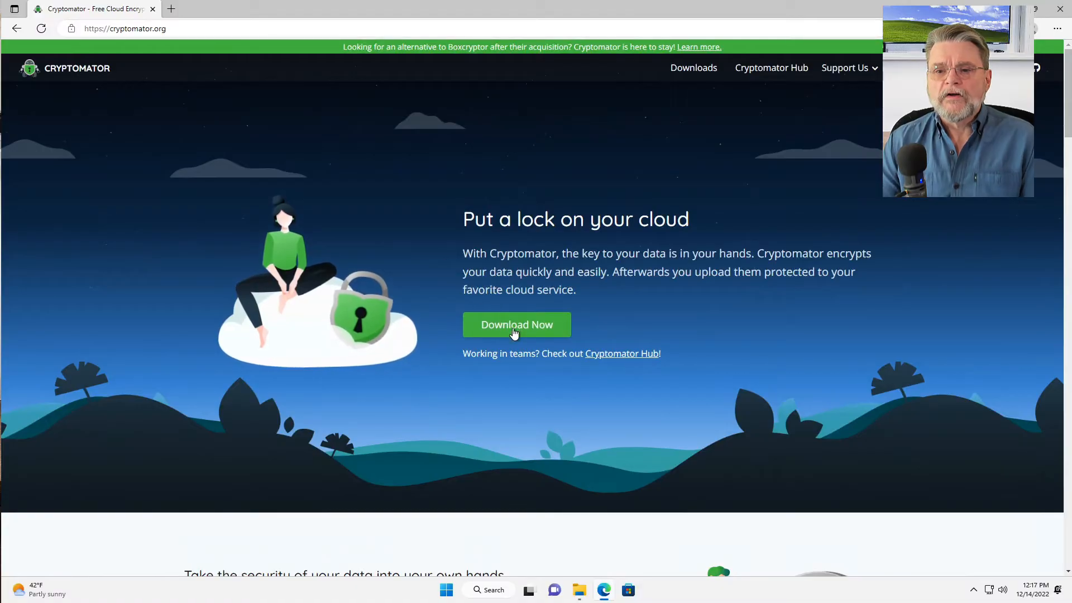
pyautogui.click(516, 325)
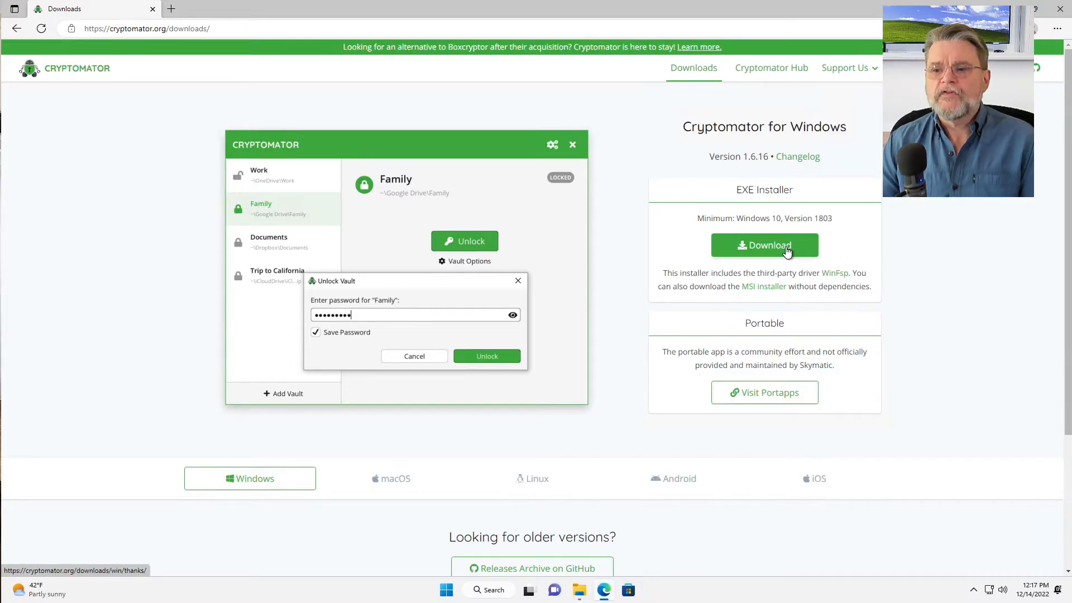
pyautogui.click(764, 246)
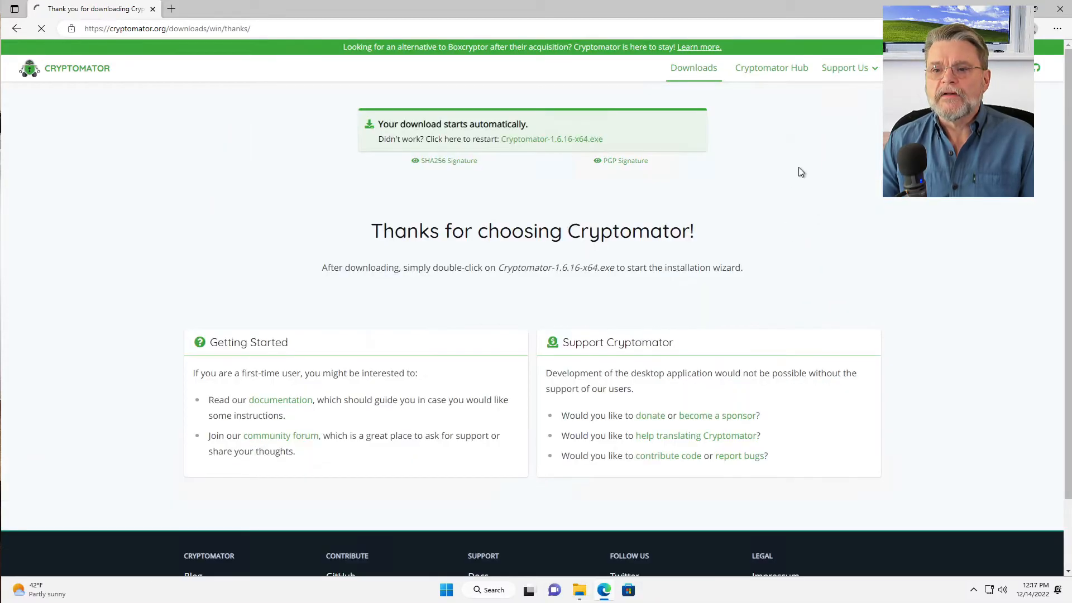
pyautogui.click(1005, 28)
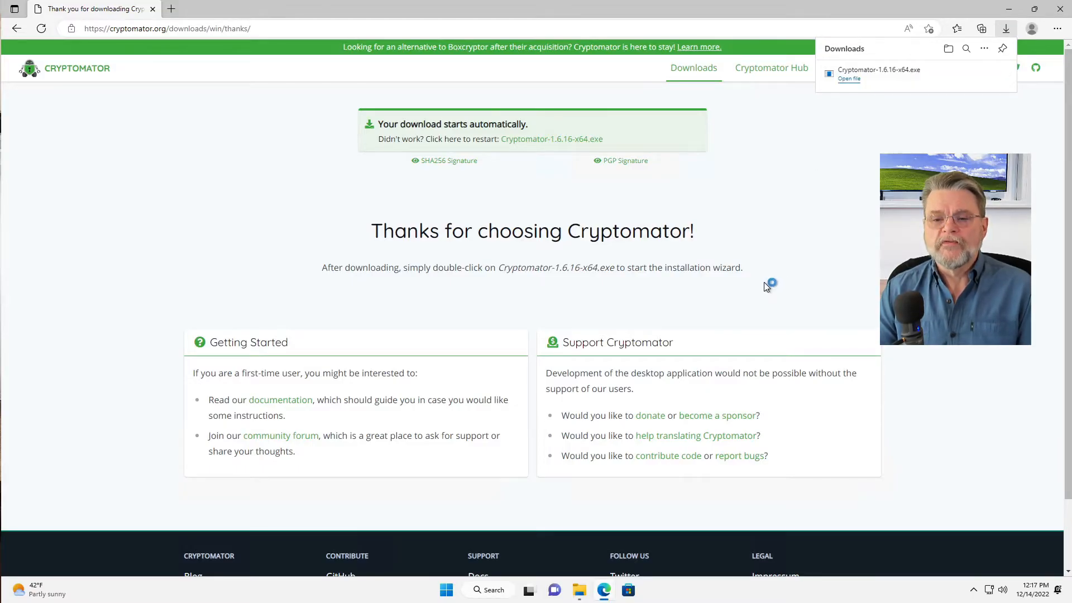
# Launch the downloaded Cryptomator installer, closing Edge and minimizing the OneDrive Explorer window
pyautogui.click(848, 78)
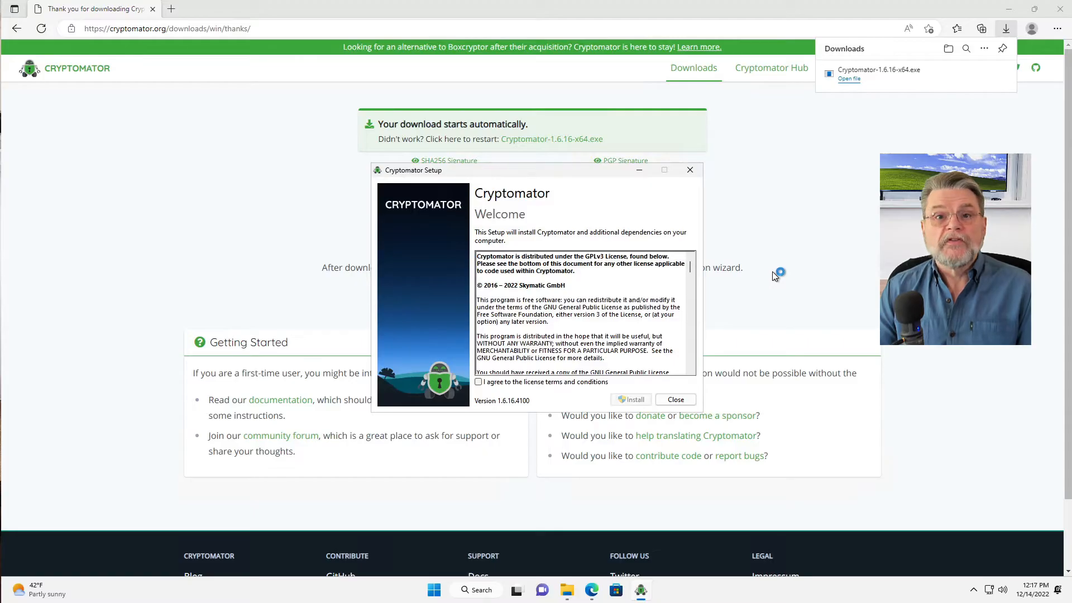
pyautogui.moveTo(1062, 10)
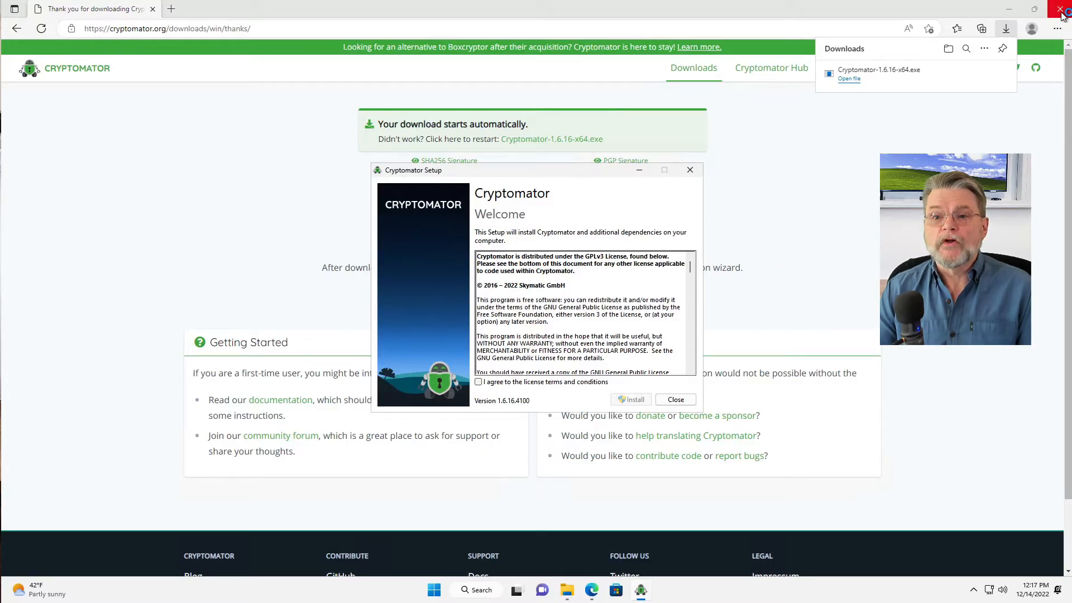
pyautogui.click(1062, 12)
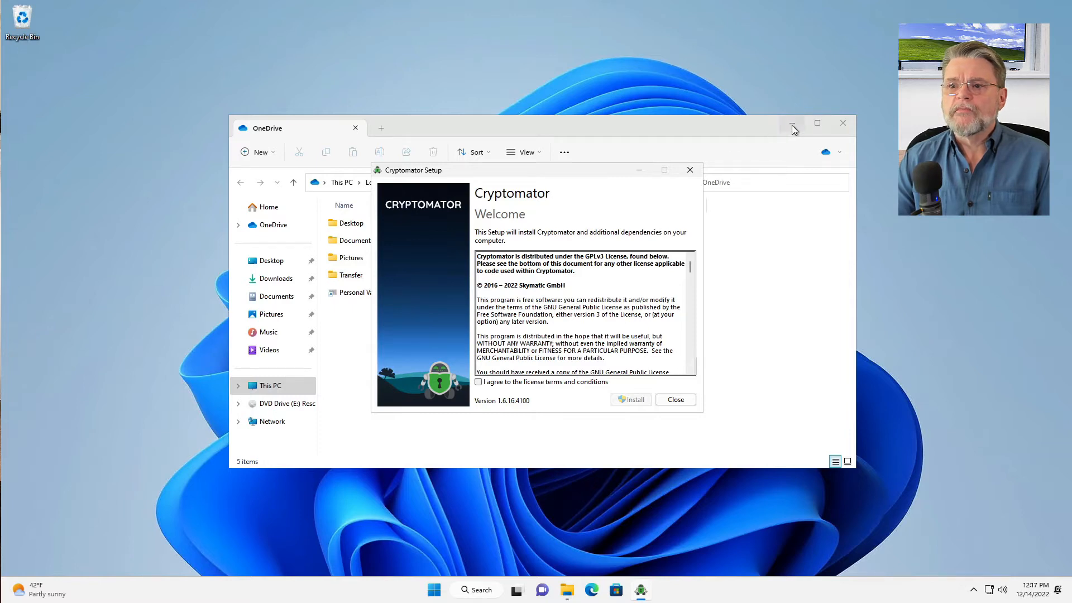
pyautogui.moveTo(792, 129)
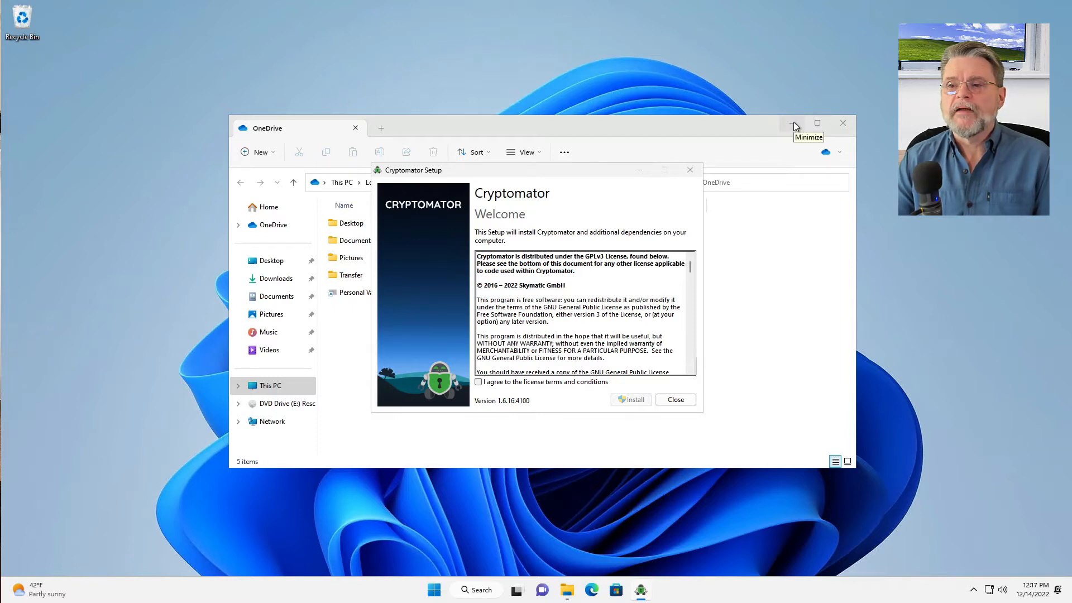
pyautogui.click(793, 124)
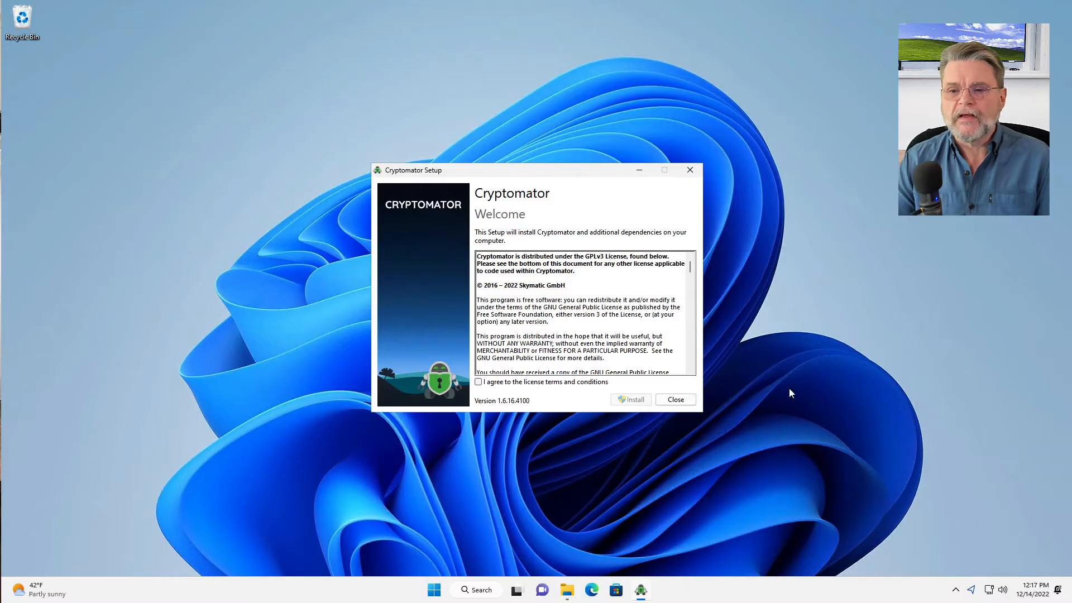
# Accept the license and install Cryptomator, approving with the administrator password
pyautogui.click(478, 381)
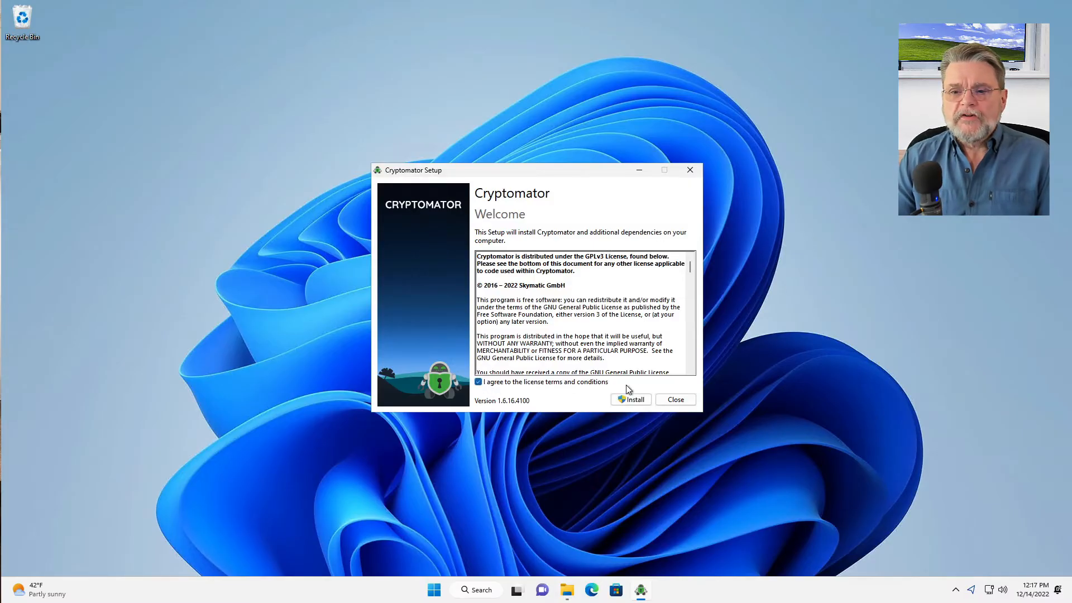
pyautogui.click(630, 399)
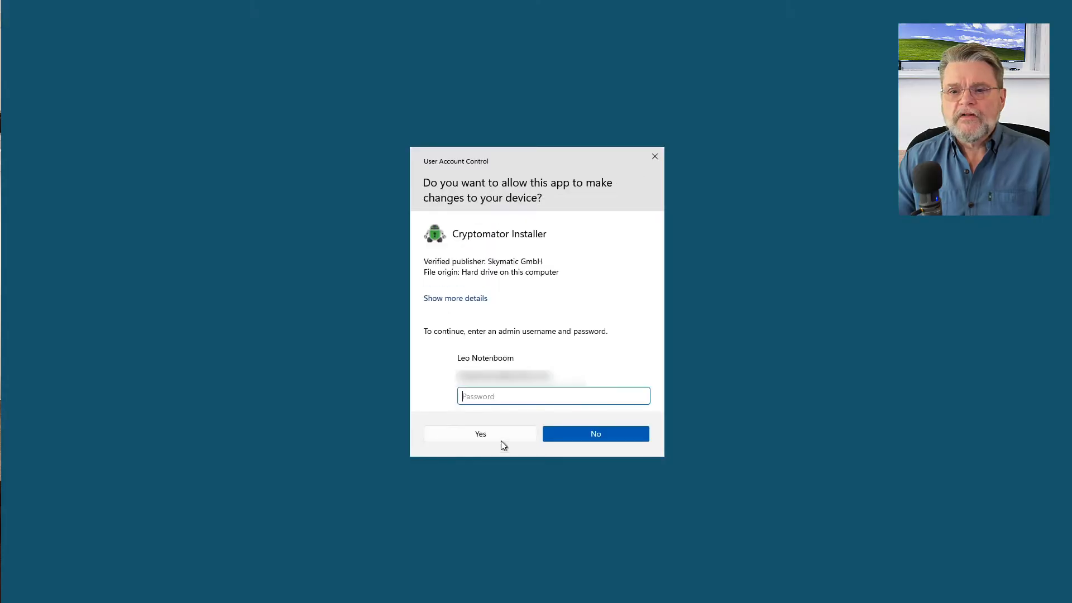
pyautogui.moveTo(764, 344)
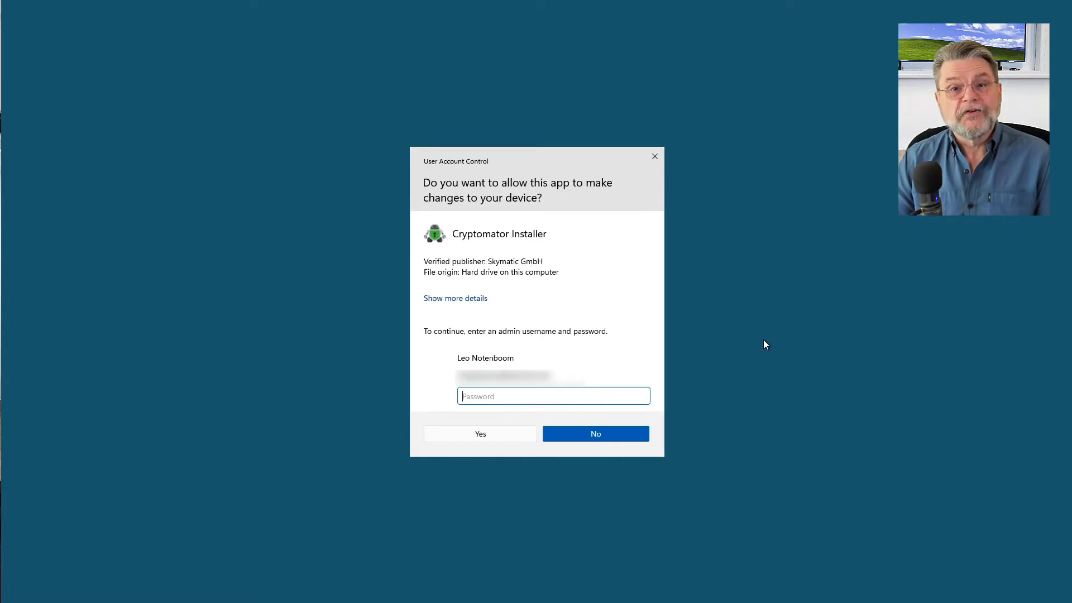
pyautogui.write('•••')
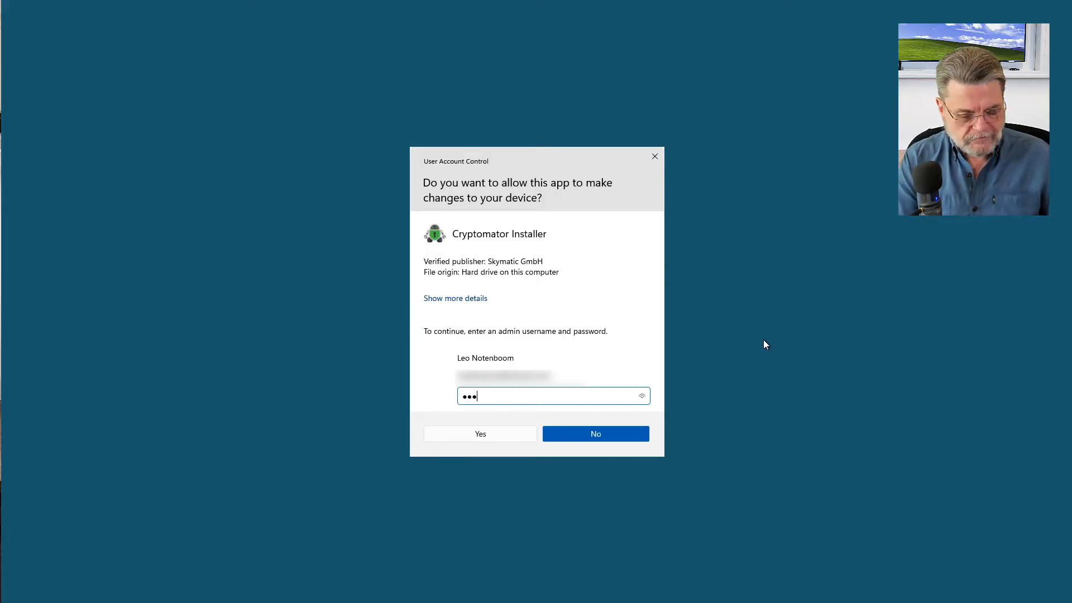
pyautogui.click(480, 433)
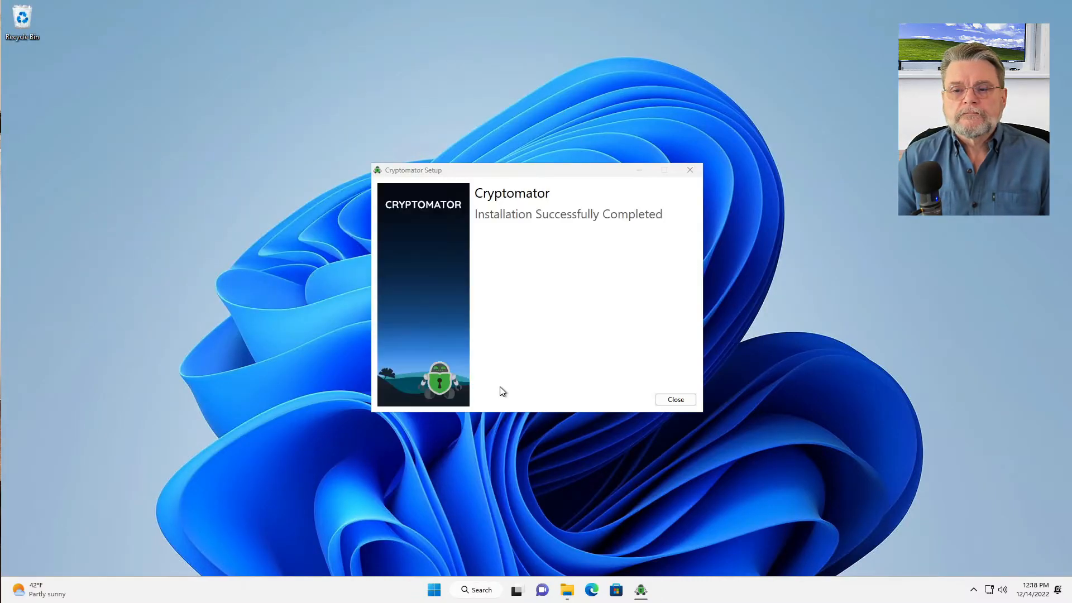
pyautogui.moveTo(675, 399)
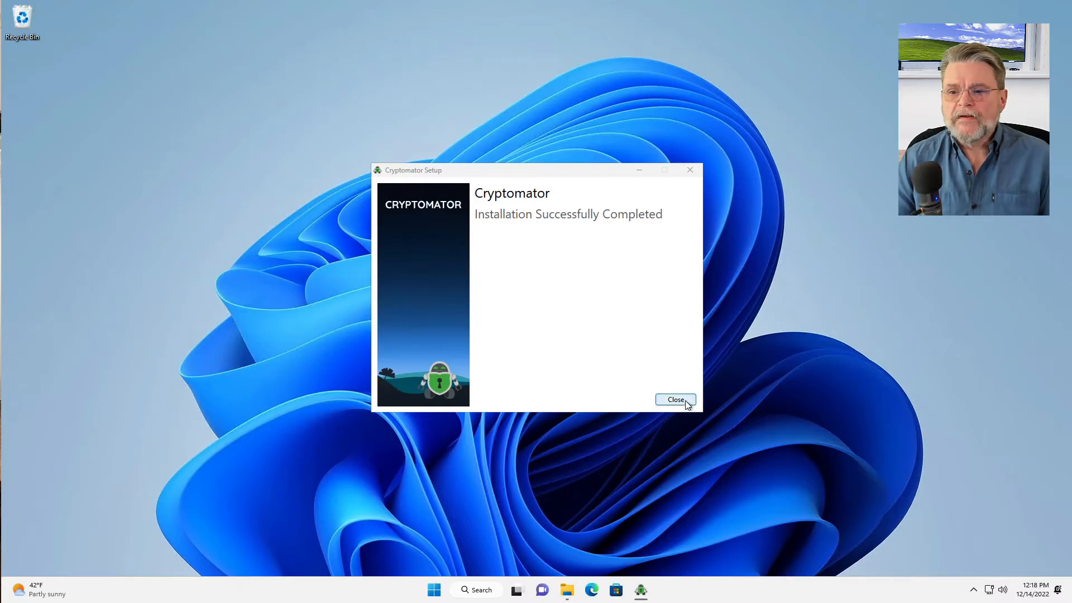
# Close the completed setup and start Cryptomator from the Start menu's Recommended list
pyautogui.click(676, 399)
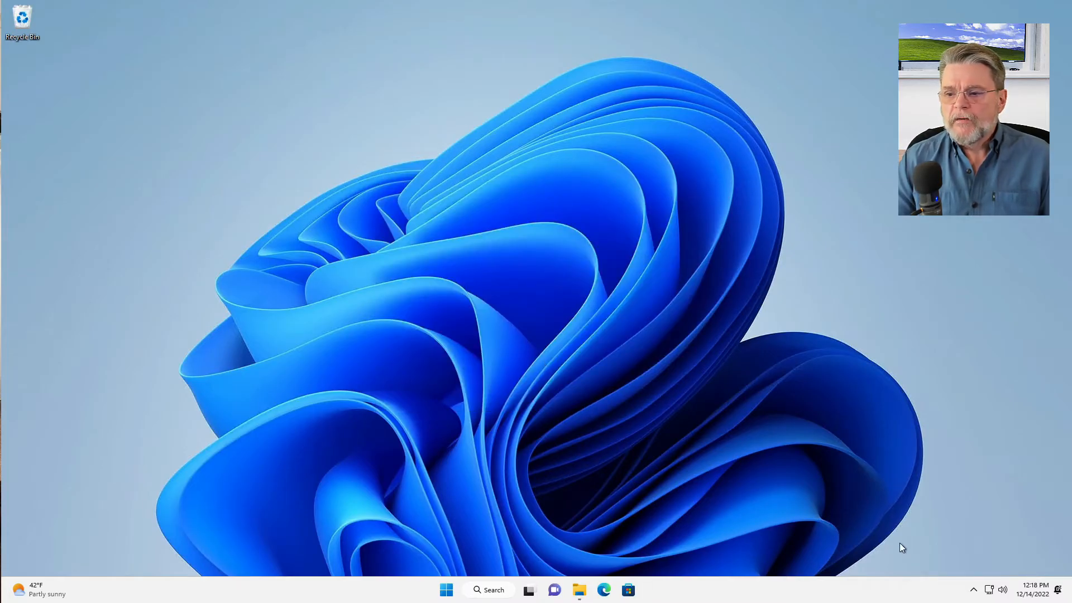
pyautogui.moveTo(973, 592)
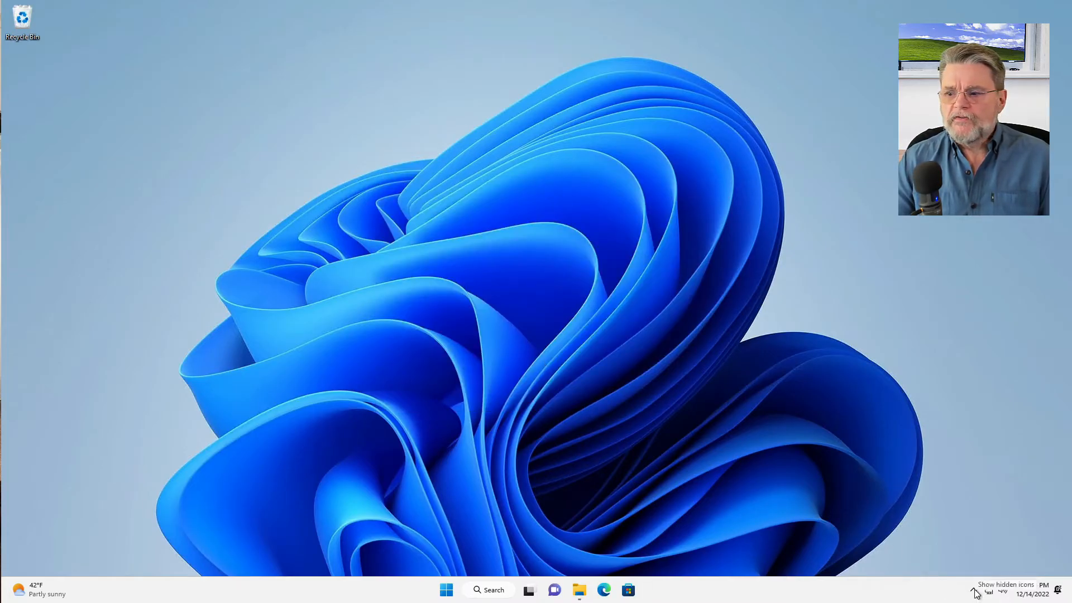
pyautogui.click(974, 590)
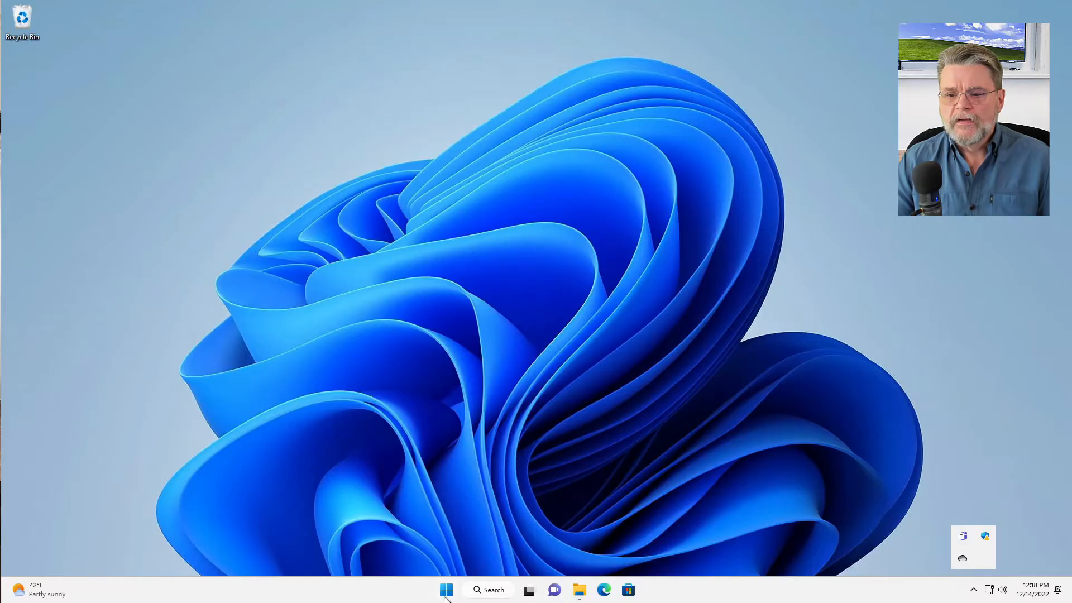
pyautogui.click(446, 589)
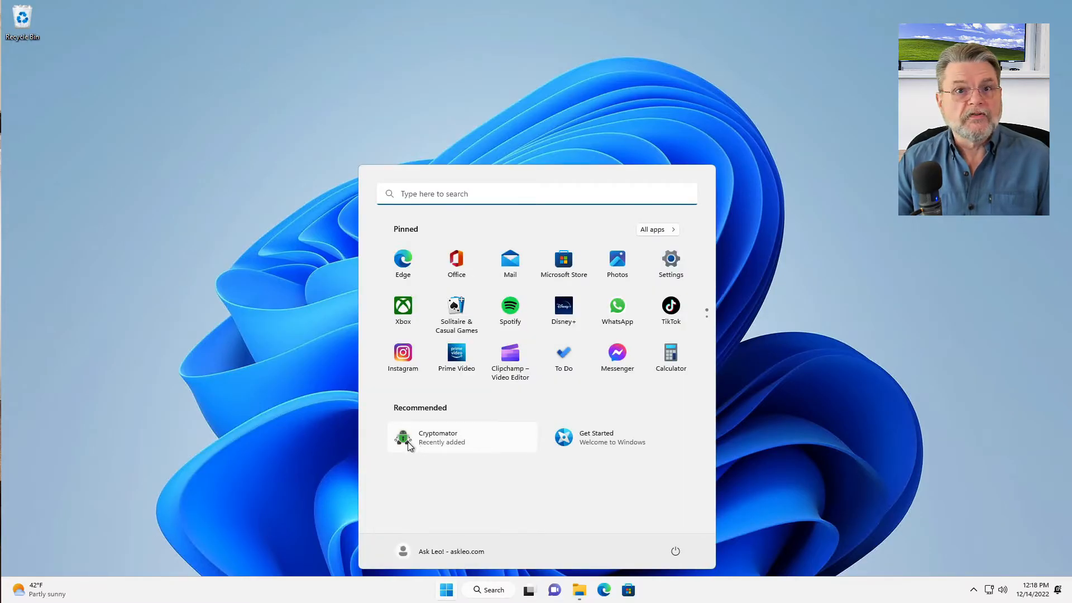
pyautogui.click(779, 463)
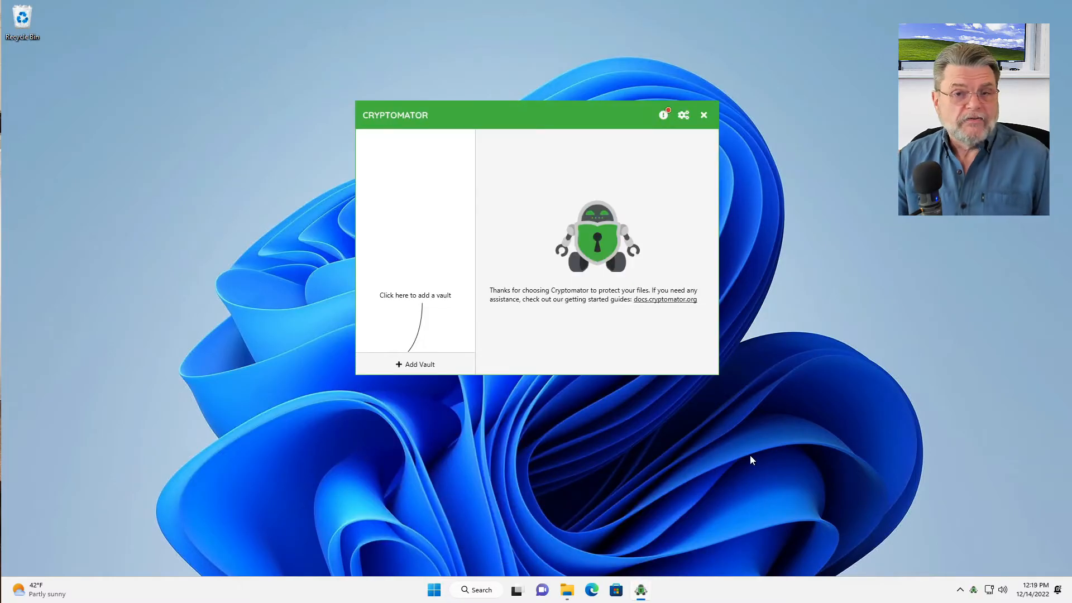
# Begin adding a brand-new vault and enter SECURE as its vault name
pyautogui.click(415, 363)
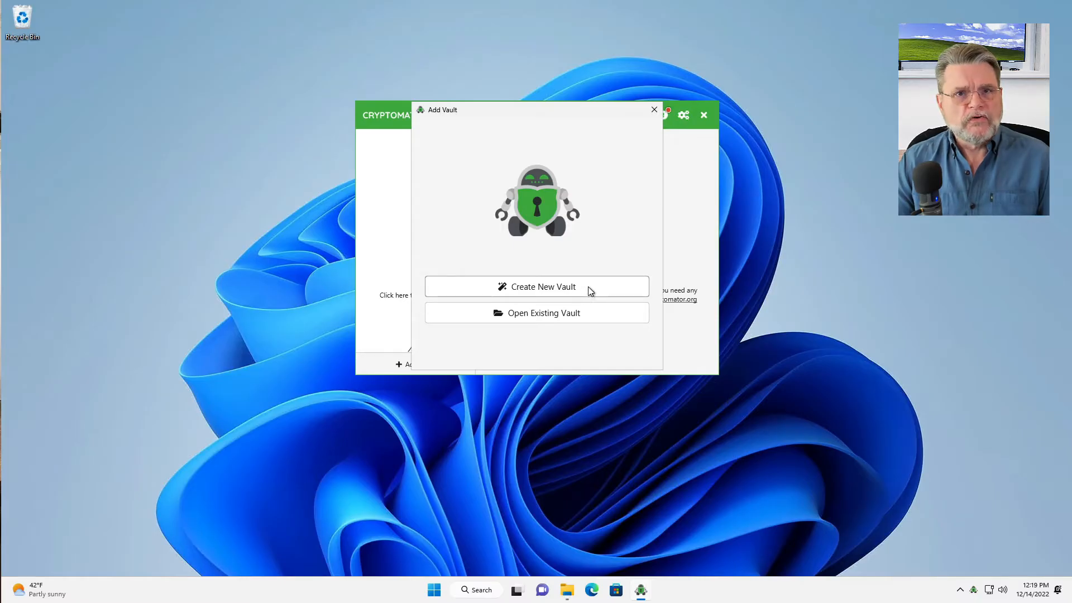
pyautogui.click(535, 286)
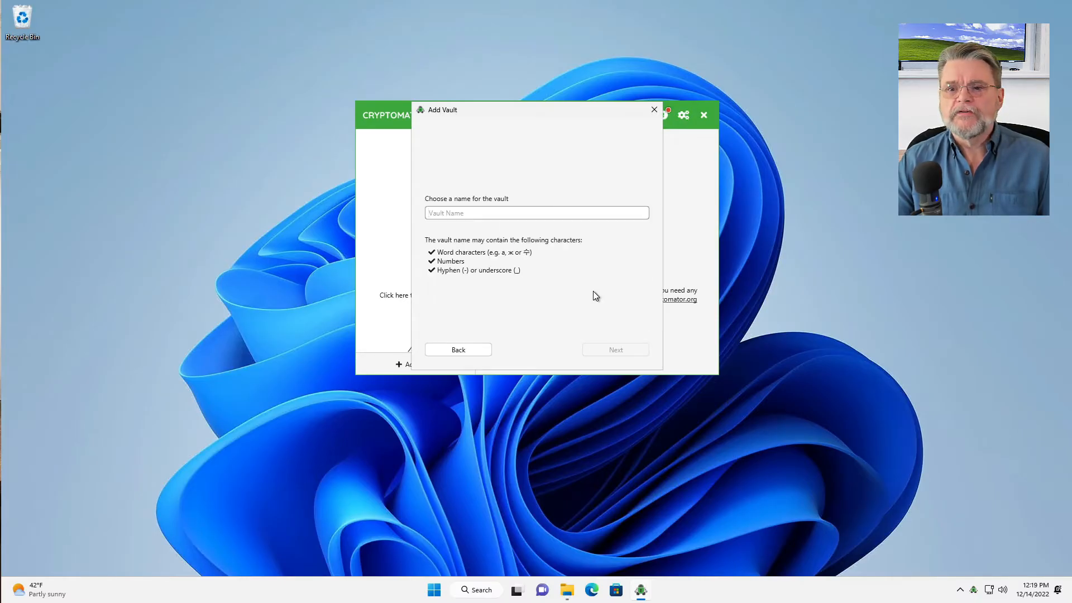
pyautogui.click(536, 213)
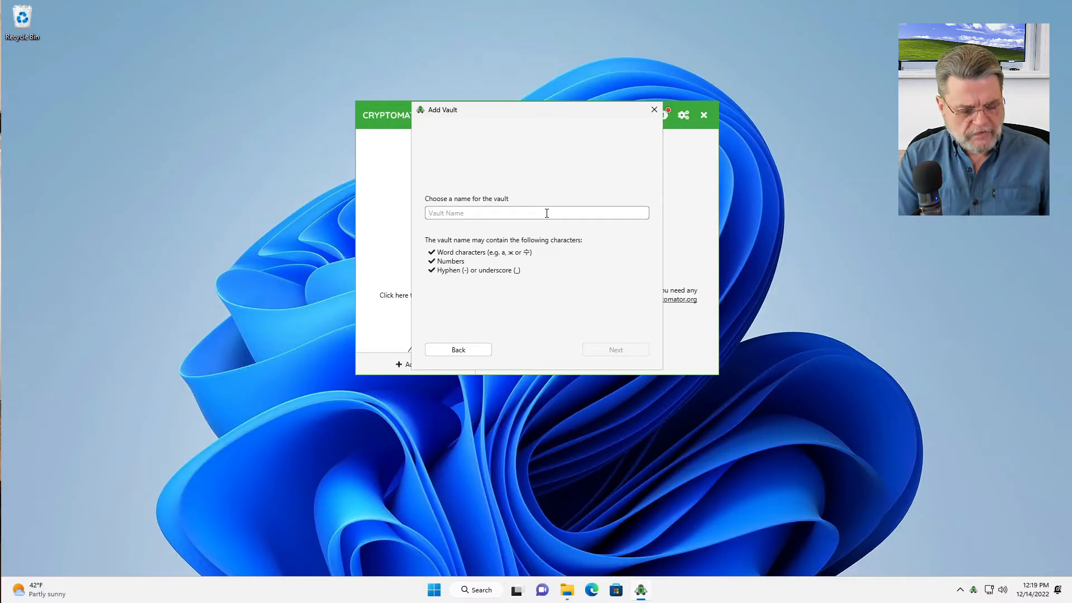
pyautogui.write('SECURE')
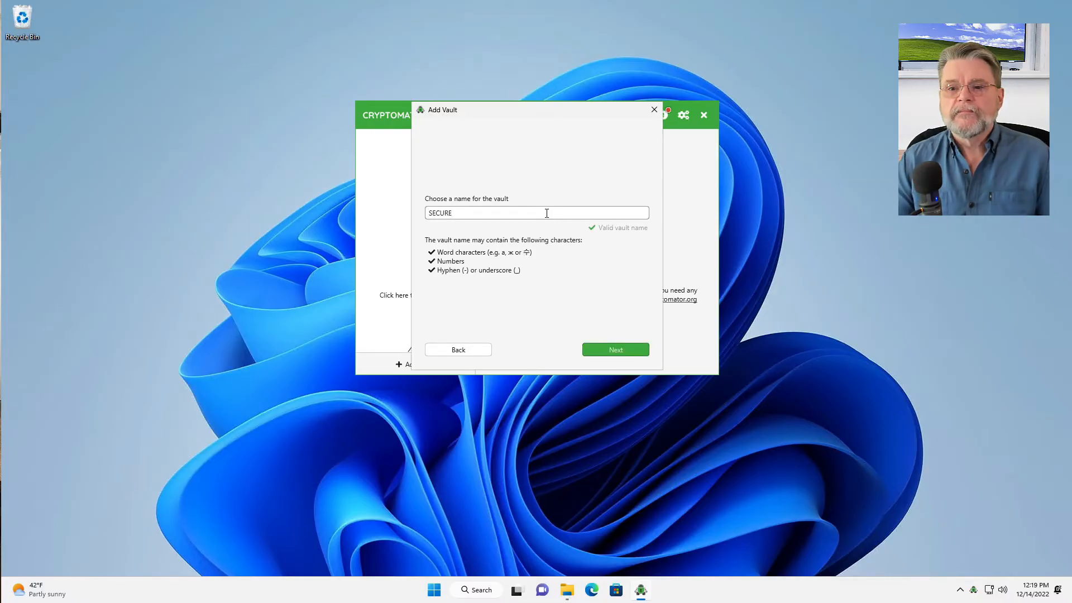
pyautogui.moveTo(631, 307)
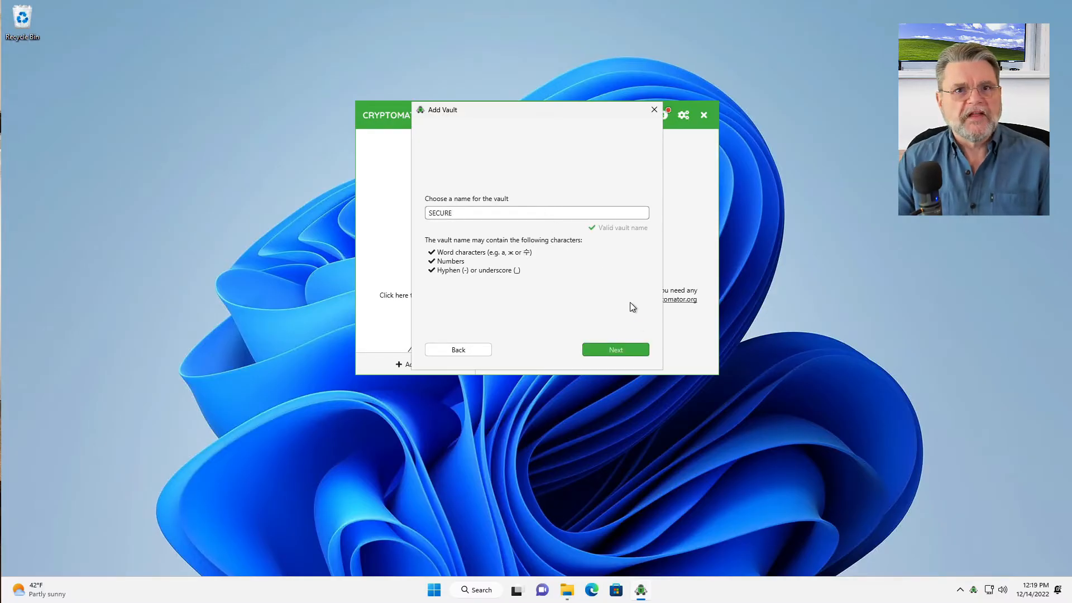
# Choose OneDrive as the storage location for the SECURE vault
pyautogui.click(613, 349)
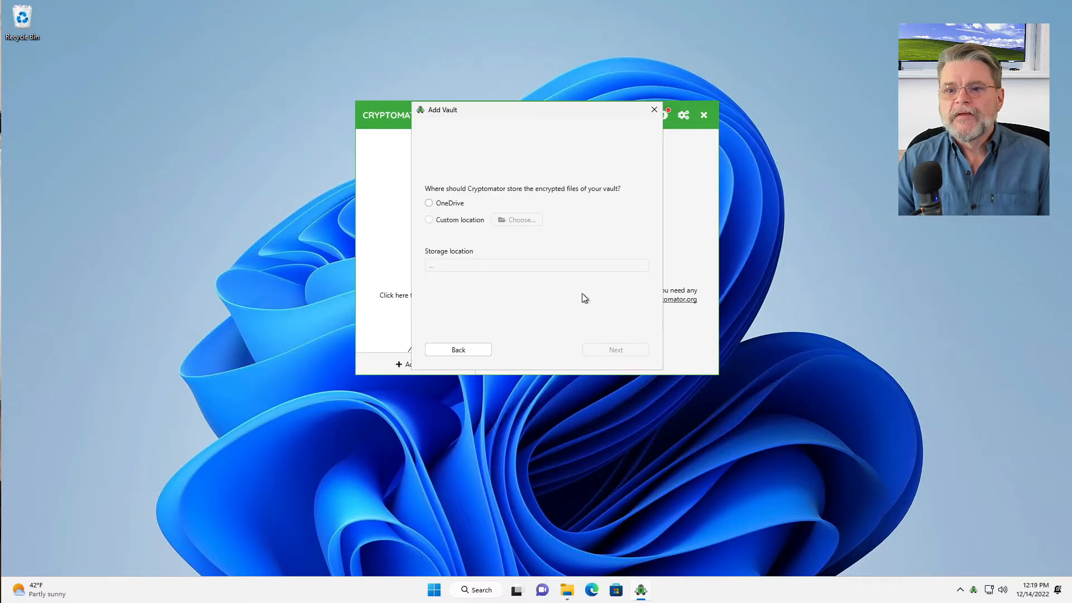
pyautogui.click(428, 203)
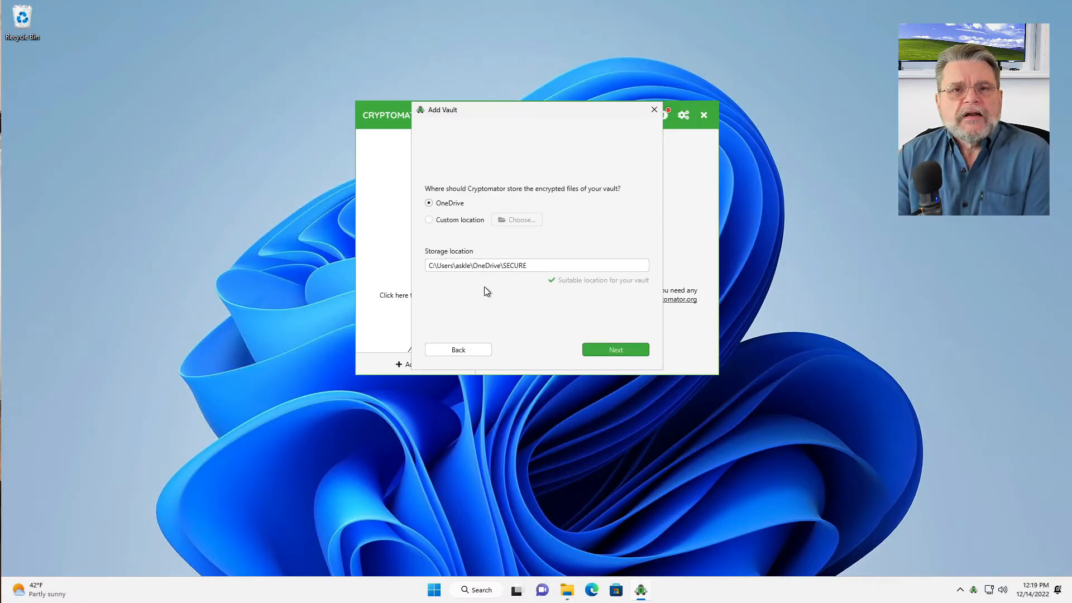
pyautogui.moveTo(439, 283)
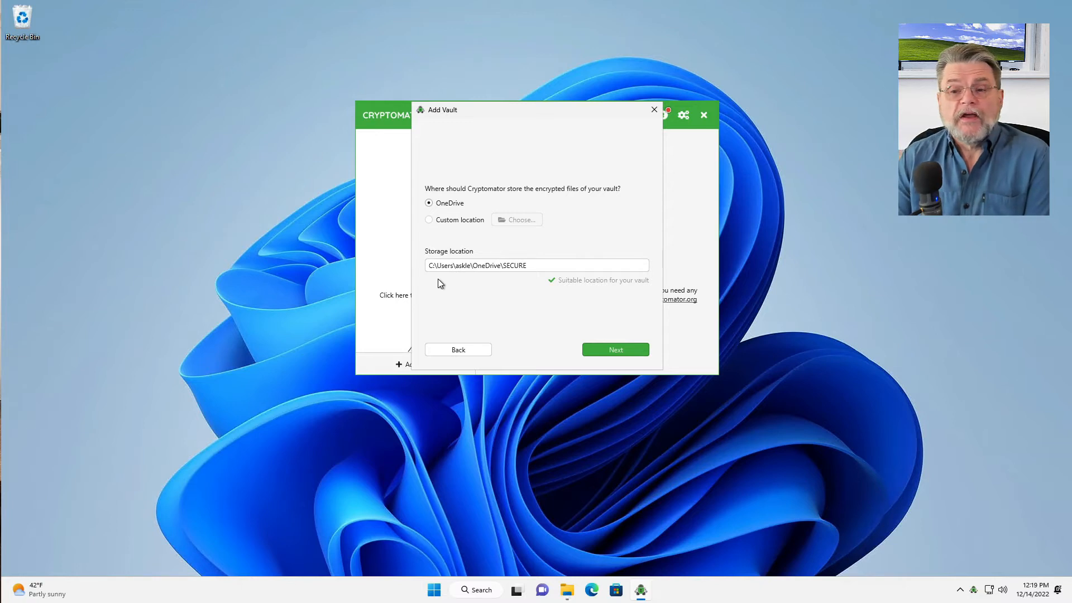
pyautogui.moveTo(439, 279)
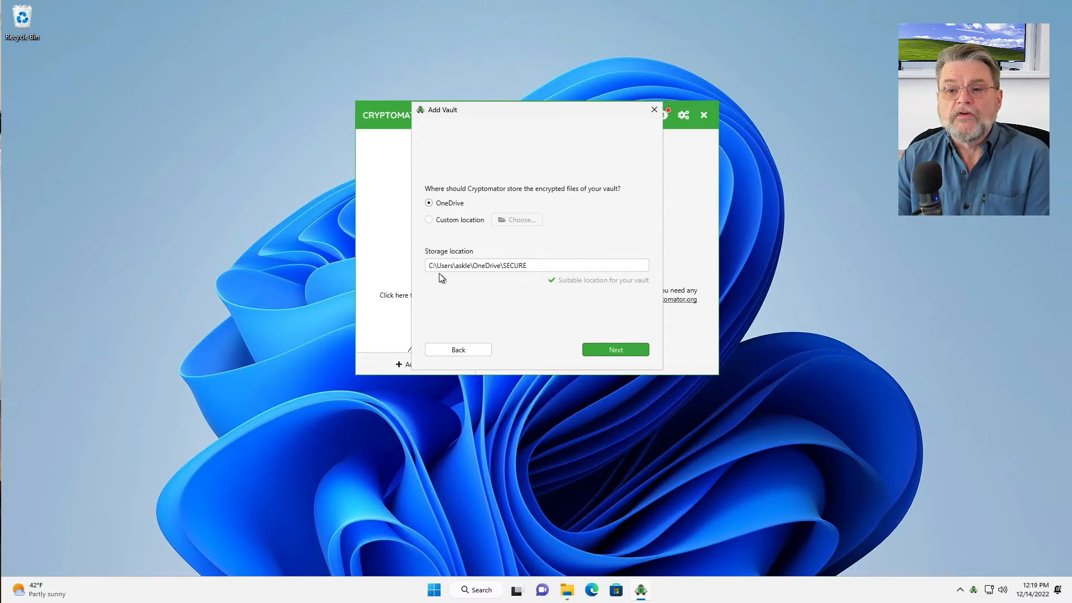
pyautogui.moveTo(509, 271)
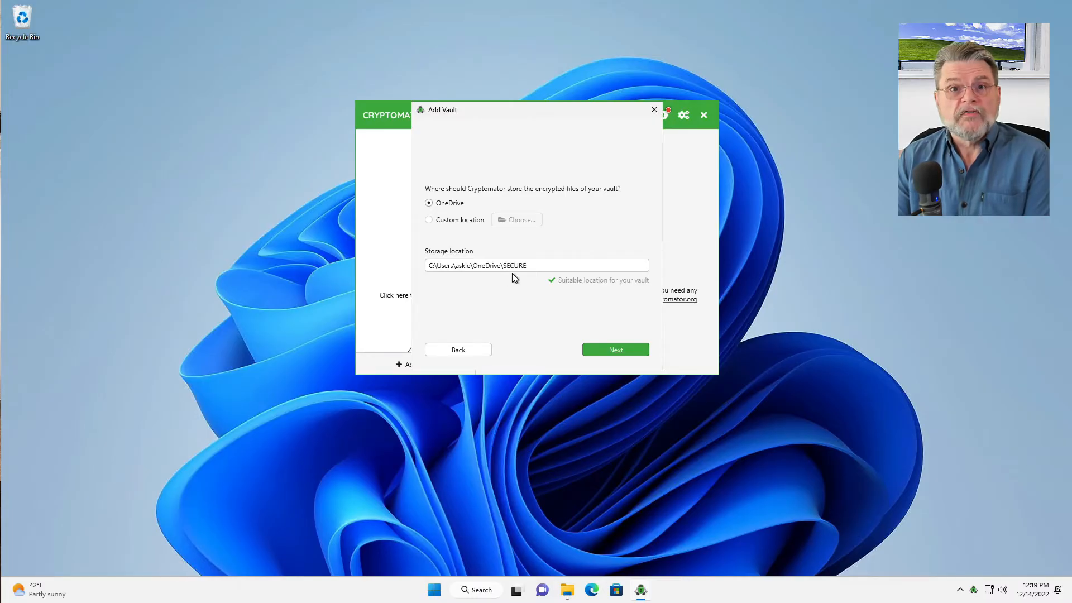
pyautogui.moveTo(459, 235)
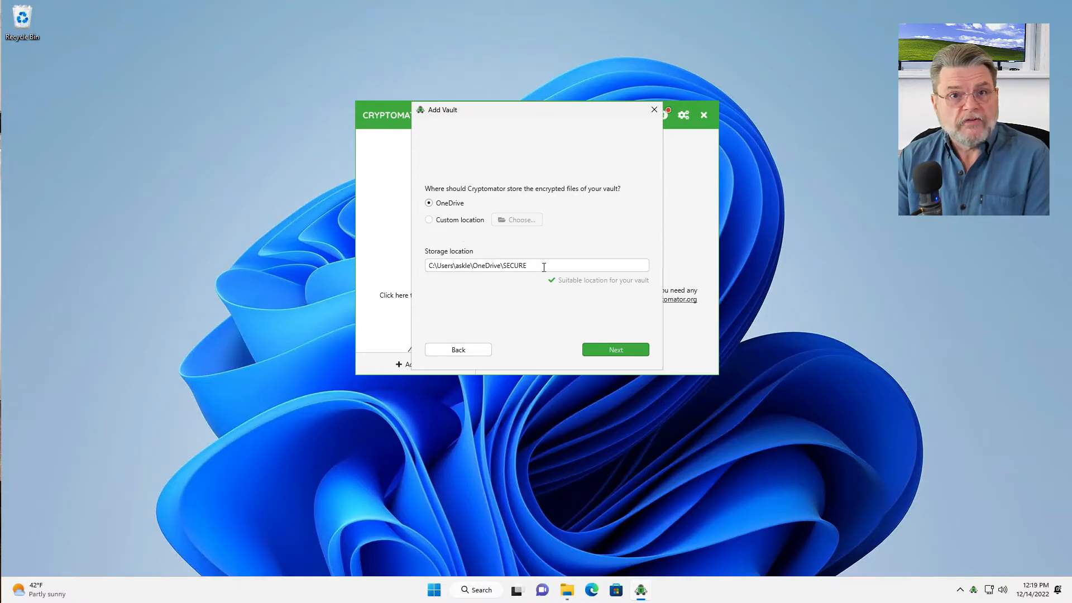
pyautogui.moveTo(448, 229)
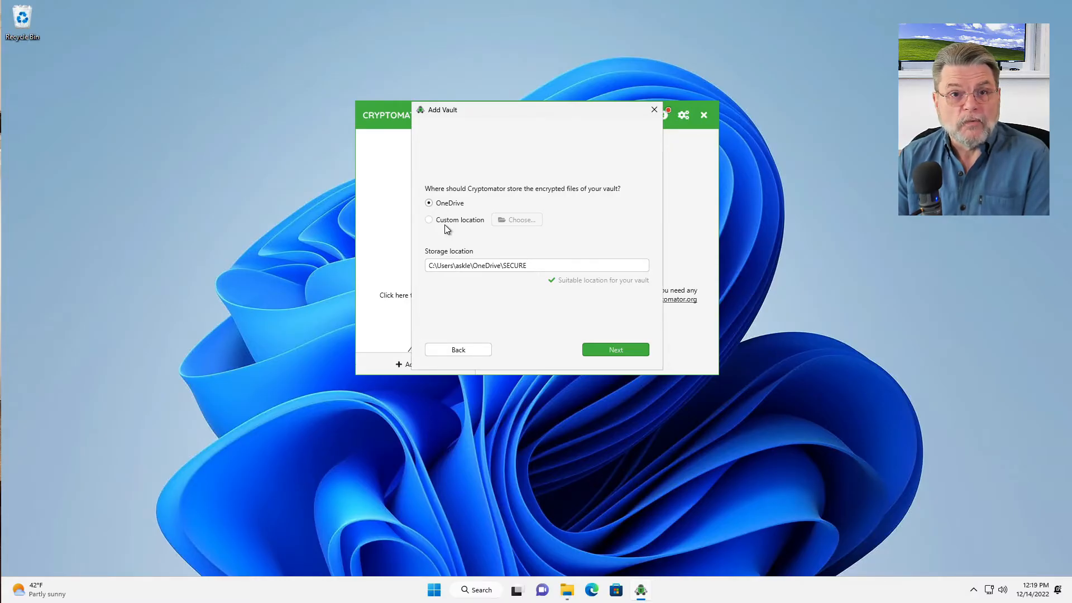
pyautogui.moveTo(579, 306)
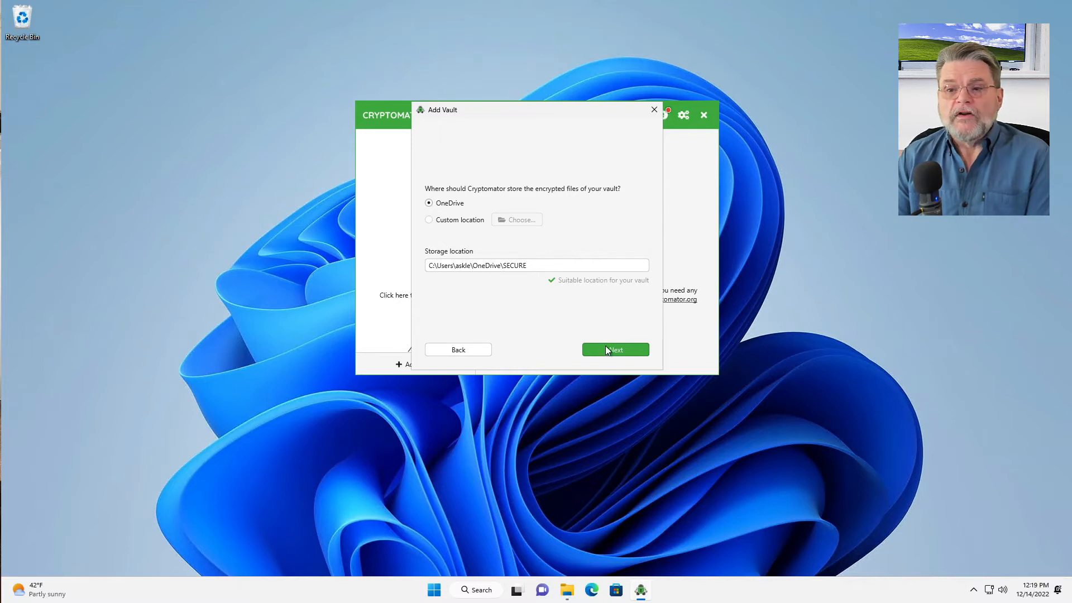
# Enter and confirm a strong vault password, choosing 'Yes, please, better safe than sorry'
pyautogui.click(614, 349)
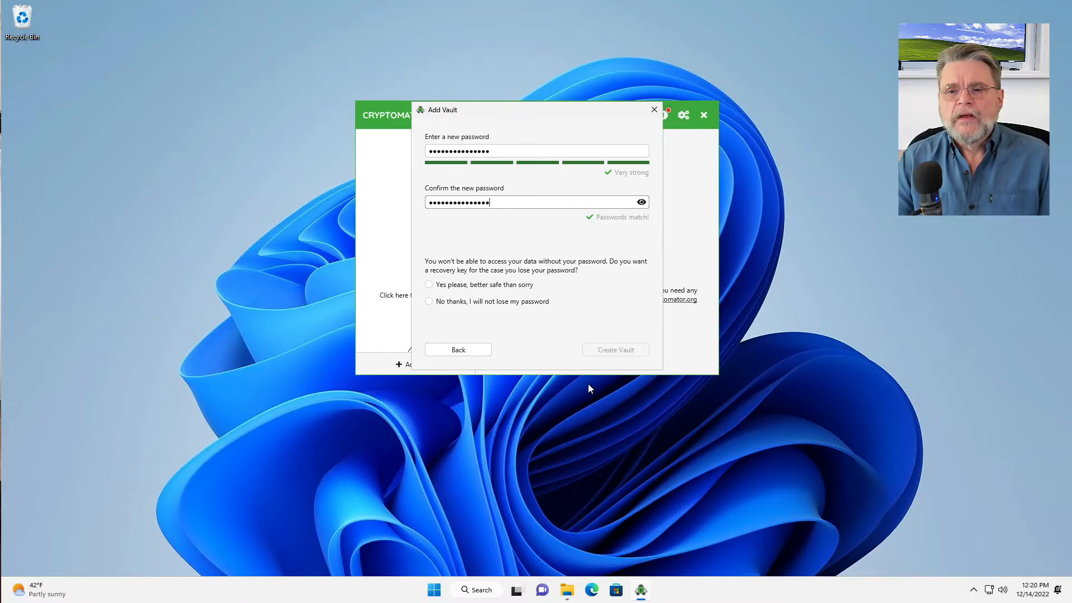
pyautogui.click(428, 284)
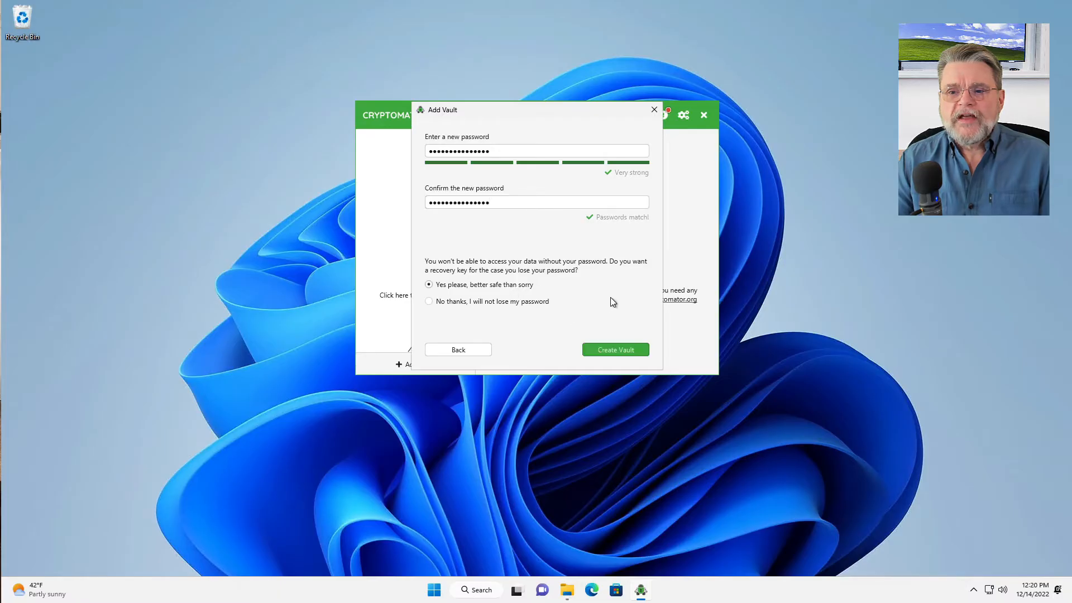
pyautogui.moveTo(622, 301)
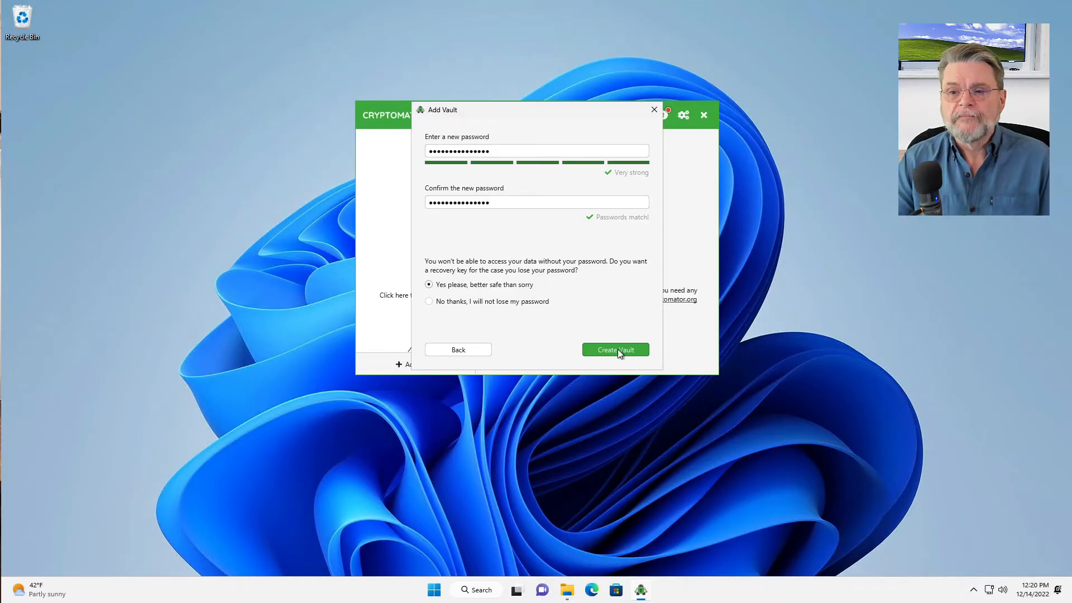
# Create the SECURE vault and copy its displayed recovery key phrase
pyautogui.click(614, 350)
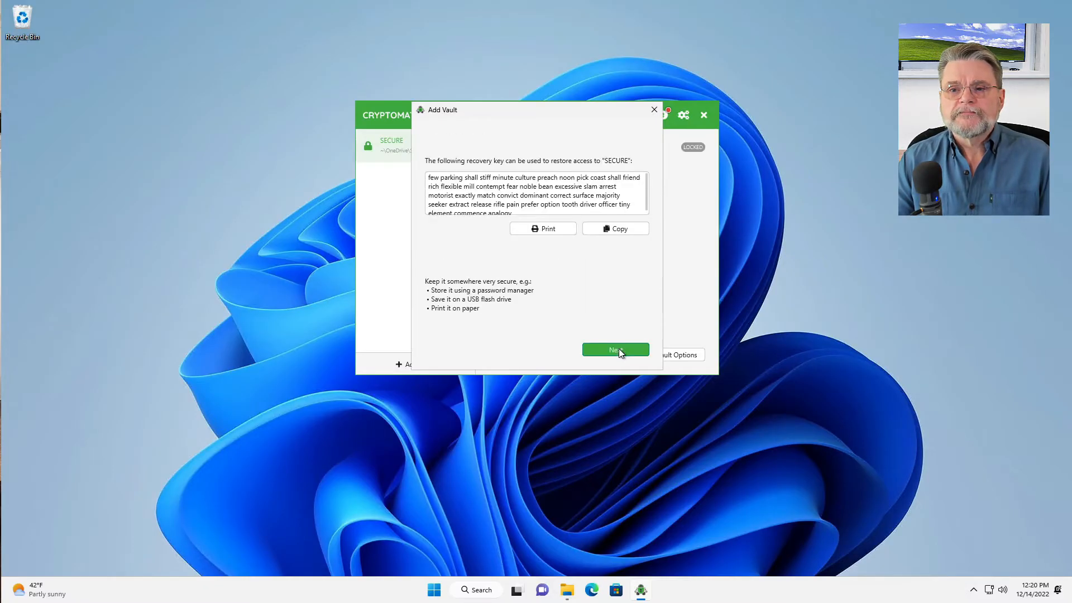
pyautogui.moveTo(594, 201)
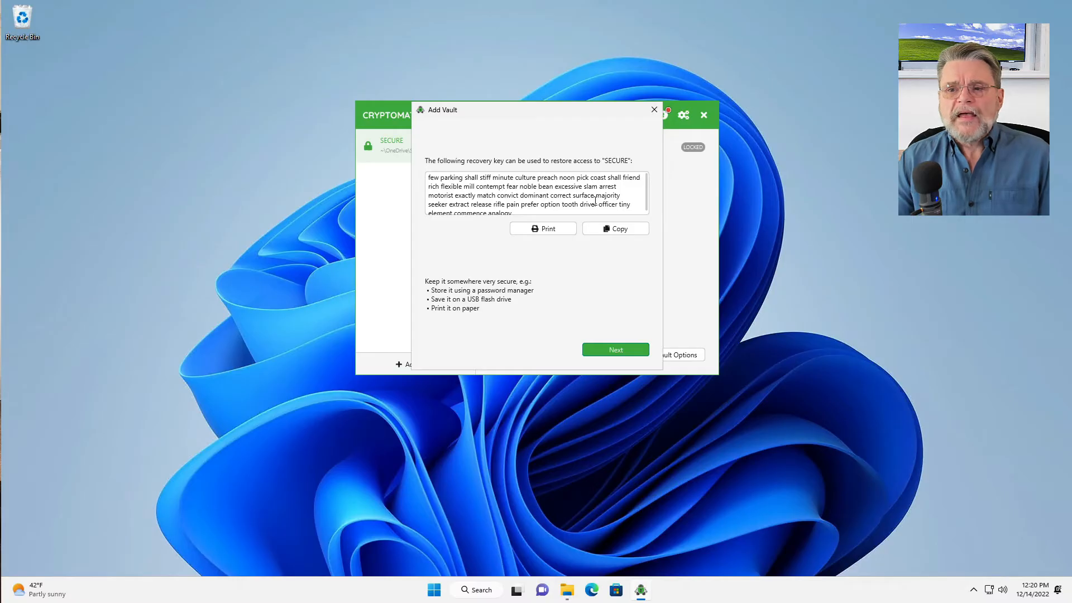
pyautogui.moveTo(515, 164)
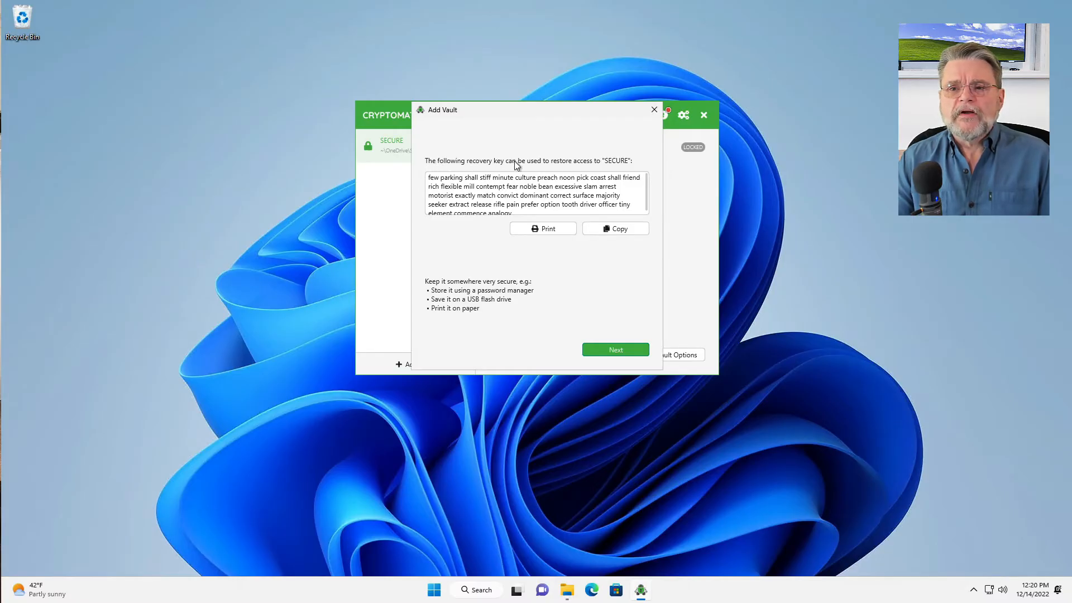
pyautogui.moveTo(574, 319)
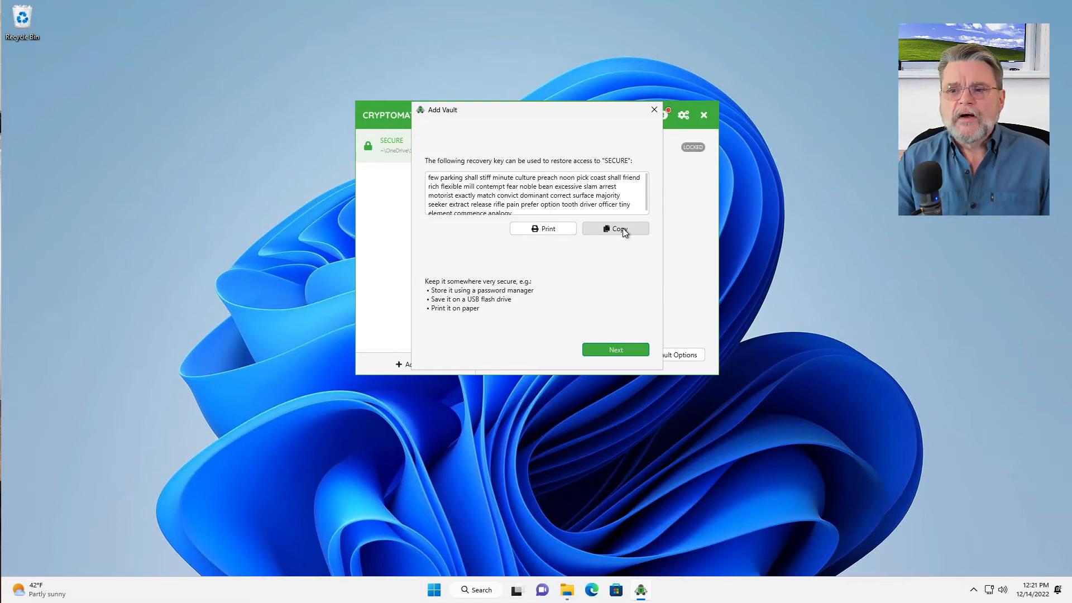
pyautogui.click(614, 228)
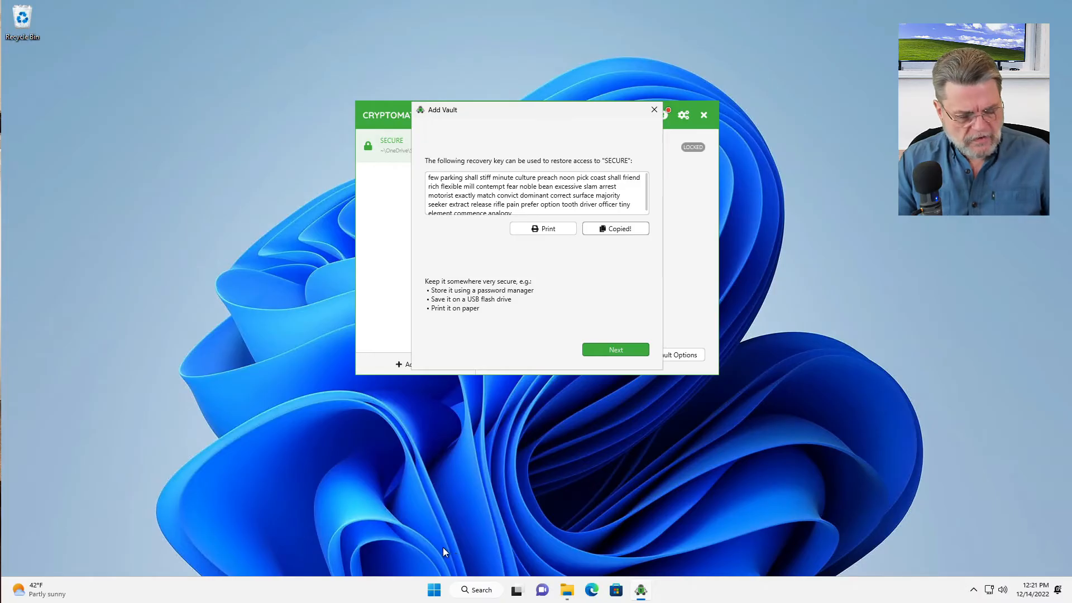
# Paste the recovery key into Notepad and save it as a recoverykey-cryptomator text file
pyautogui.click(434, 590)
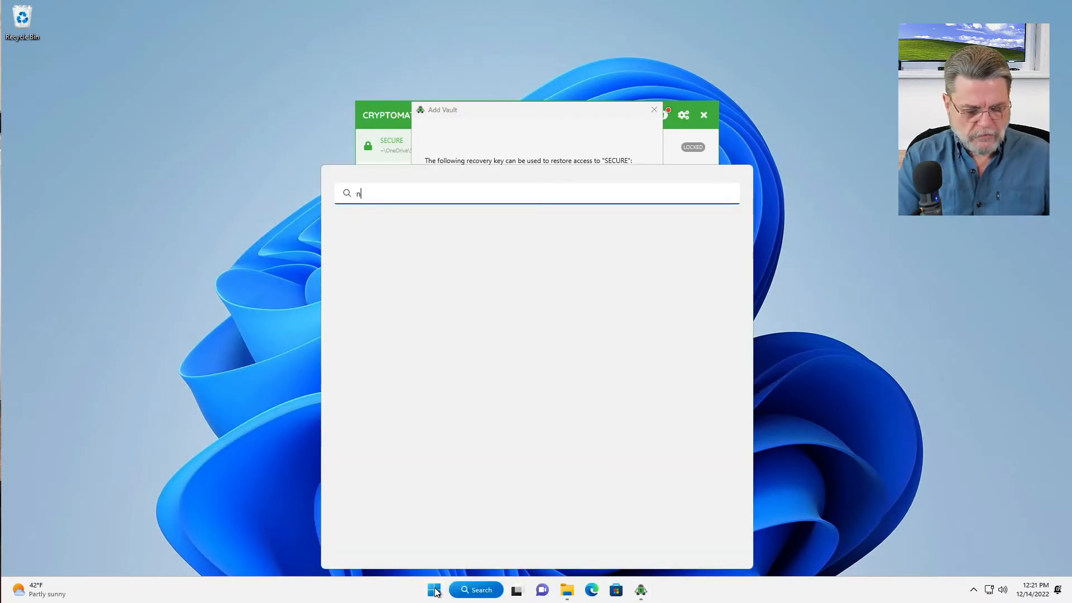
pyautogui.write('otepad')
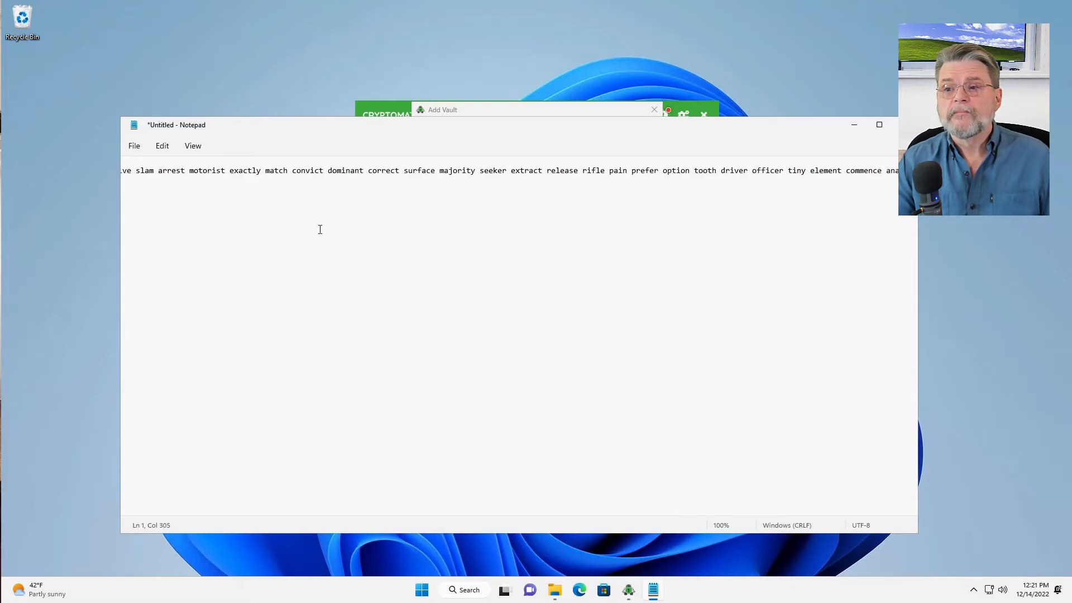
pyautogui.click(134, 146)
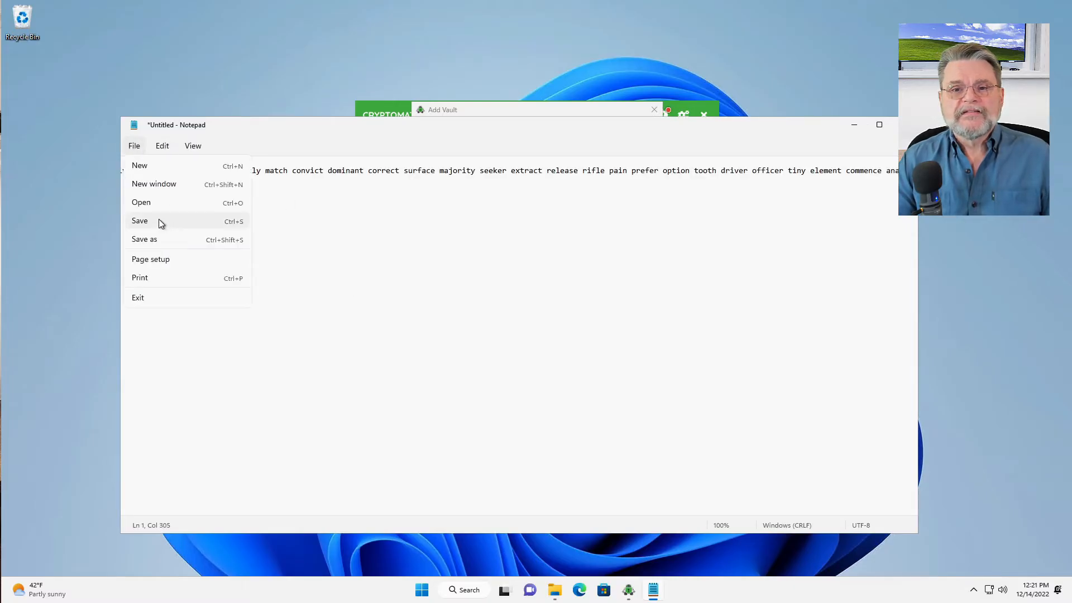
pyautogui.click(144, 239)
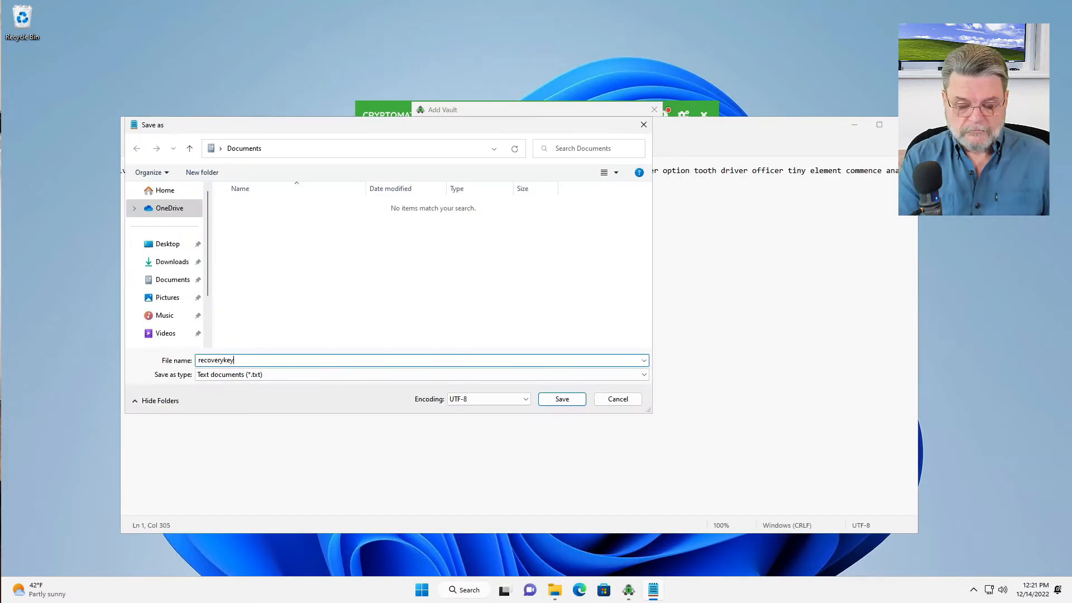
pyautogui.write('-cryptomat')
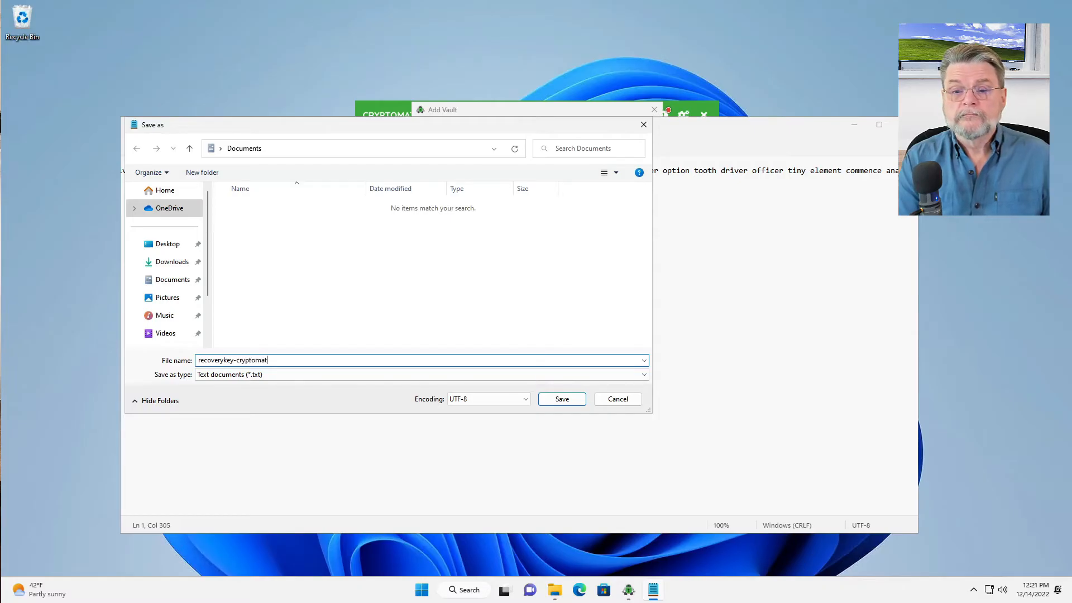
pyautogui.click(561, 398)
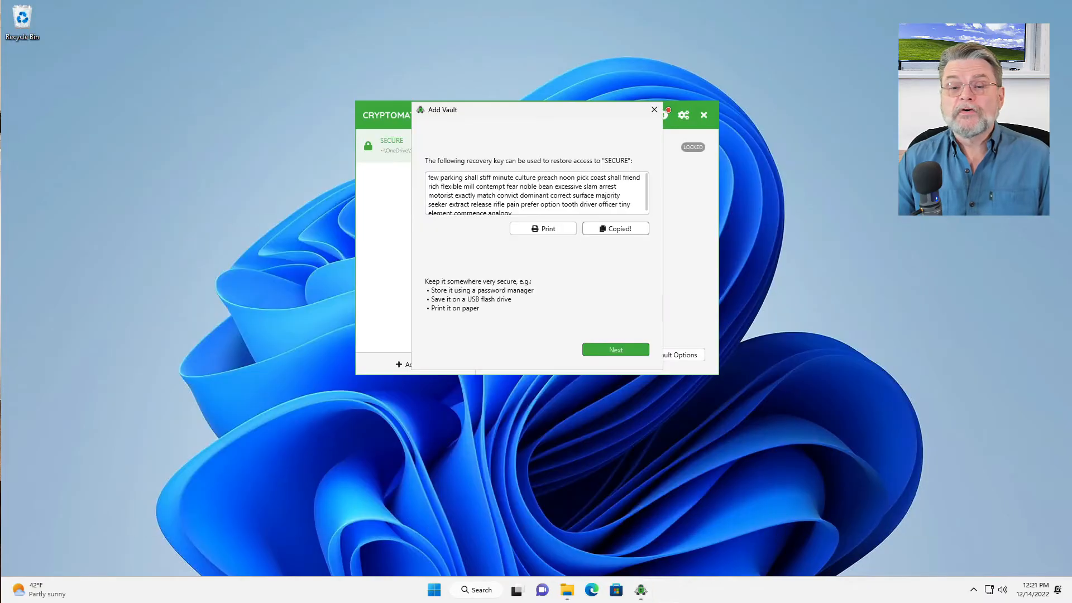
pyautogui.moveTo(833, 144)
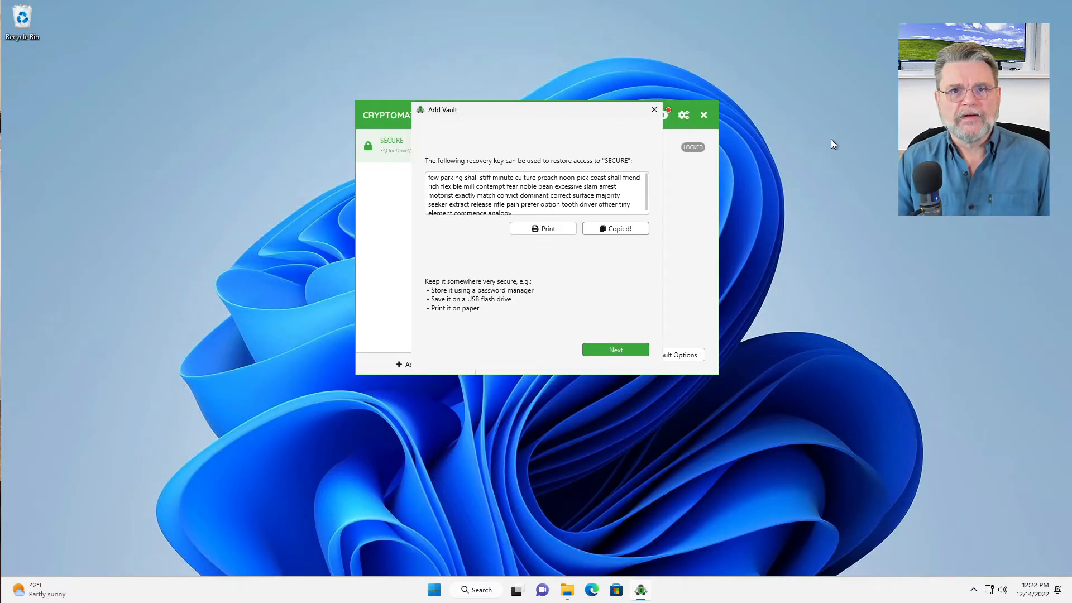
# Finish on the recovery key page and open the SECURE vault's unlock prompt
pyautogui.click(614, 349)
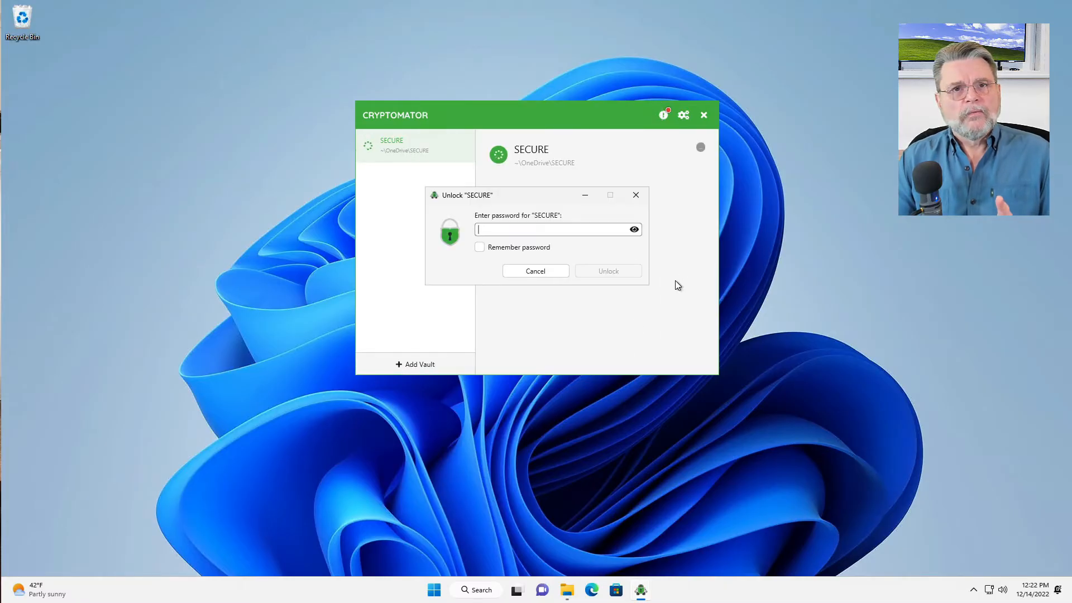
pyautogui.moveTo(671, 280)
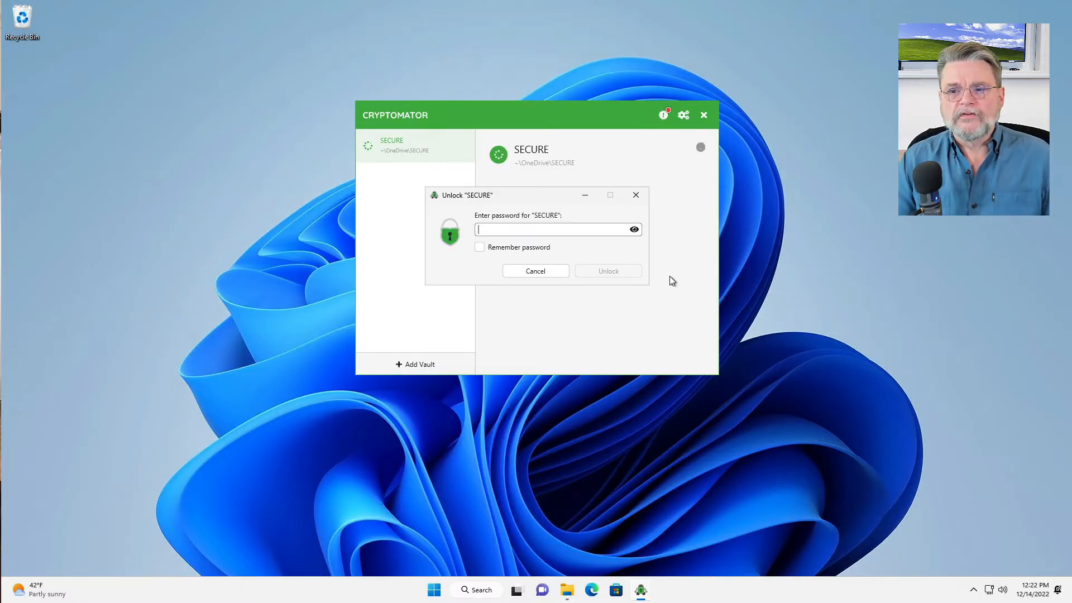
pyautogui.moveTo(536, 422)
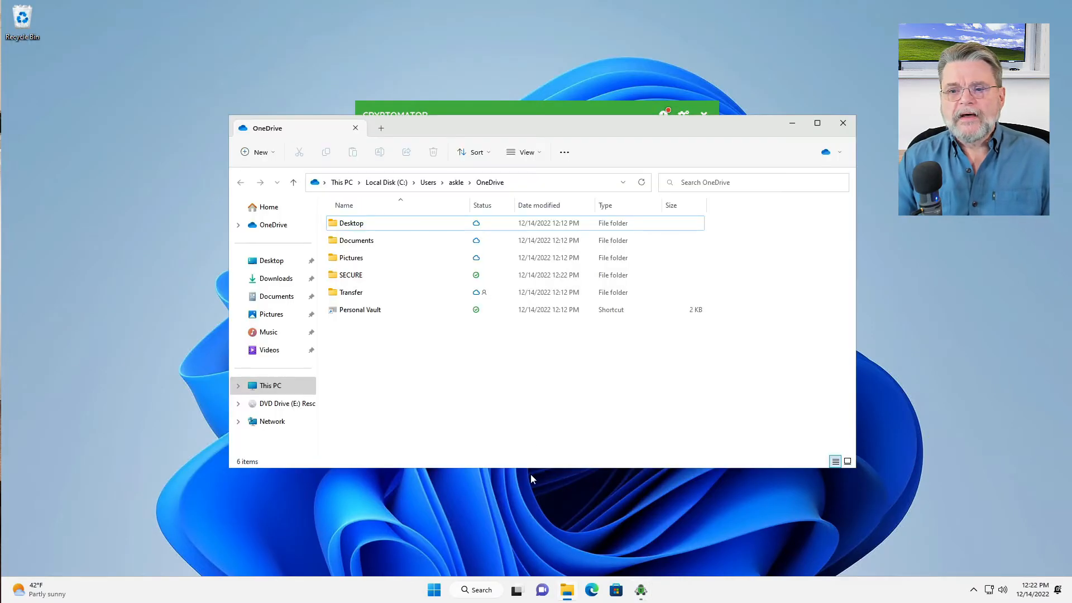
pyautogui.moveTo(362, 278)
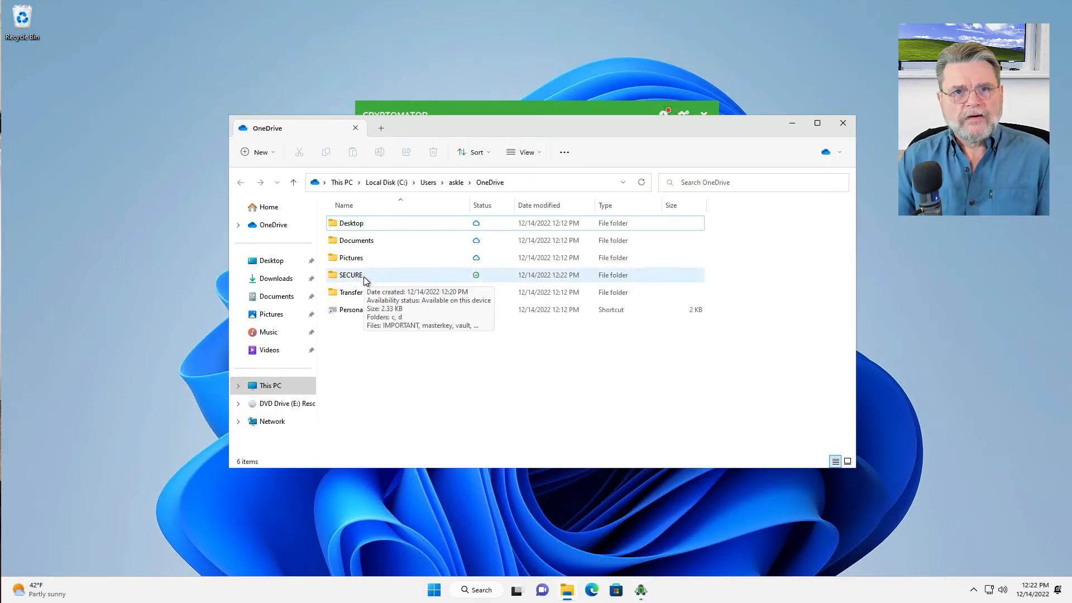
# Open OneDrive's SECURE vault folder and its encrypted d folder
pyautogui.click(350, 274)
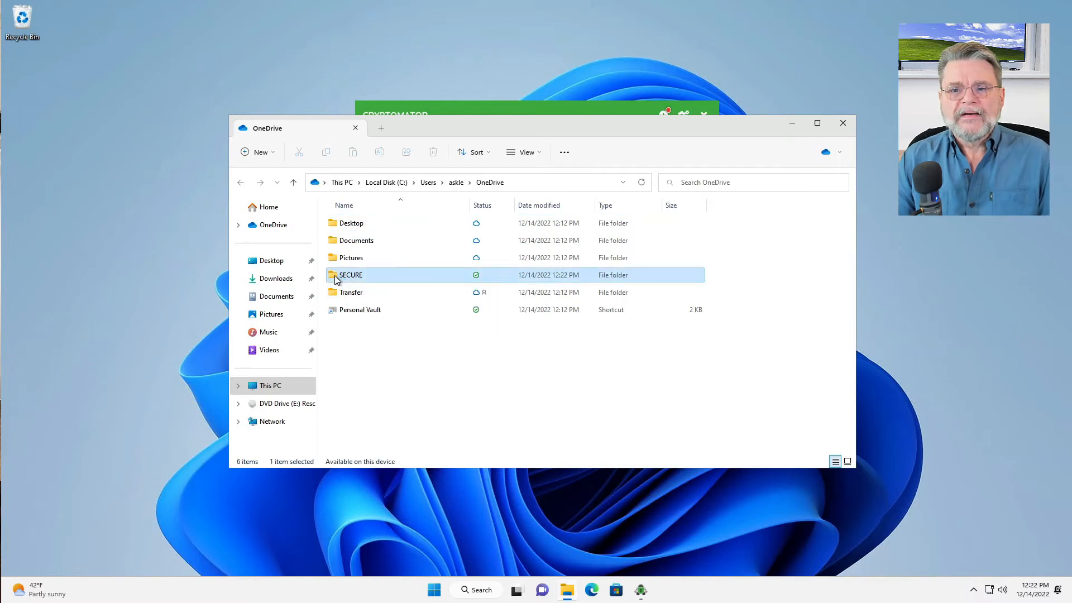
pyautogui.doubleClick(350, 275)
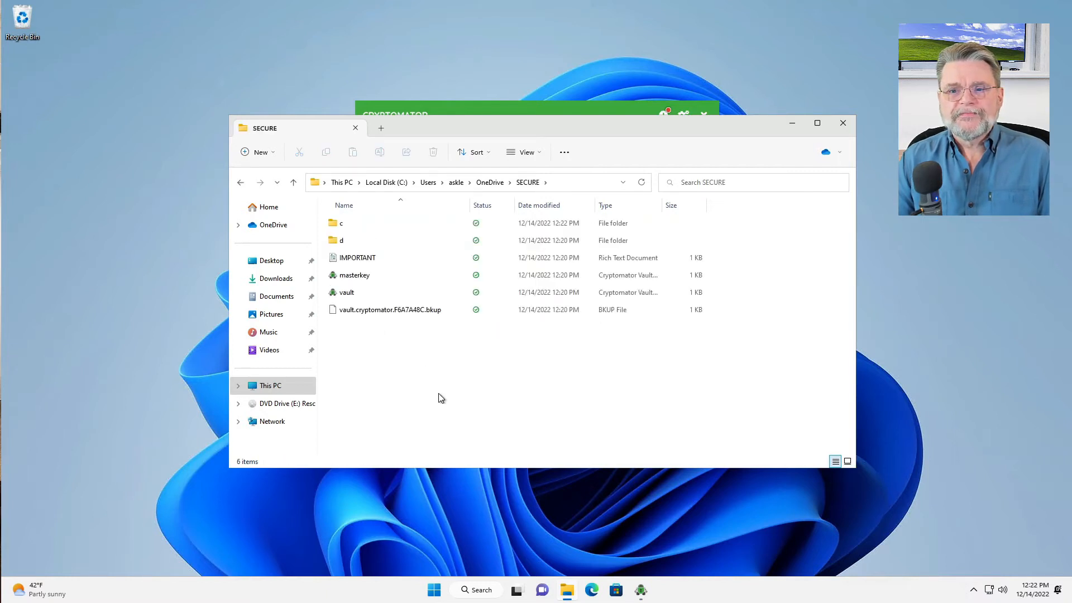
pyautogui.click(341, 240)
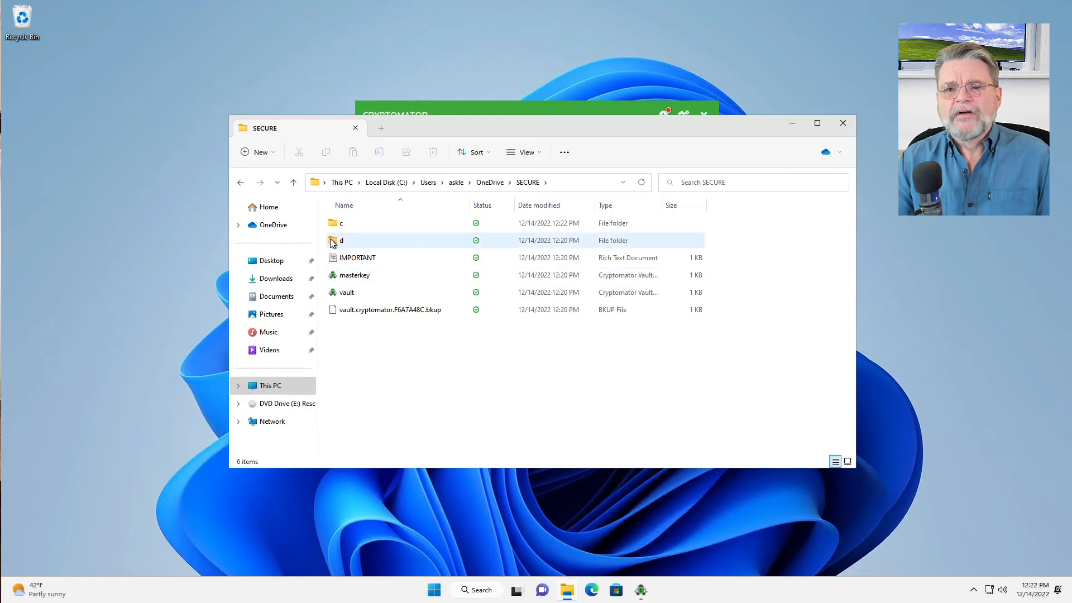
pyautogui.doubleClick(341, 240)
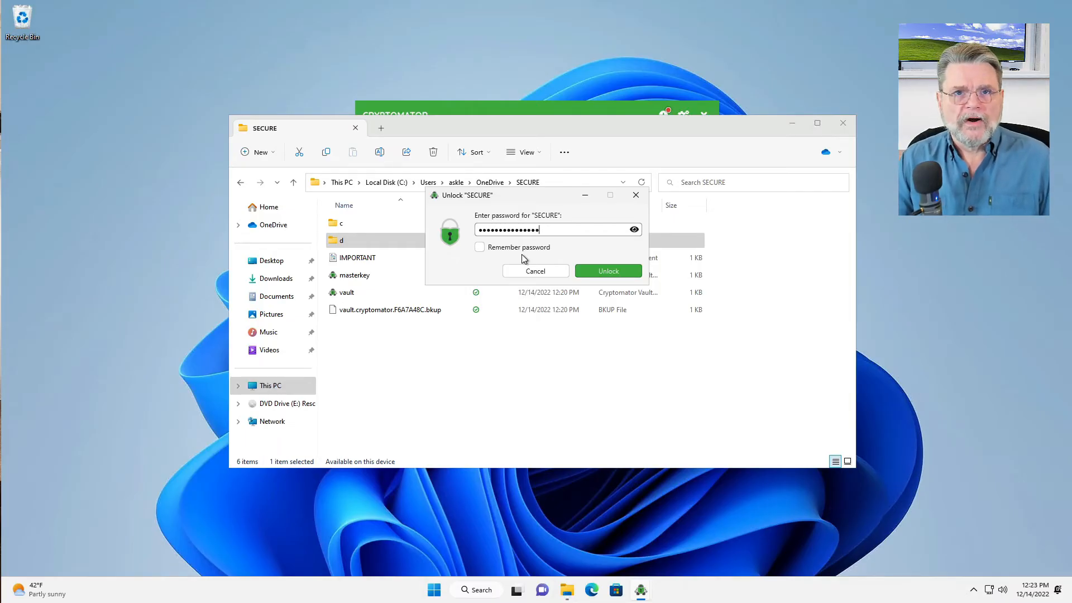
pyautogui.moveTo(487, 267)
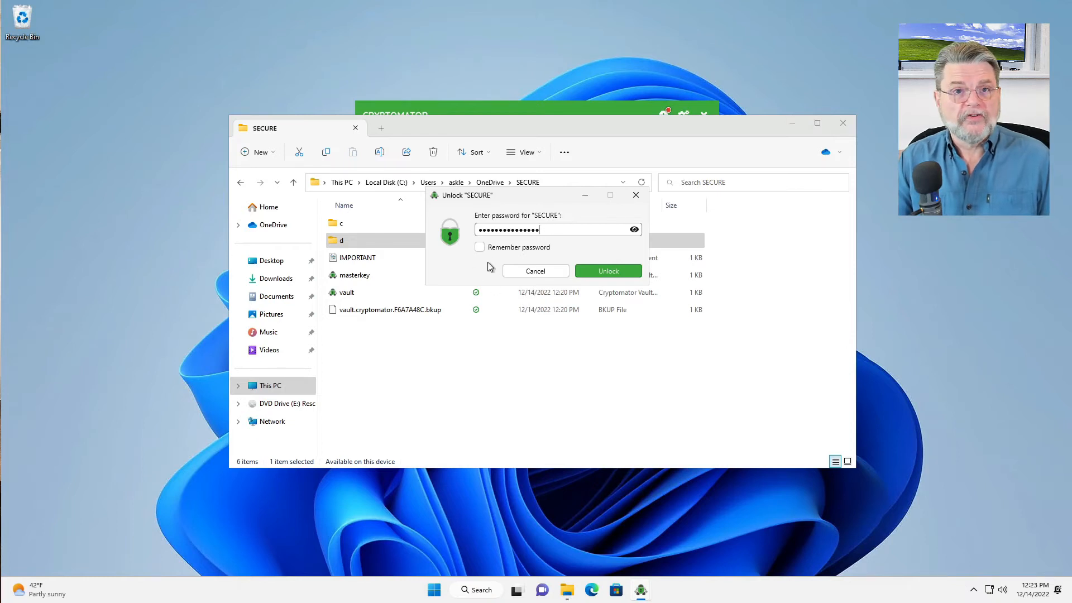
# Submit the entered password to unlock the SECURE vault
pyautogui.click(607, 271)
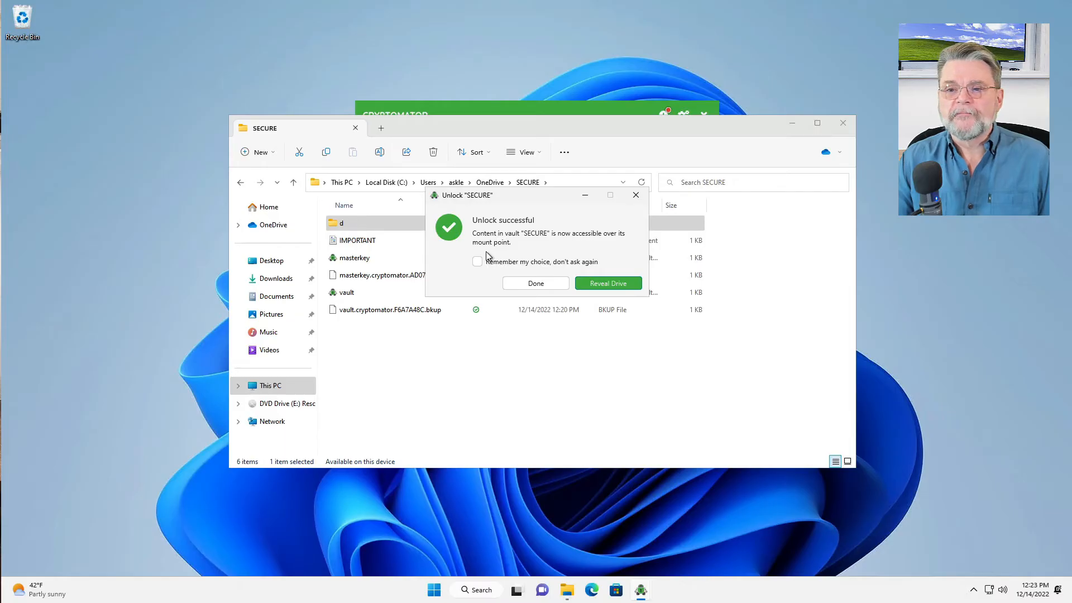
pyautogui.moveTo(575, 246)
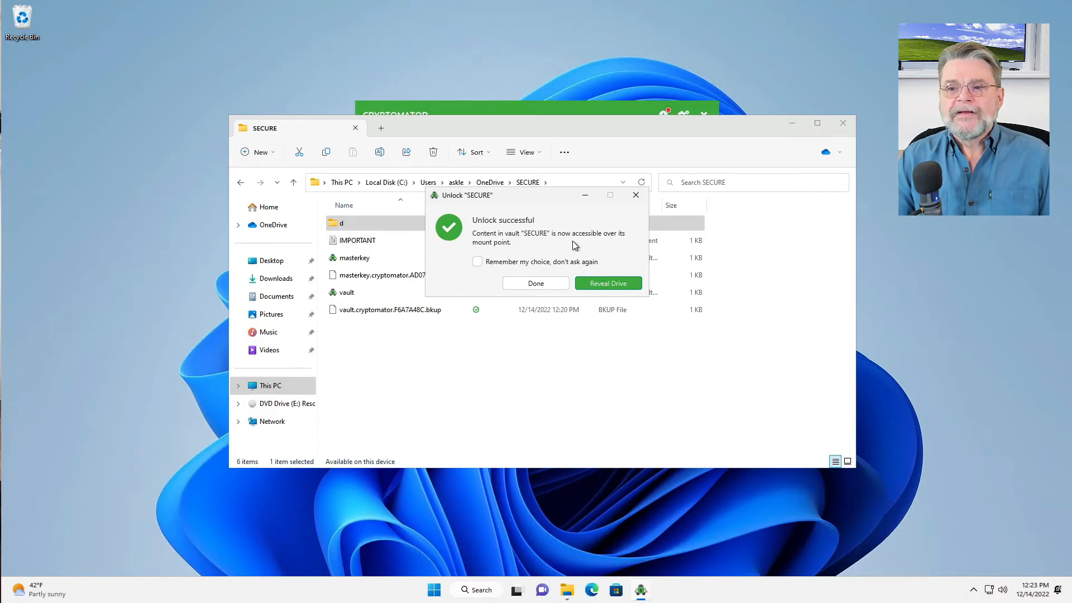
pyautogui.moveTo(575, 248)
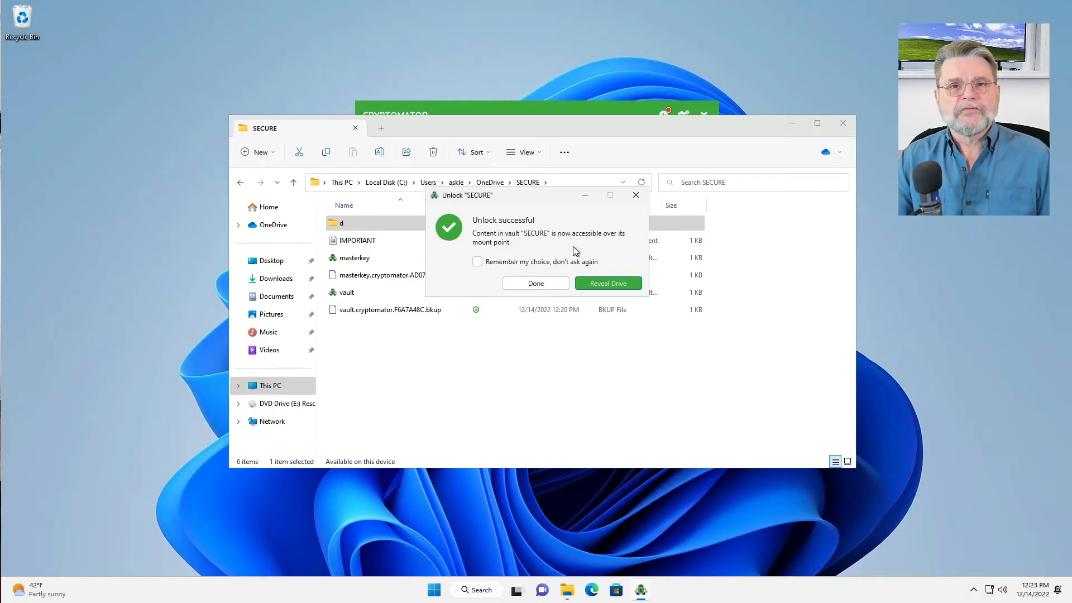
pyautogui.moveTo(537, 288)
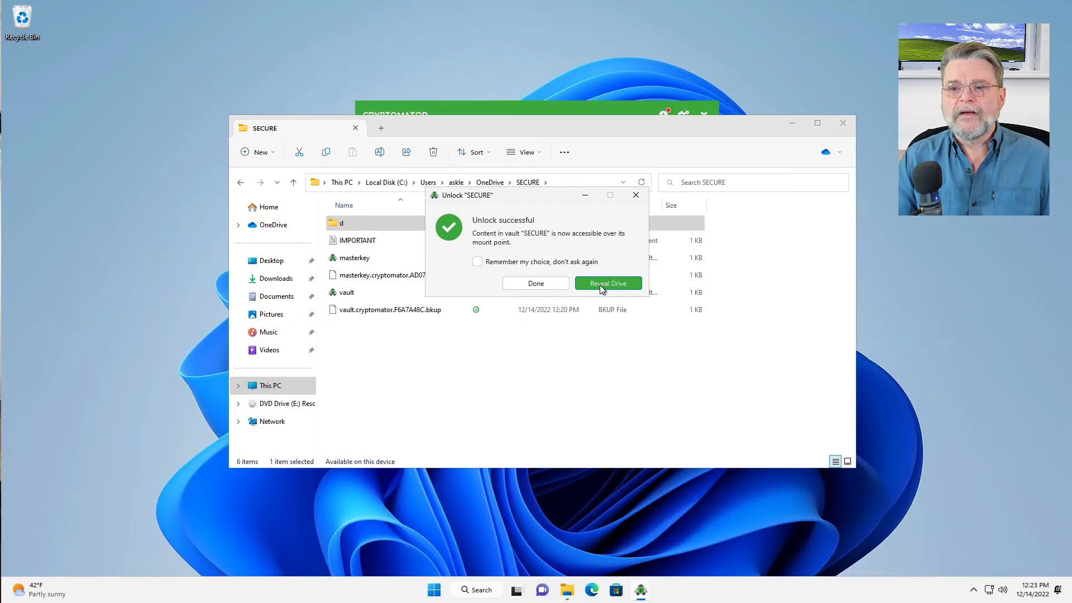
pyautogui.moveTo(610, 284)
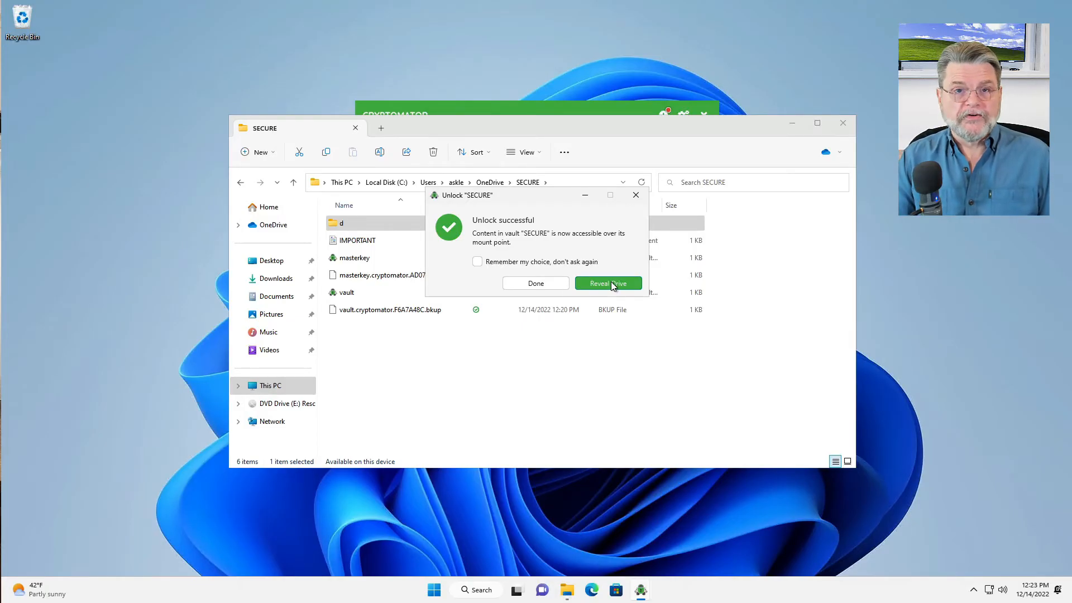
# Reveal the SECURE (F:) drive and create a New Text Document in it
pyautogui.click(606, 283)
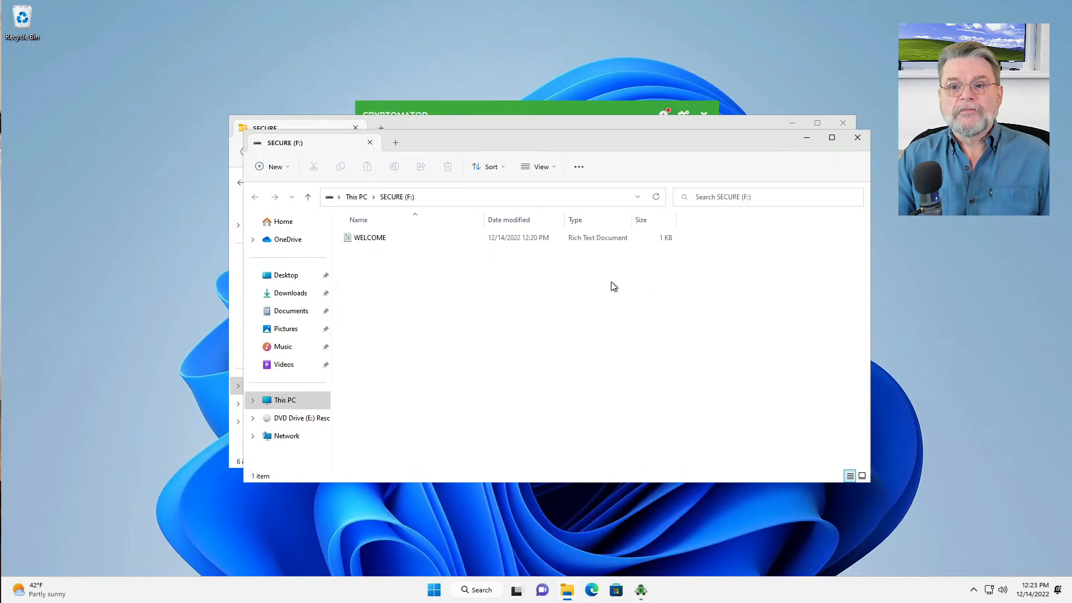
pyautogui.moveTo(608, 349)
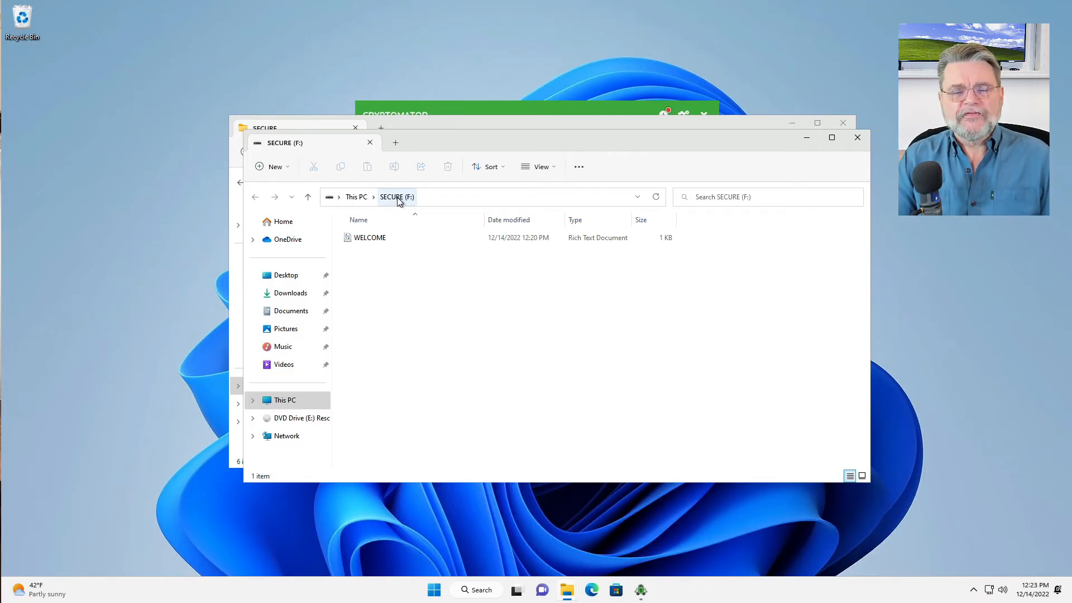
pyautogui.moveTo(446, 363)
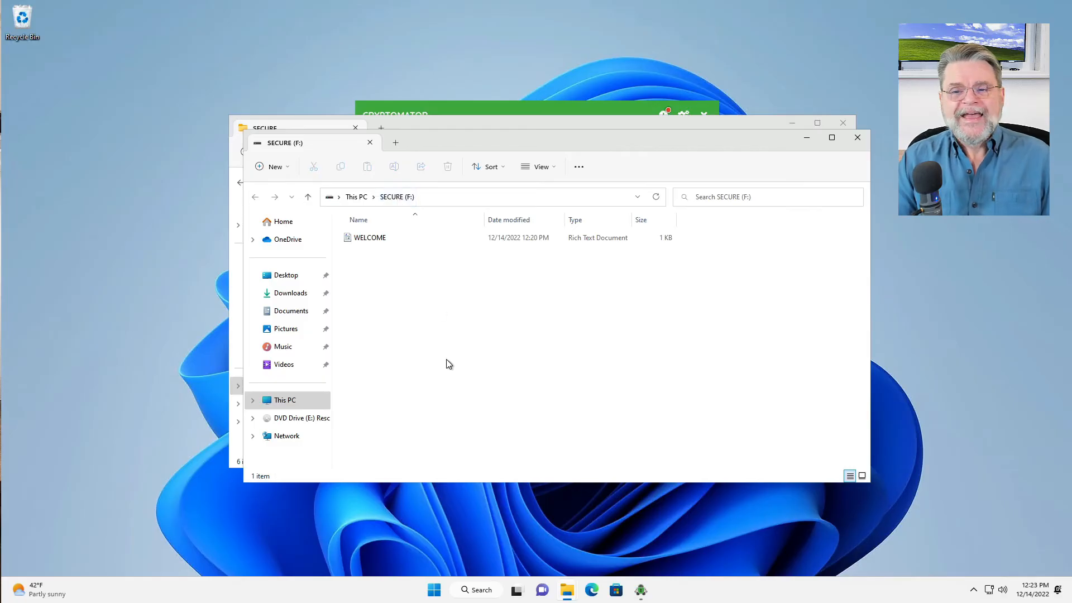
pyautogui.moveTo(443, 348)
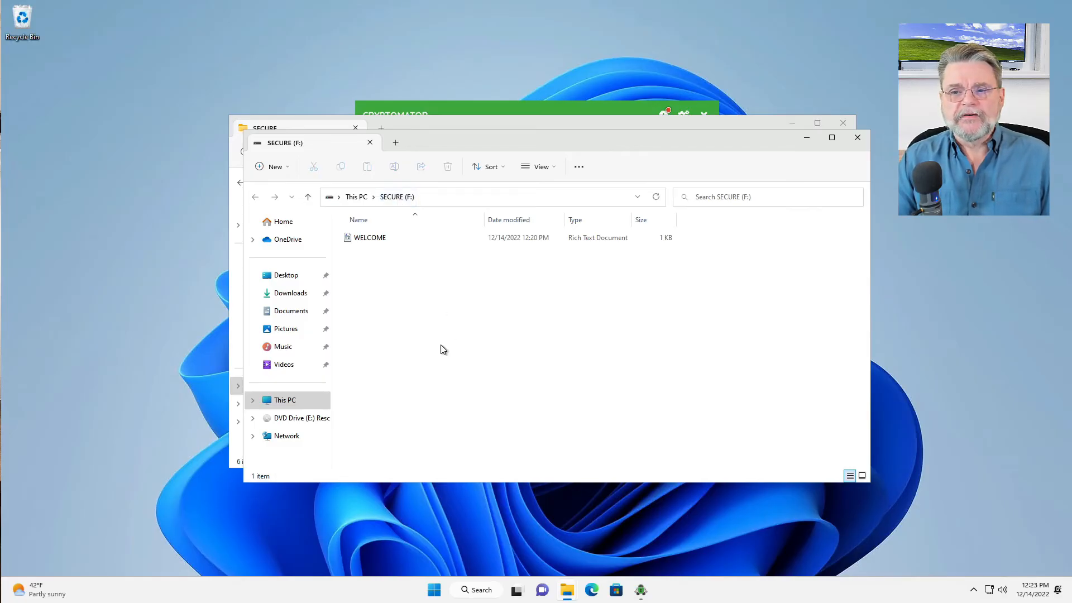
pyautogui.rightClick(441, 349)
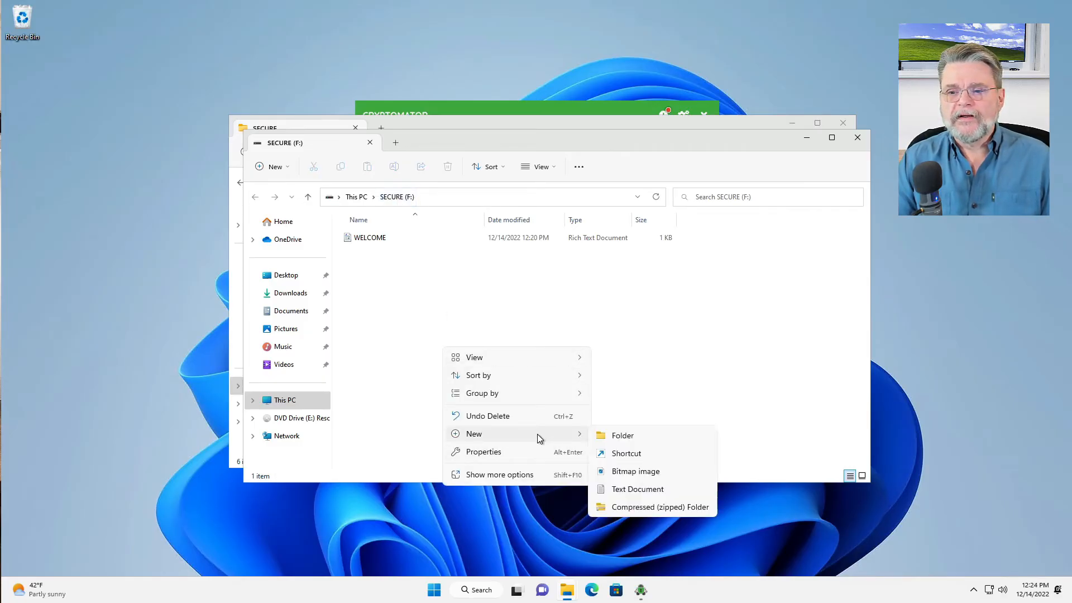
pyautogui.click(636, 488)
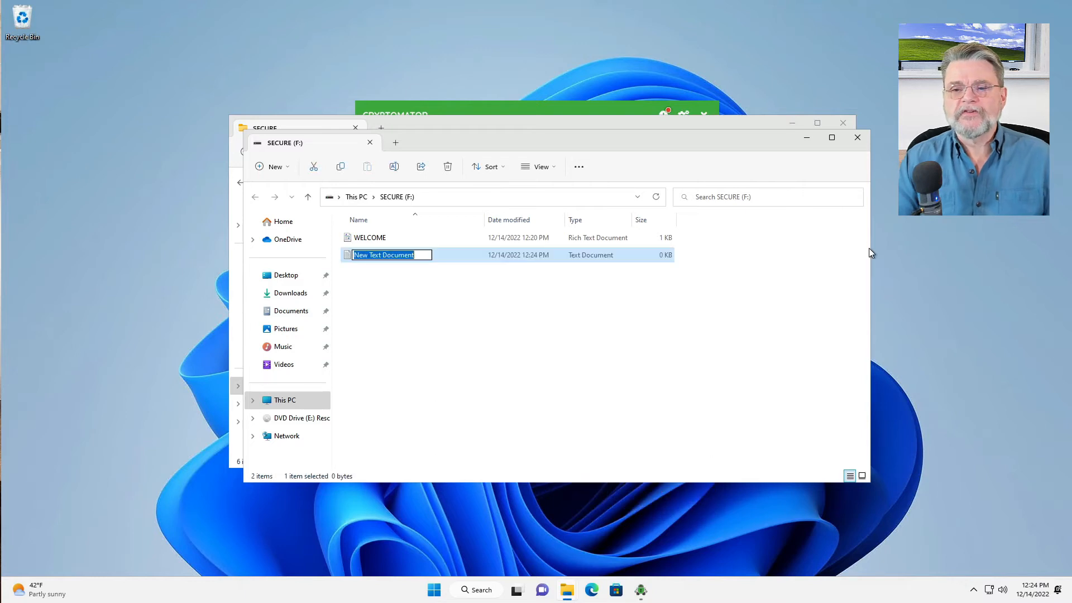
# Write 'Seecret data in the file.' into New Text Document and save it
pyautogui.doubleClick(384, 254)
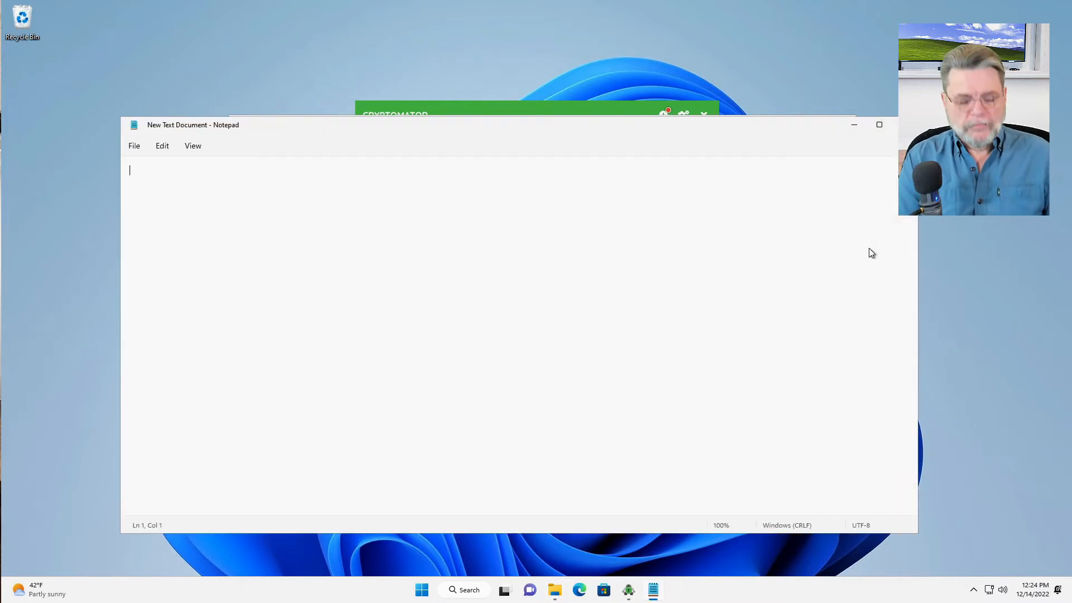
pyautogui.write('Seecret data in')
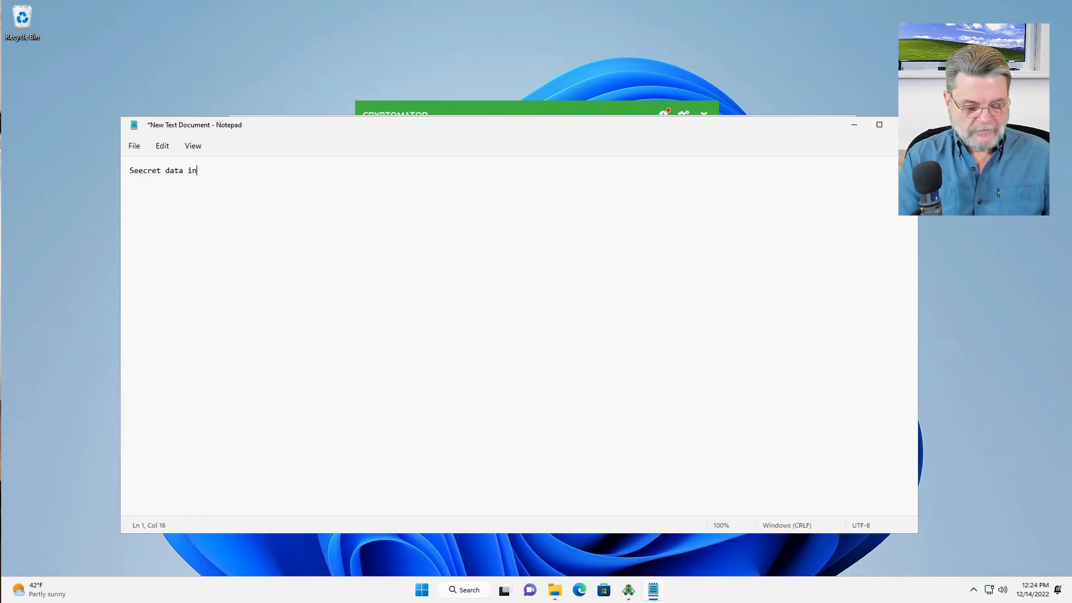
pyautogui.write('the file.')
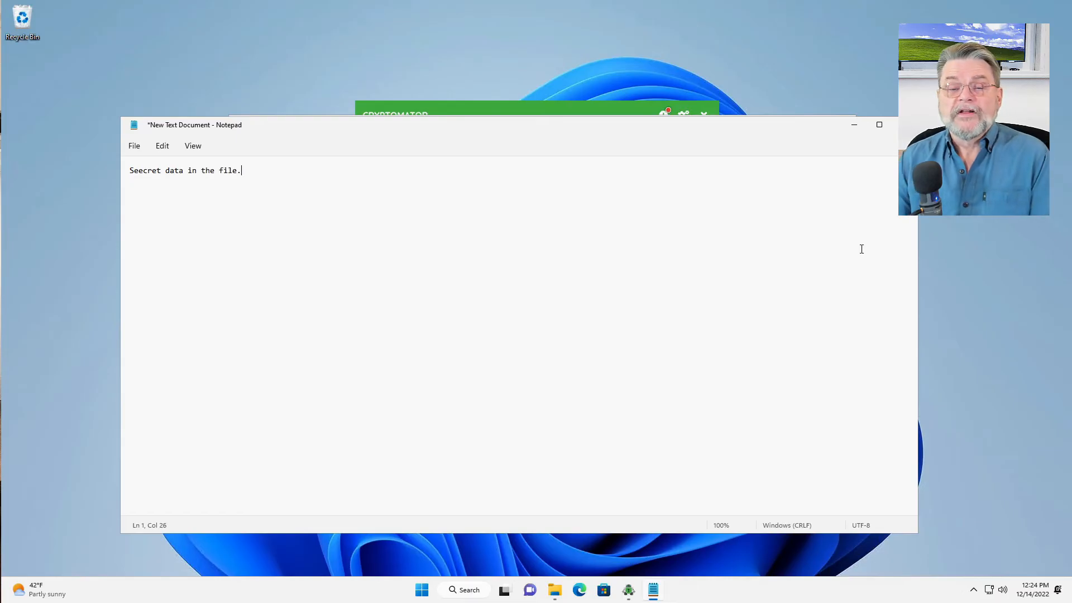
pyautogui.press('ctrl+s')
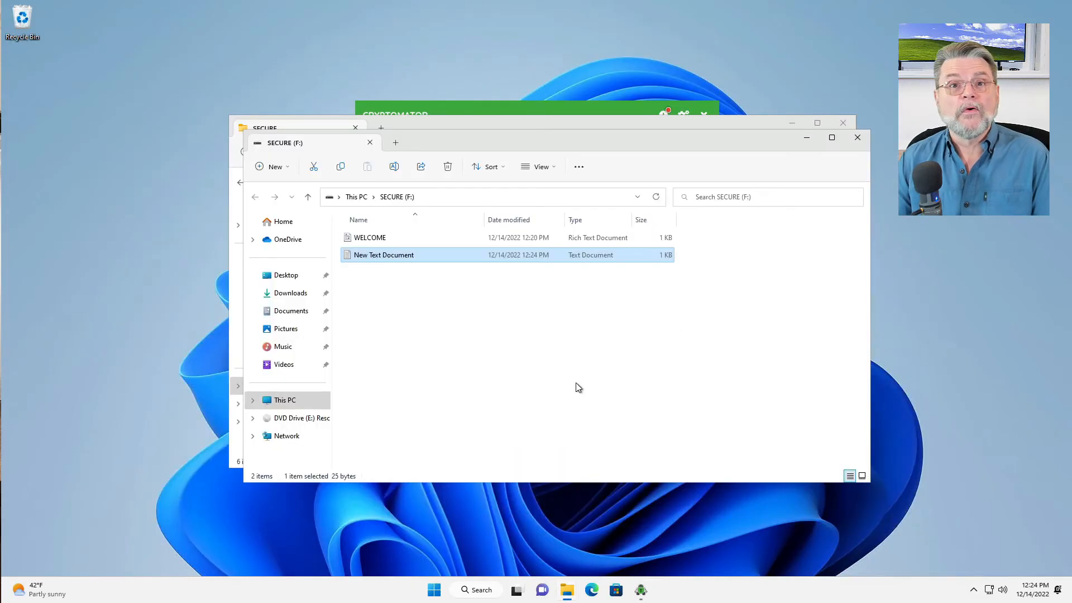
pyautogui.moveTo(396, 197)
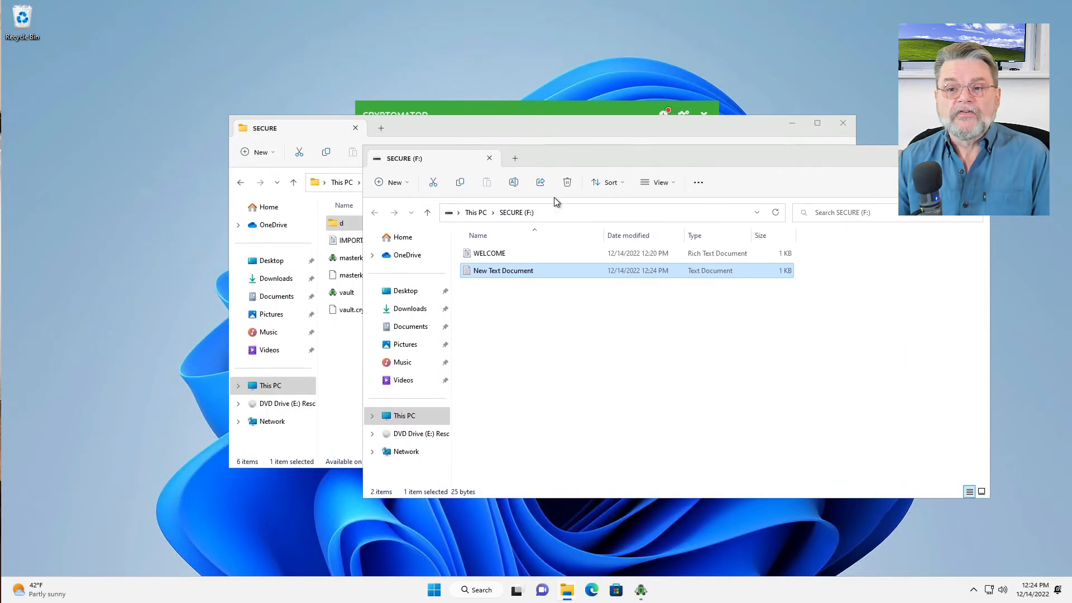
pyautogui.moveTo(515, 212)
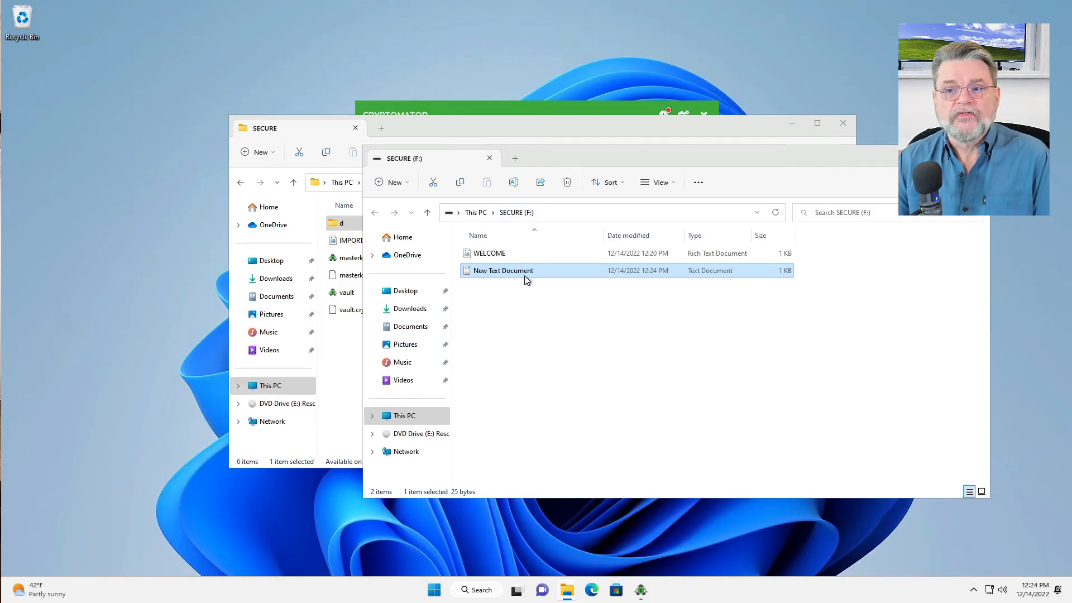
pyautogui.moveTo(547, 339)
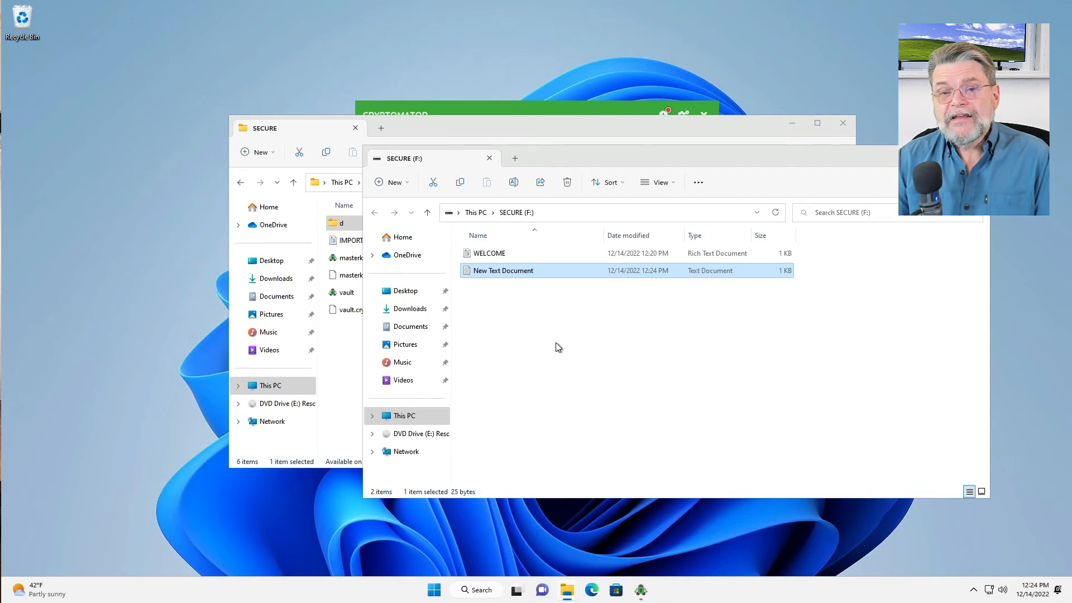
pyautogui.moveTo(563, 356)
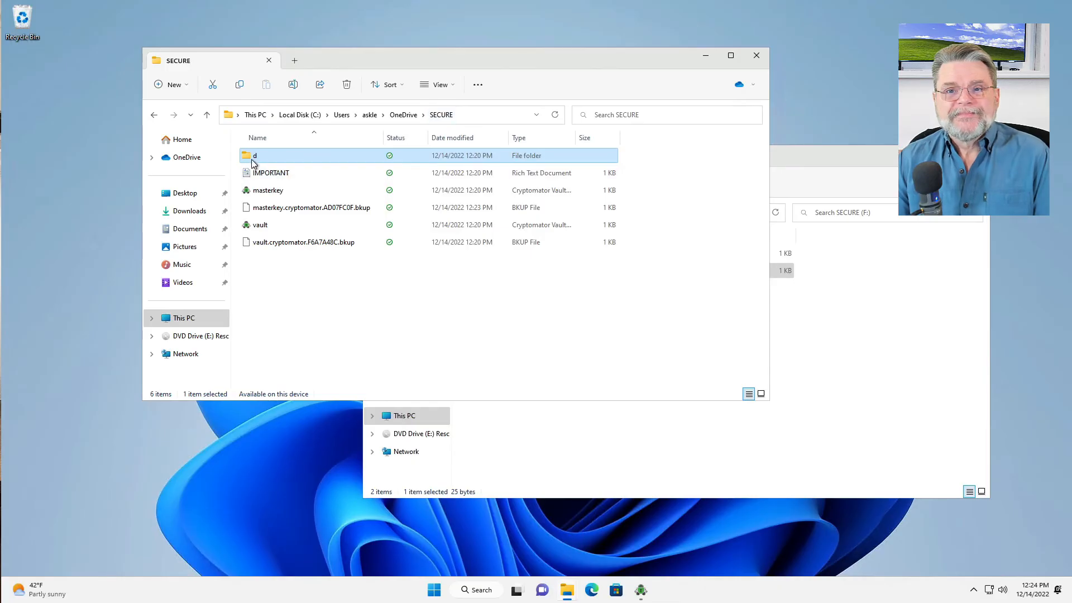
# Inspect the encrypted subfolder under d, then return to the SECURE vault folder
pyautogui.doubleClick(255, 155)
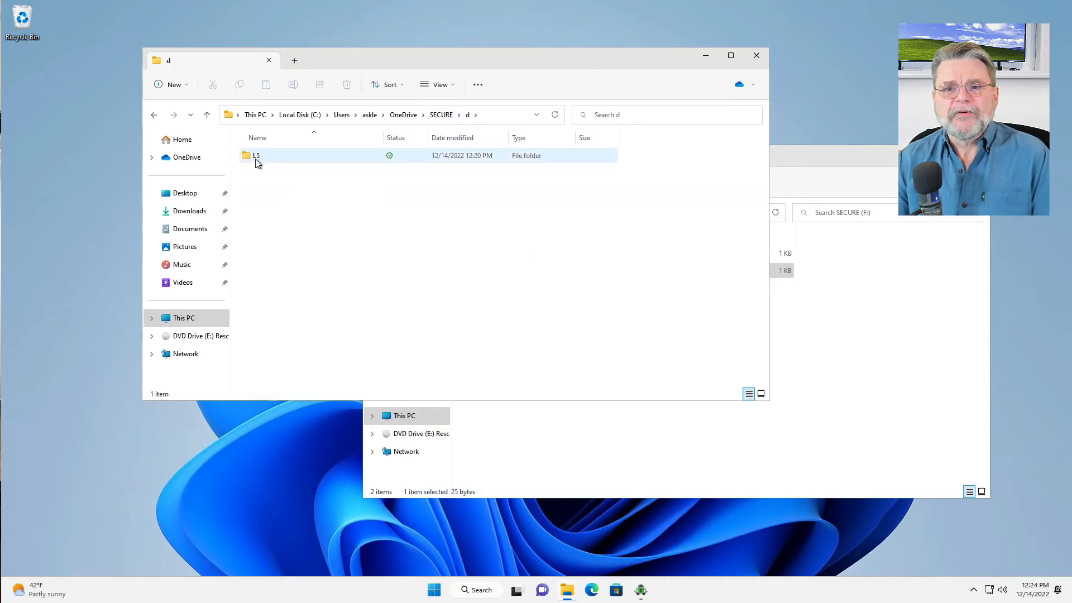
pyautogui.doubleClick(256, 155)
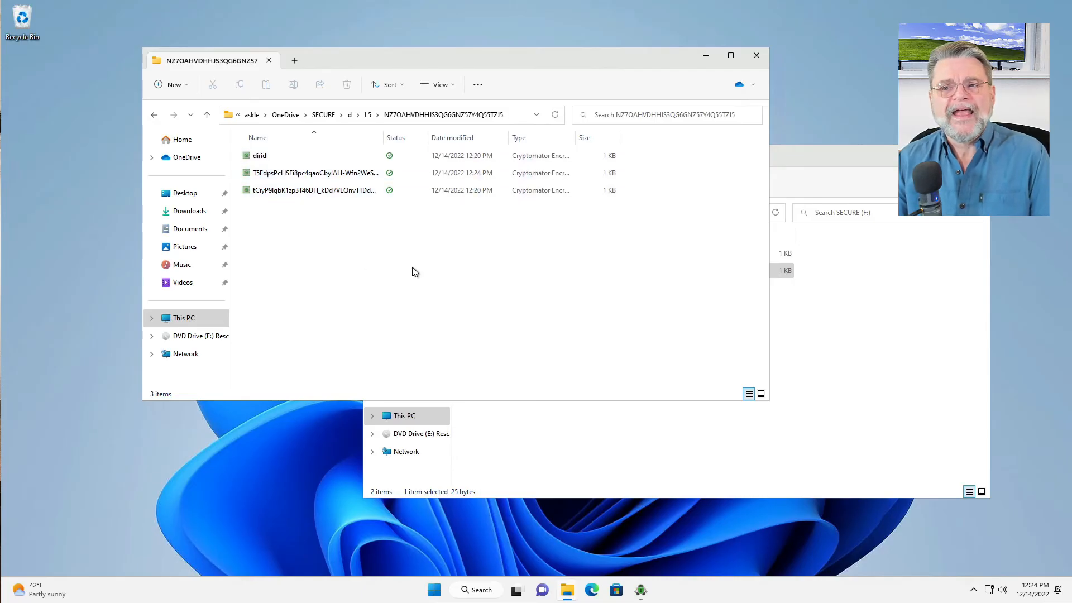
pyautogui.moveTo(441, 273)
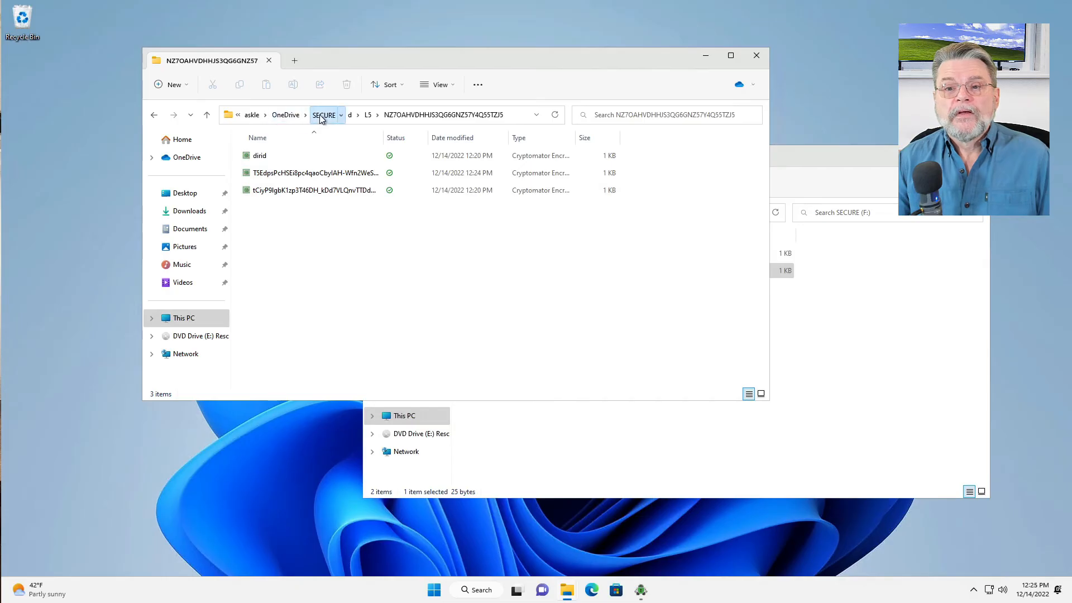
pyautogui.click(323, 114)
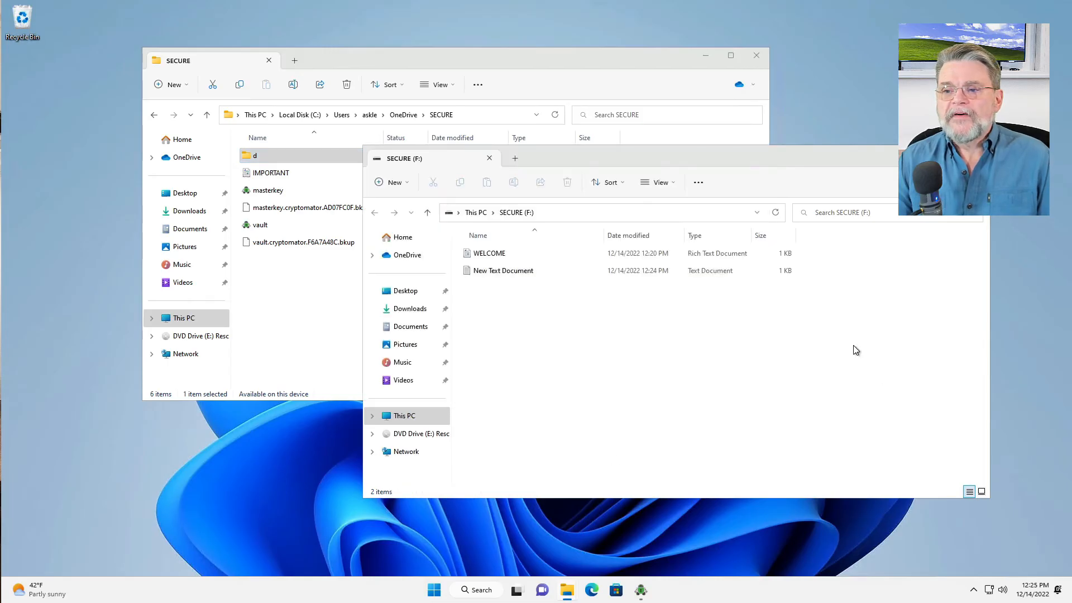
pyautogui.moveTo(535, 332)
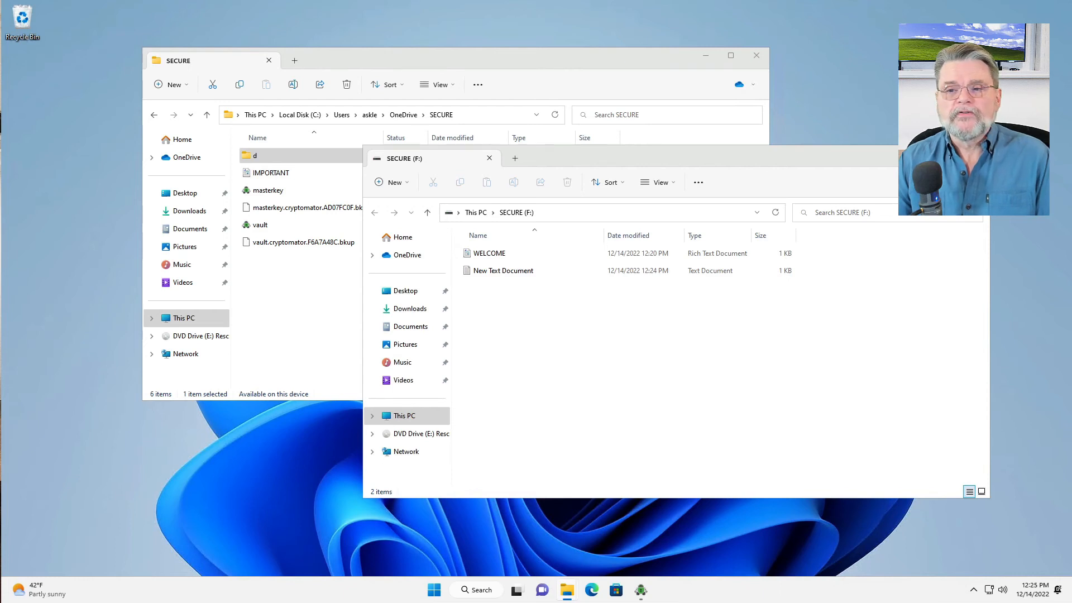
# Close the F: drive window and bring up Cryptomator from the hidden tray icons
pyautogui.click(489, 158)
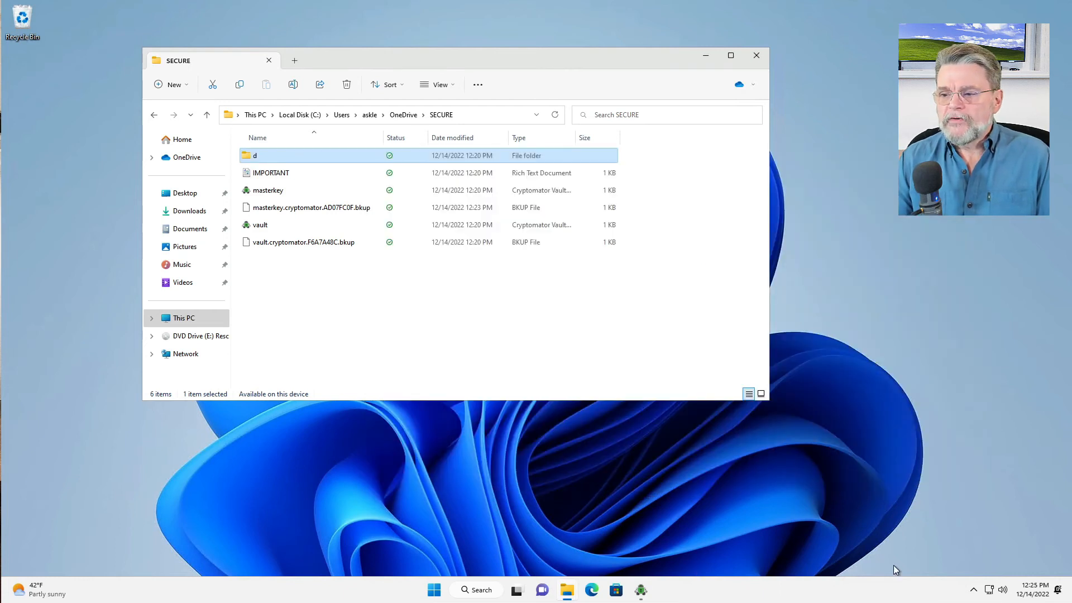
pyautogui.moveTo(973, 590)
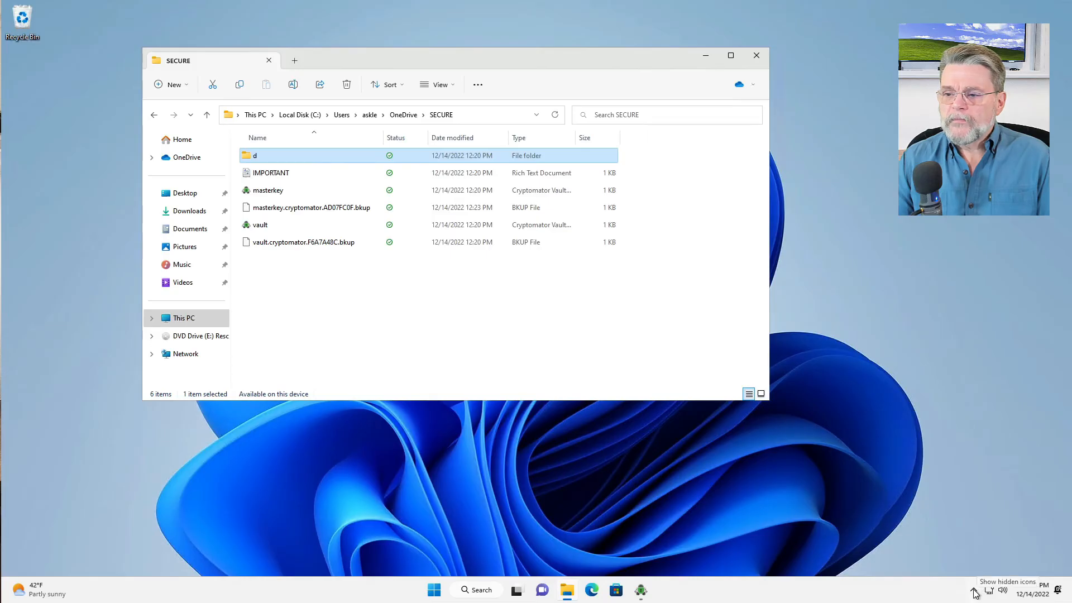
pyautogui.click(973, 590)
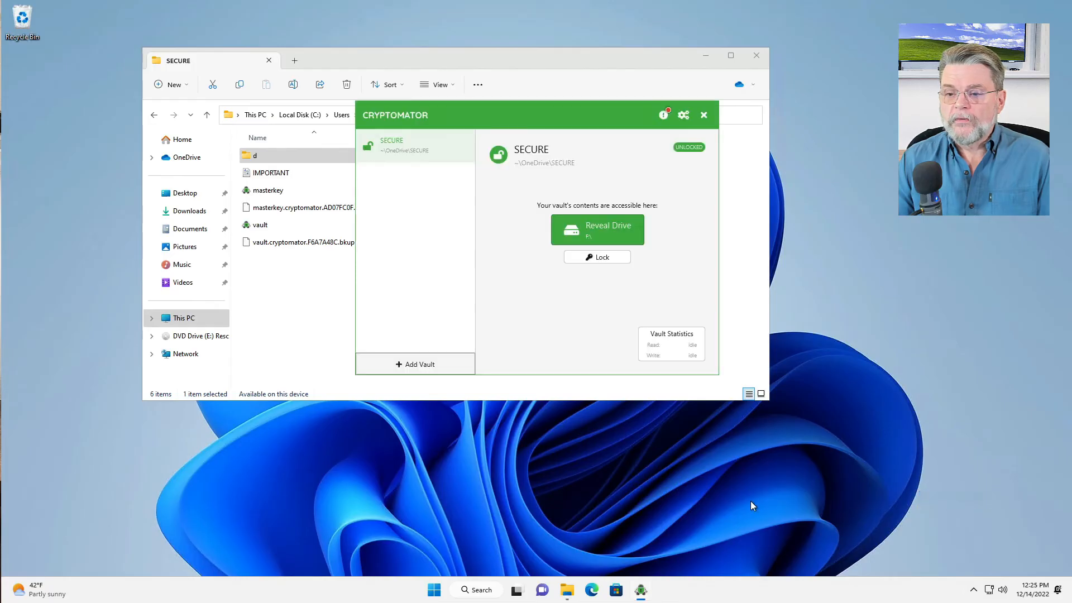
pyautogui.moveTo(629, 230)
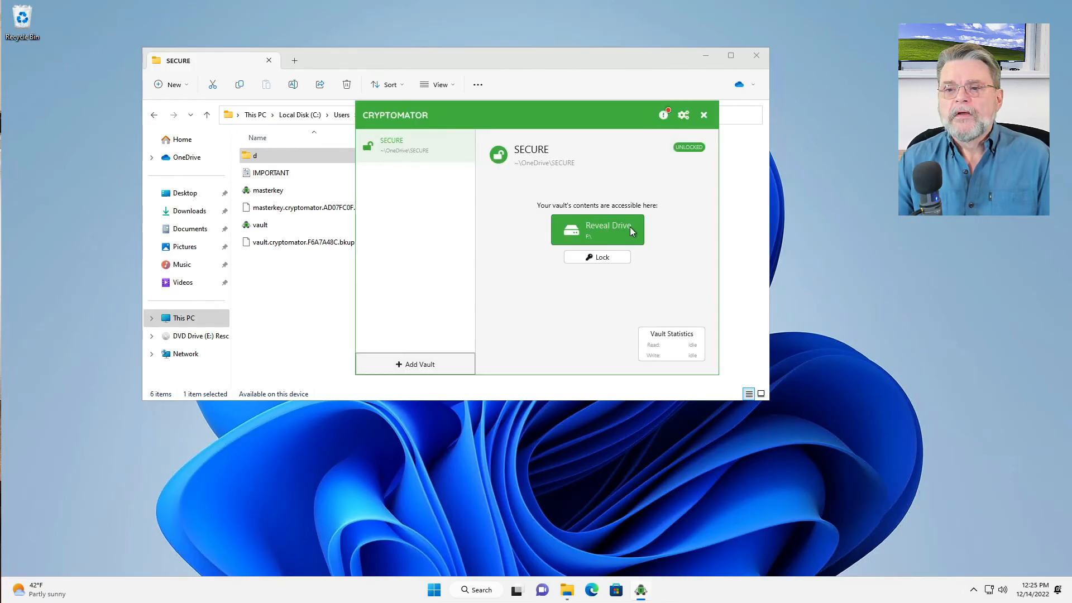
pyautogui.moveTo(624, 234)
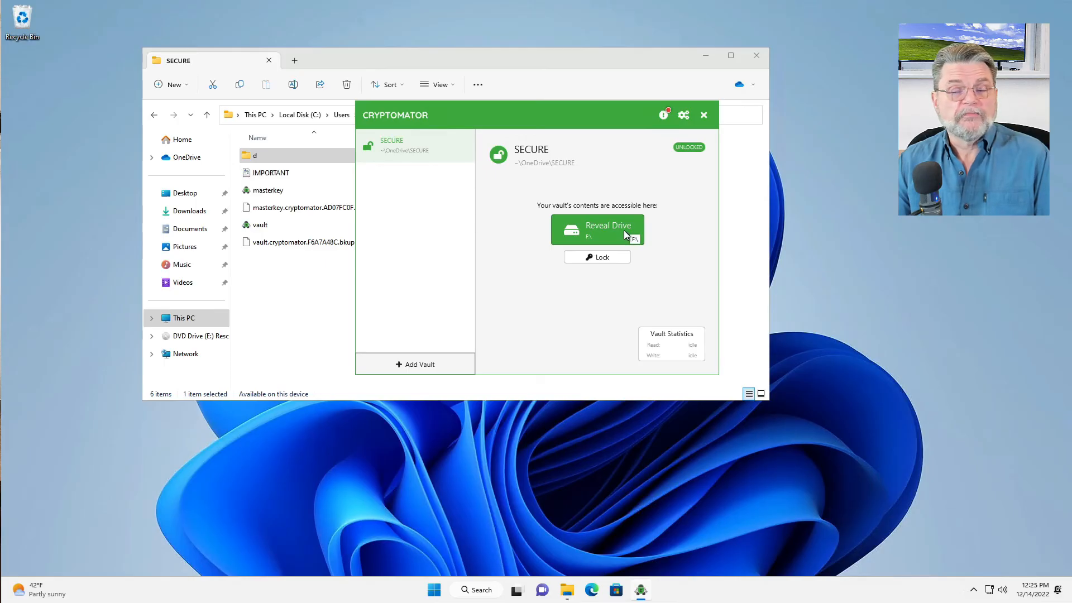
pyautogui.moveTo(607, 262)
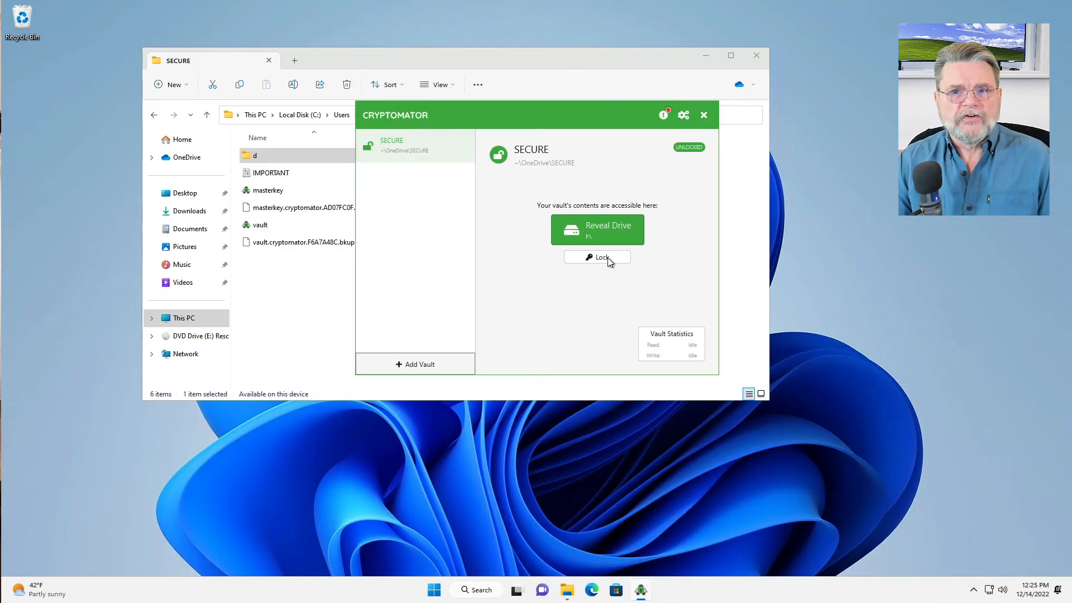
pyautogui.moveTo(182, 283)
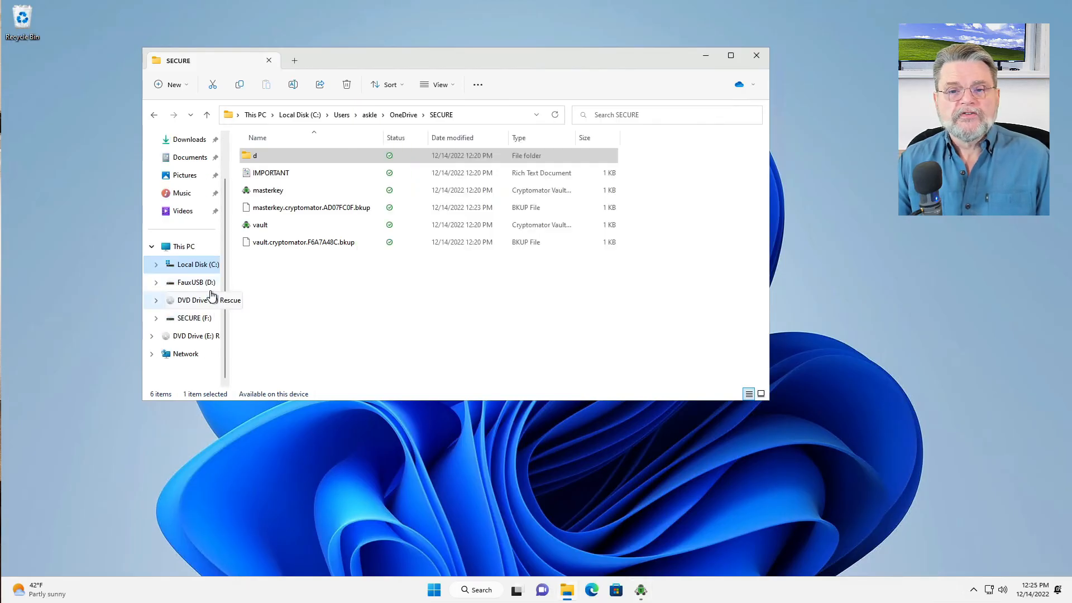
pyautogui.moveTo(212, 300)
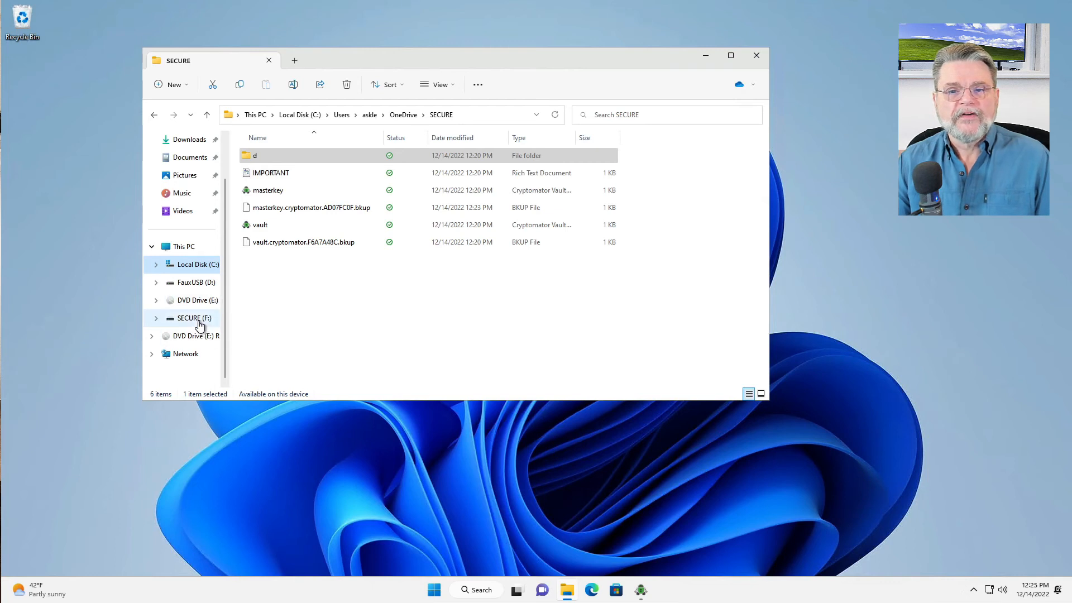
pyautogui.moveTo(200, 327)
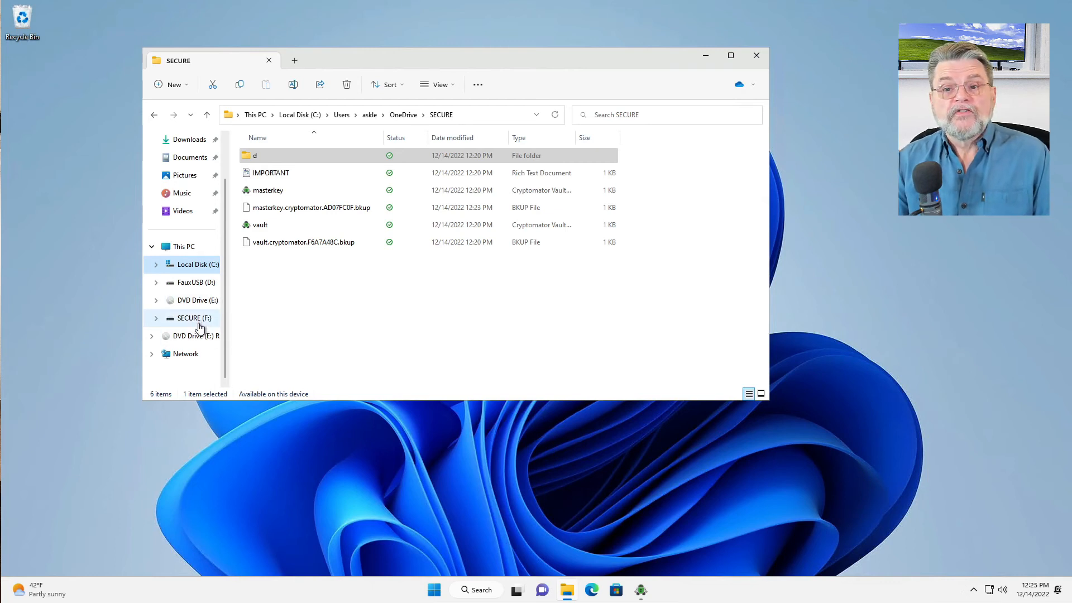
# Show SECURE (F:) listing New Text Document and WELCOME
pyautogui.click(193, 318)
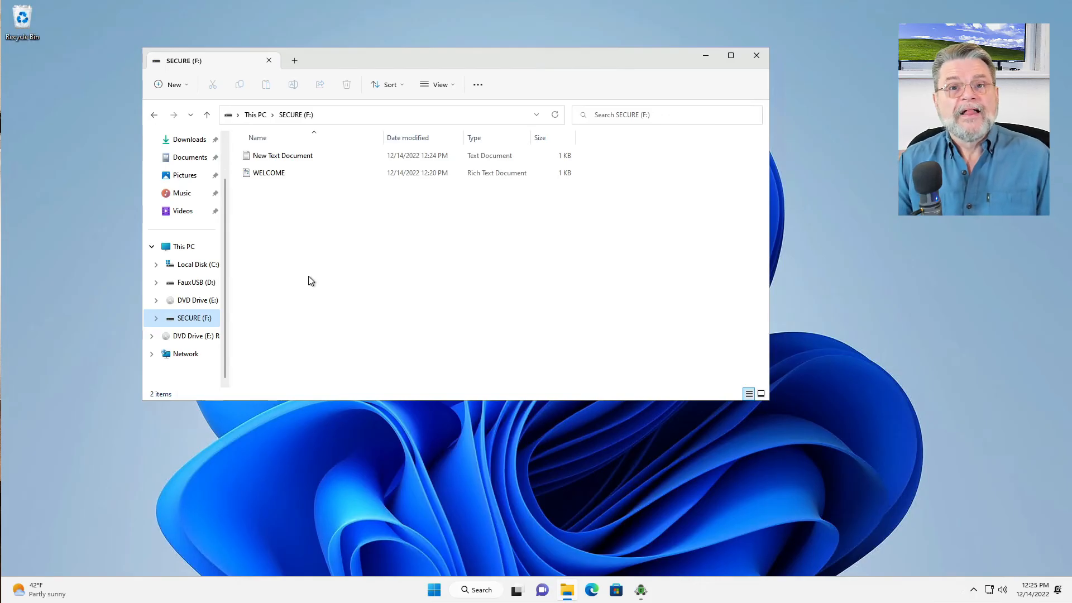
pyautogui.moveTo(668, 567)
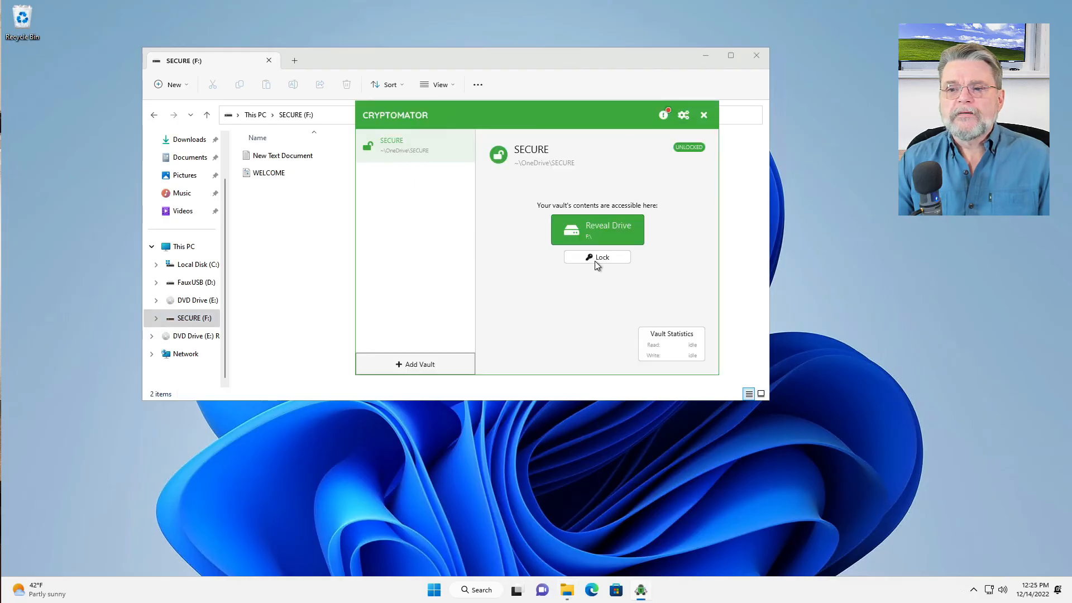
# Lock the SECURE vault and browse to OneDrive's SECURE folder in File Explorer
pyautogui.click(596, 257)
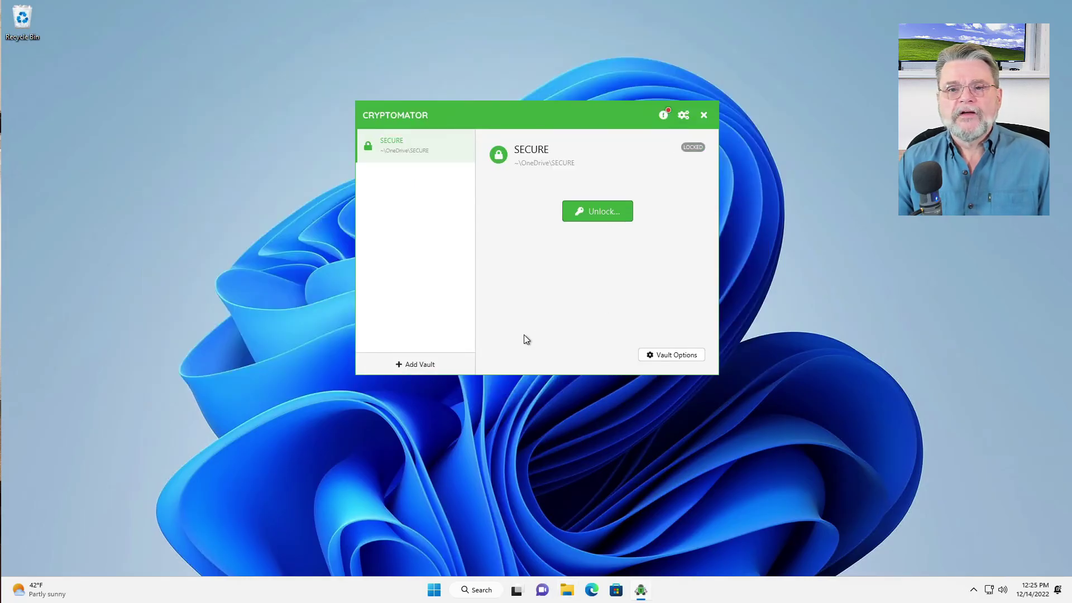
pyautogui.click(566, 590)
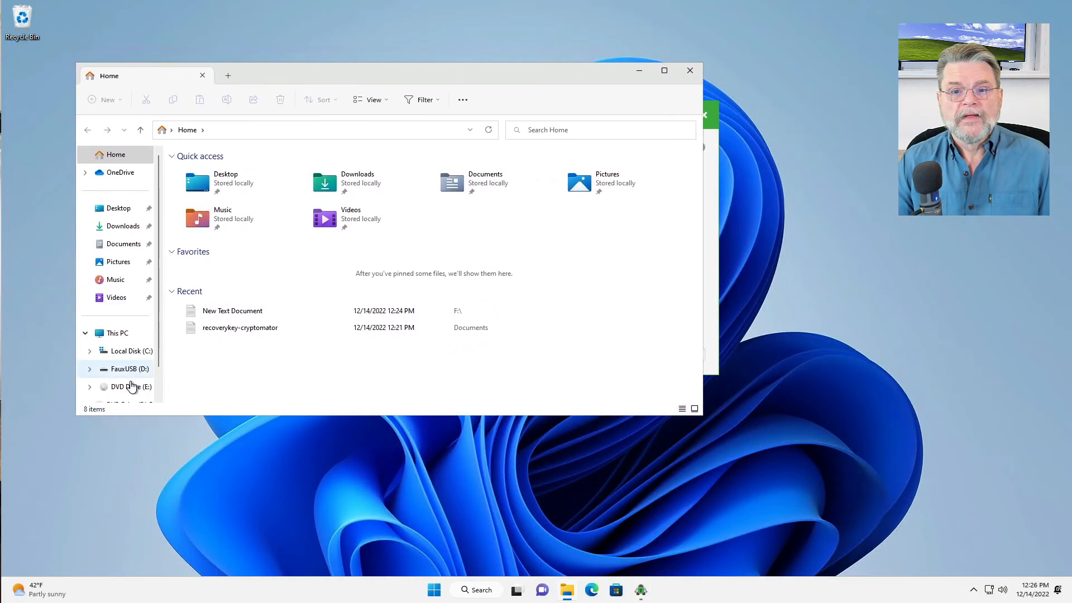
pyautogui.scroll(-3)
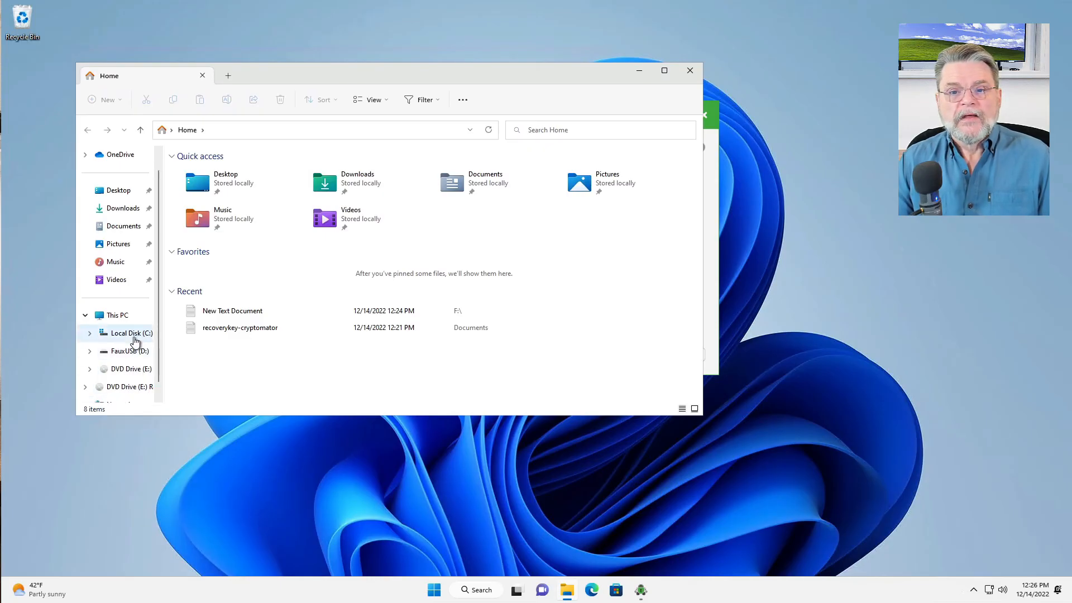
pyautogui.moveTo(136, 283)
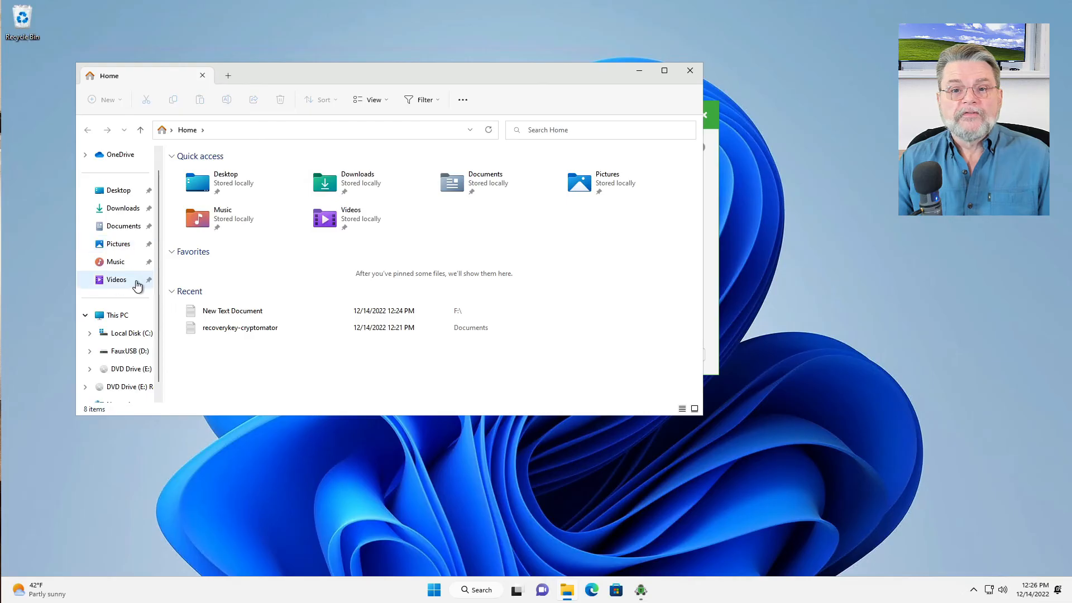
pyautogui.click(119, 172)
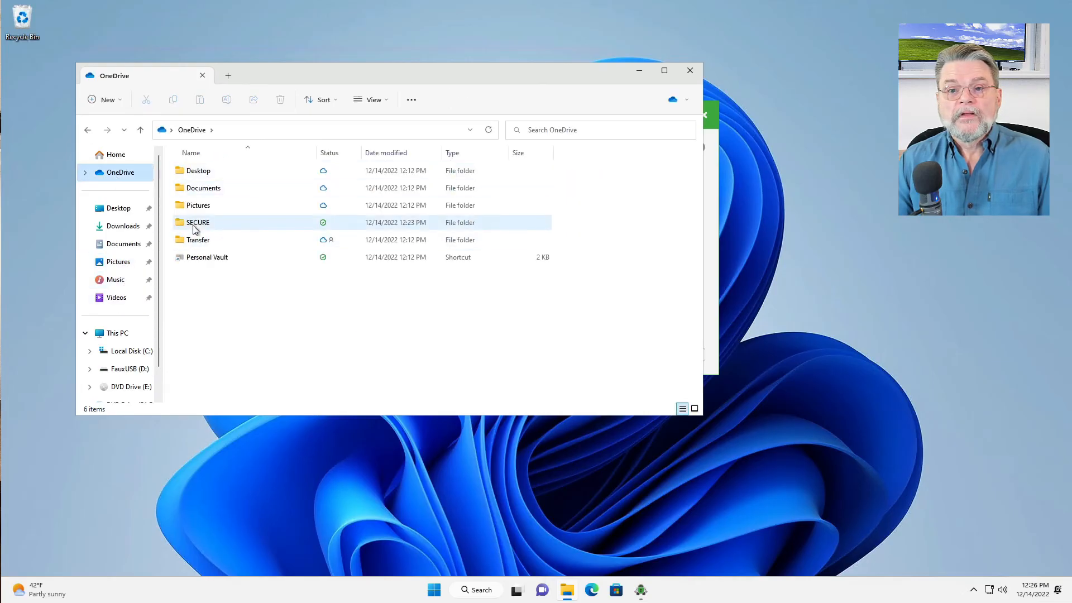
pyautogui.doubleClick(198, 222)
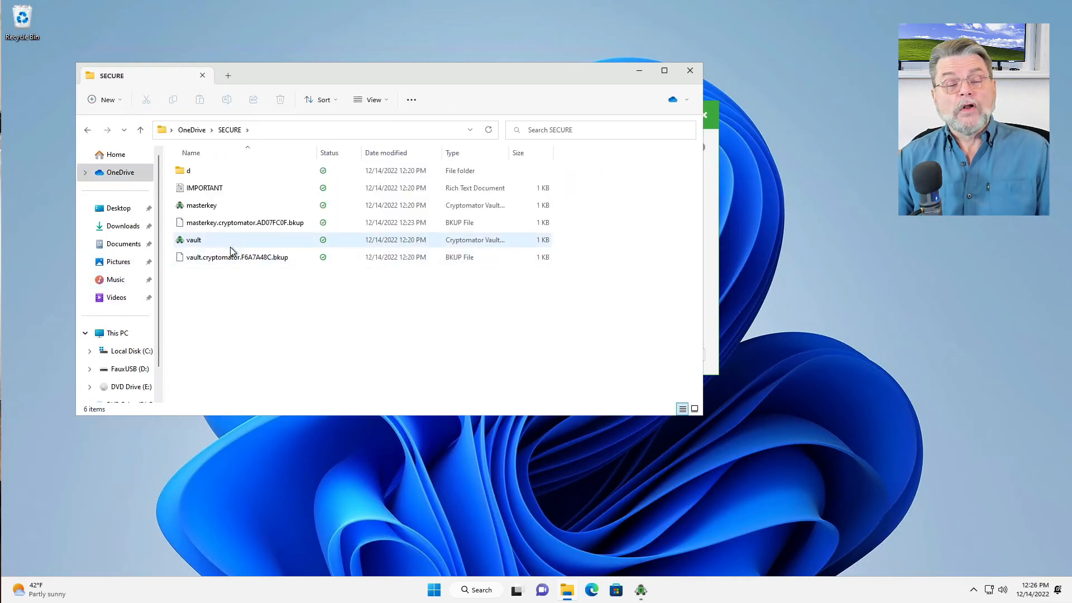
pyautogui.moveTo(231, 247)
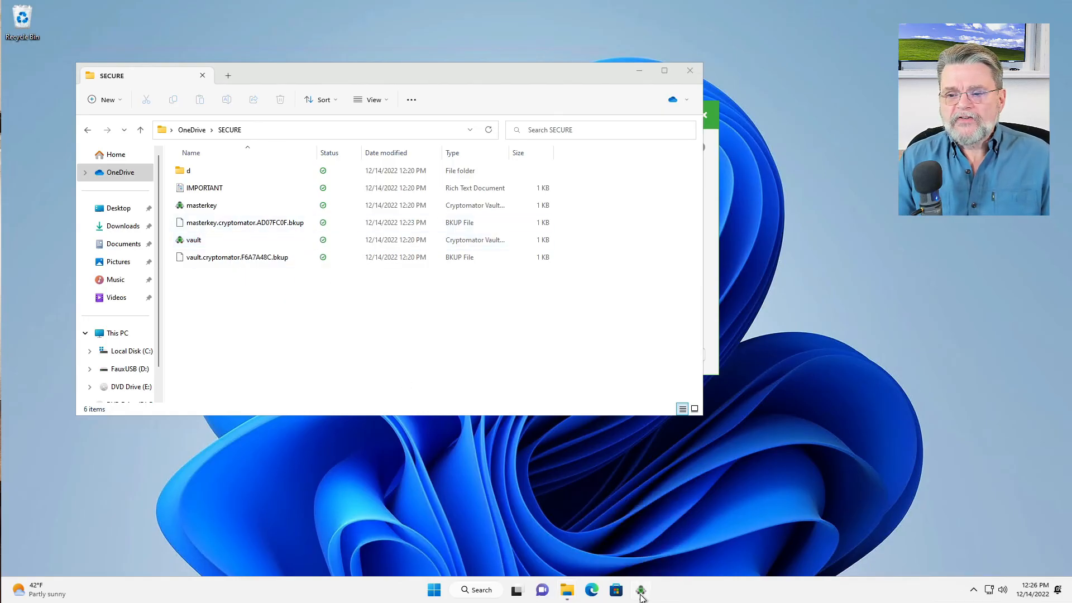
# Unlock SECURE again with its password and reveal drive F:
pyautogui.click(640, 589)
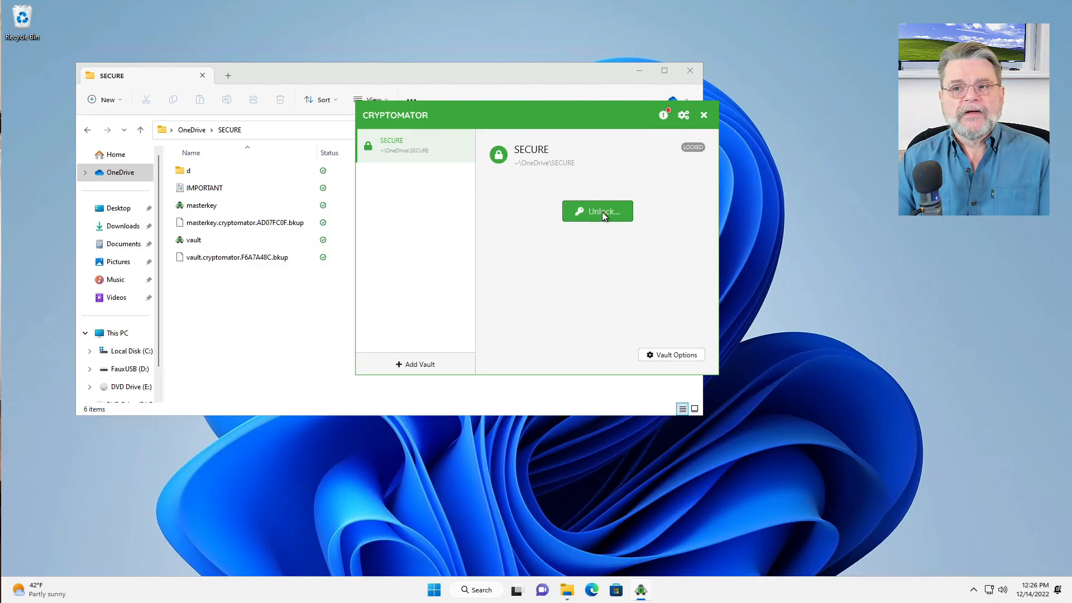
pyautogui.click(596, 210)
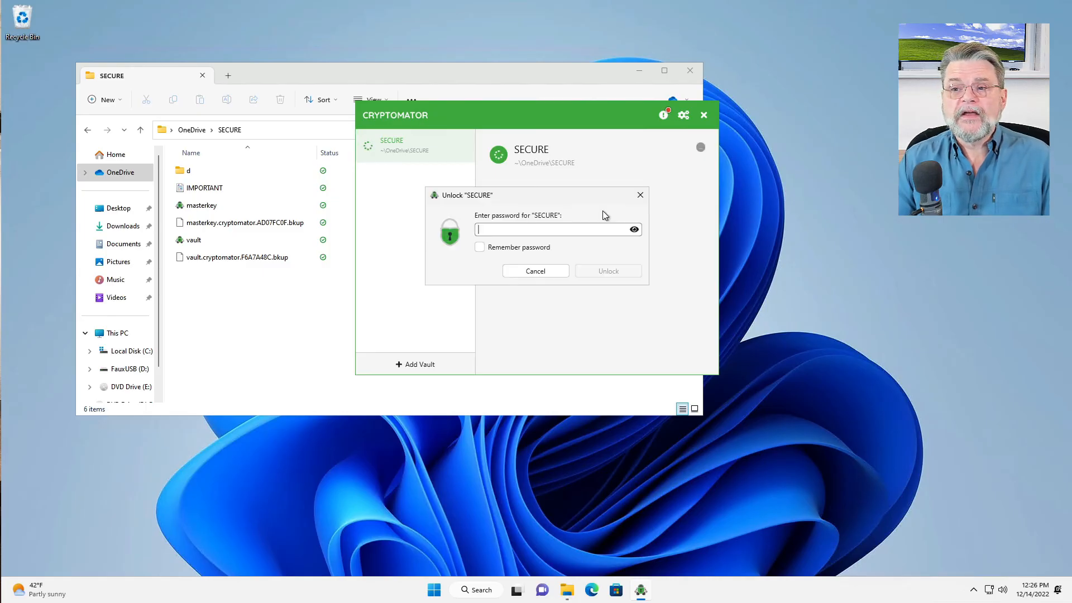
pyautogui.moveTo(827, 266)
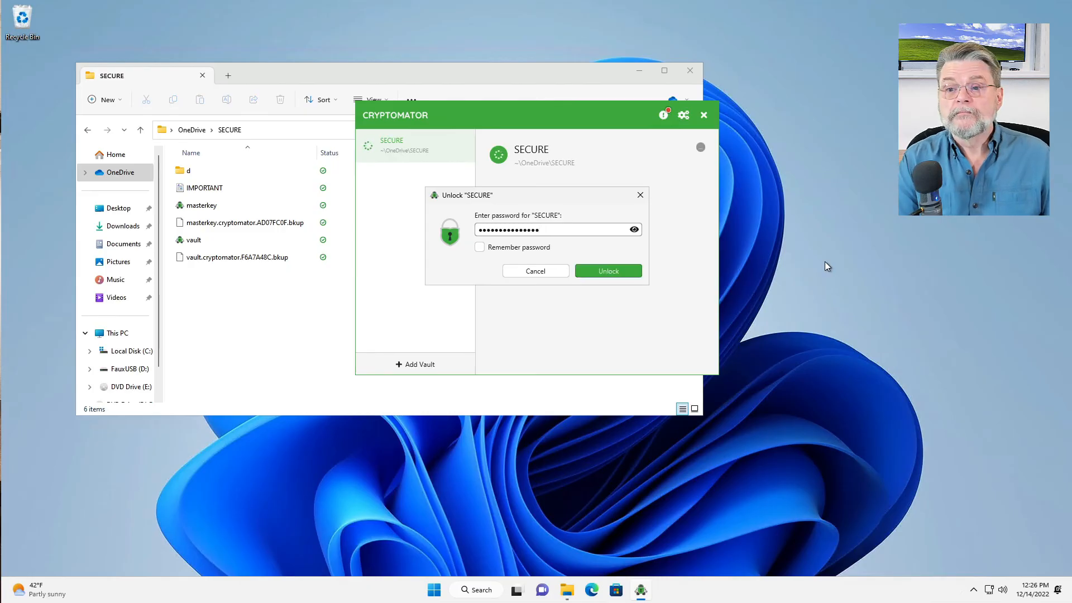
pyautogui.click(607, 271)
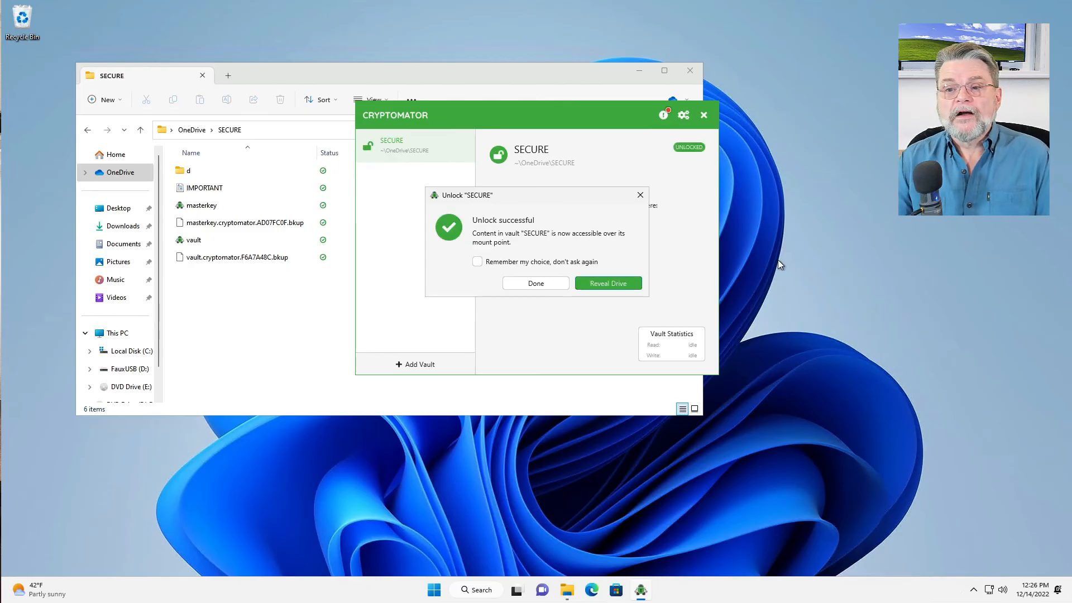
pyautogui.click(607, 283)
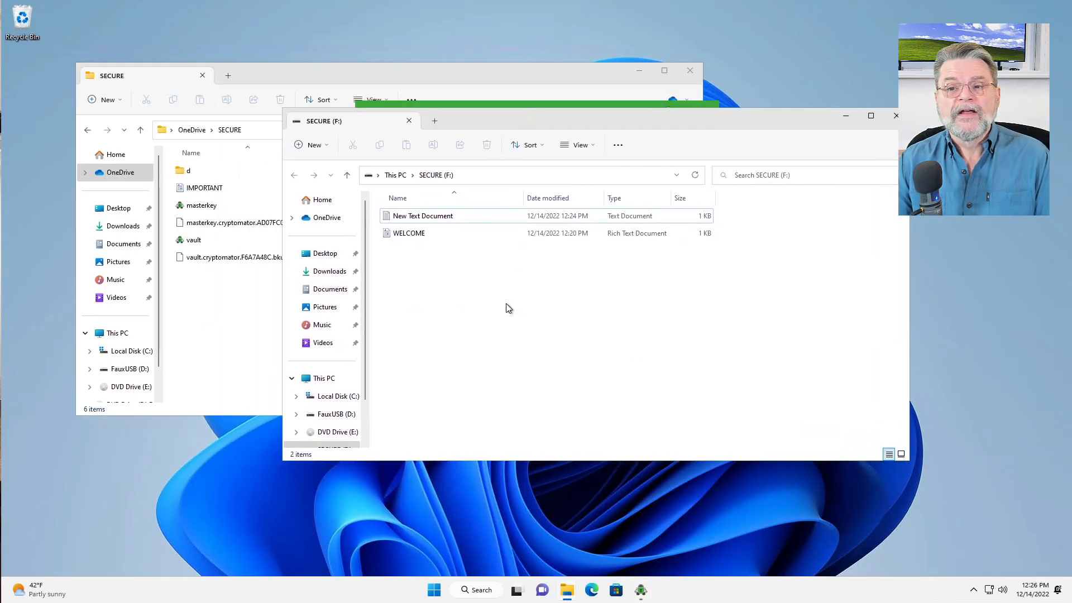
pyautogui.moveTo(476, 335)
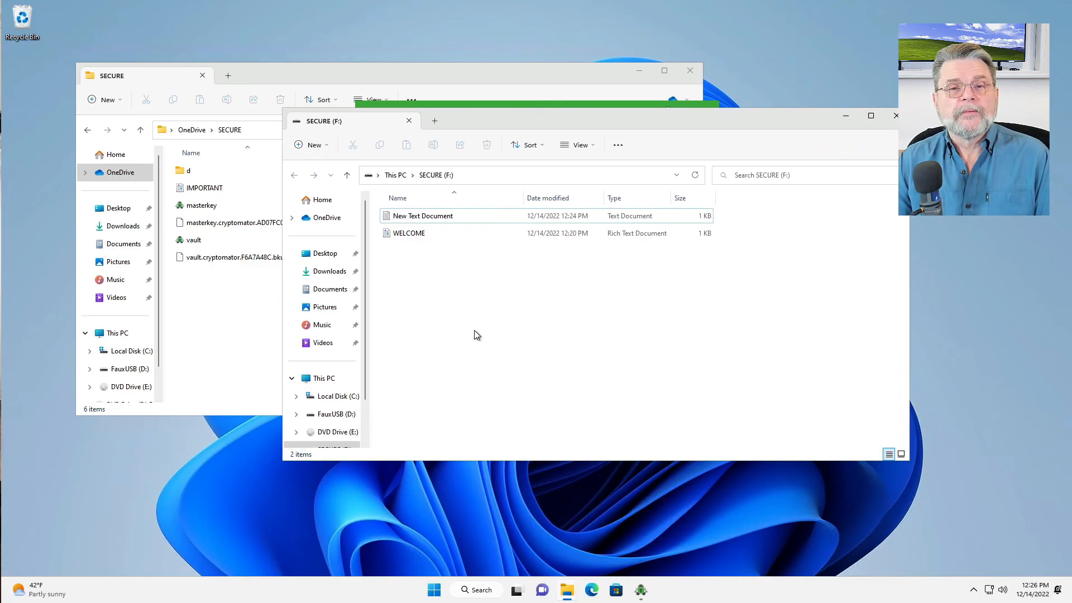
pyautogui.moveTo(868, 240)
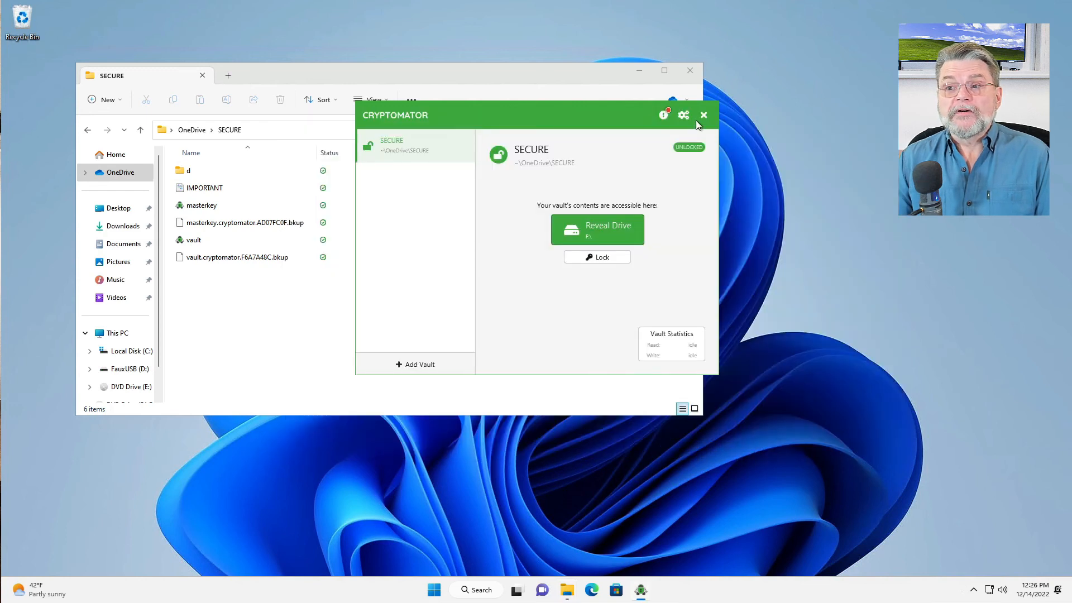
pyautogui.moveTo(623, 141)
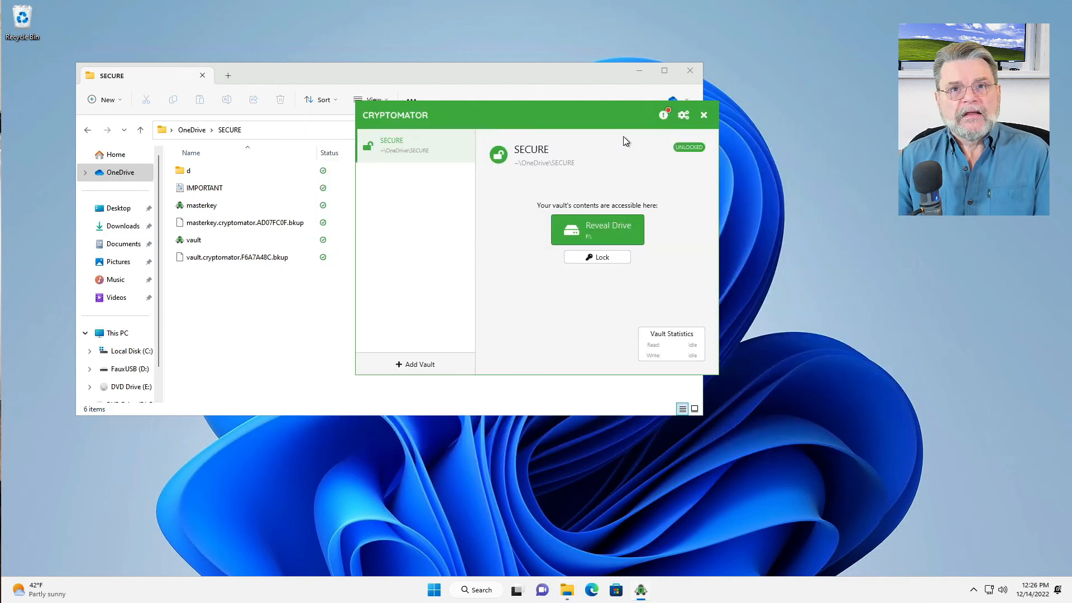